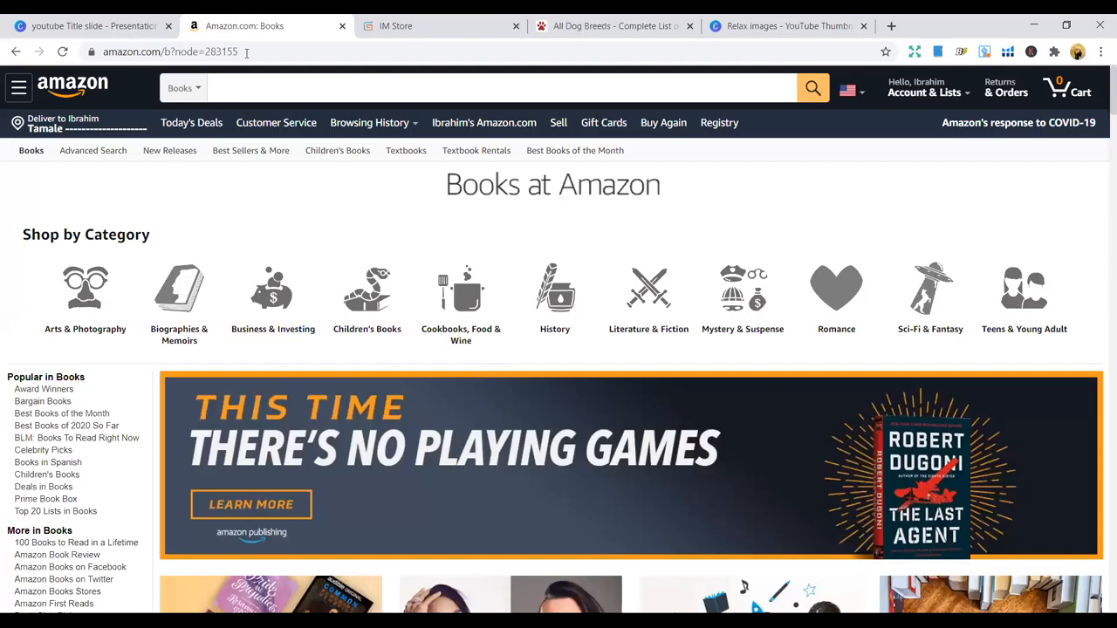
Enter "Bulldog" in the Books search box to surface suggestions like bulldog coloring book and notebook
click(497, 87)
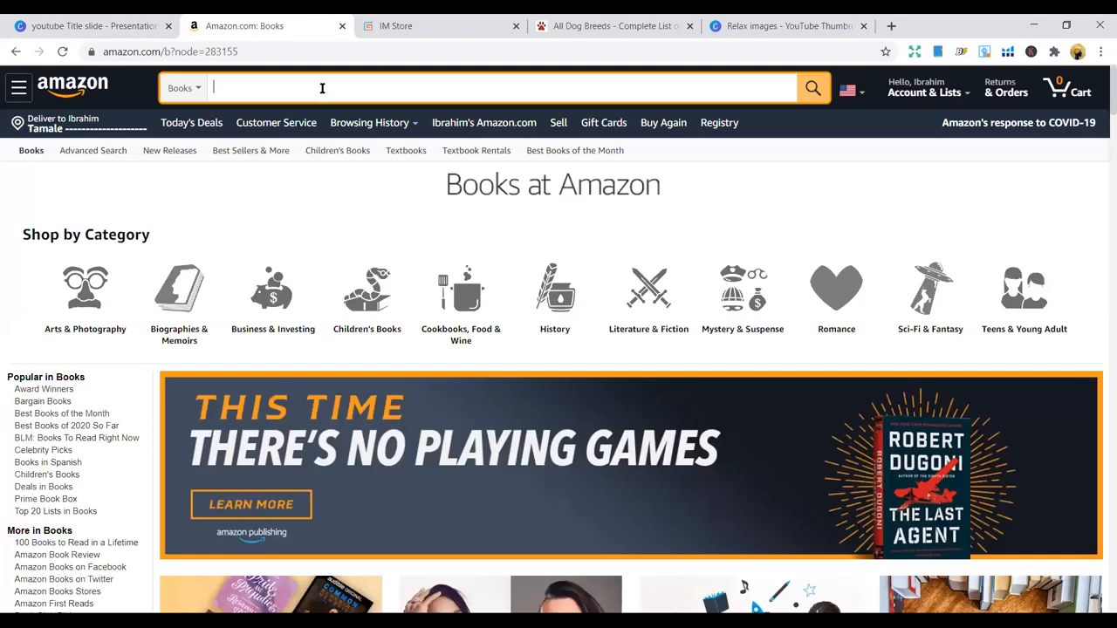
text(Bull)
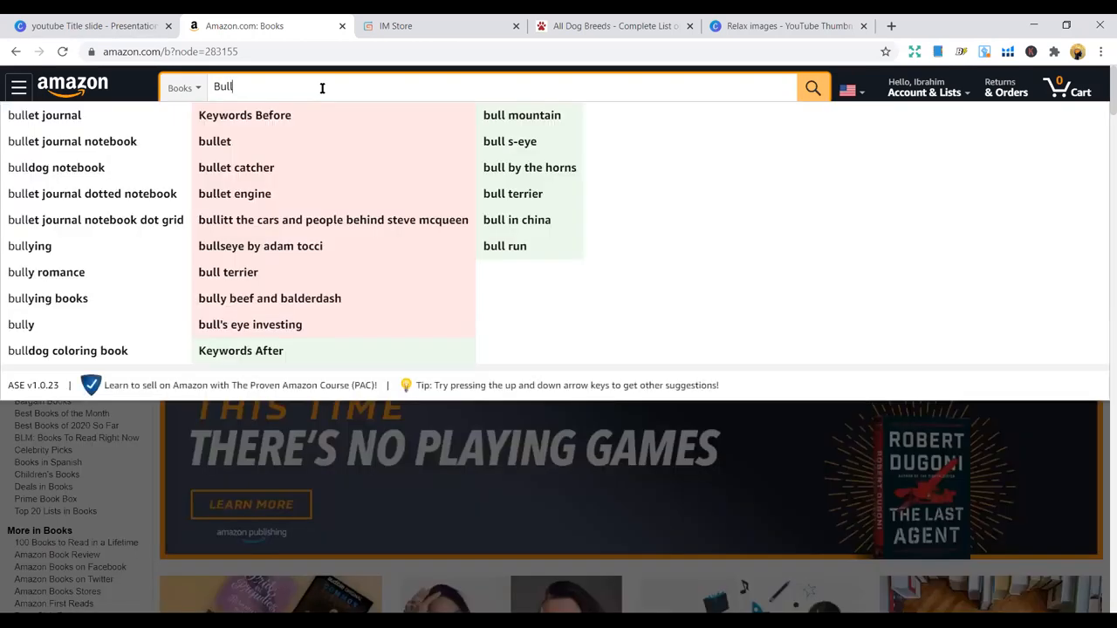
text(dog)
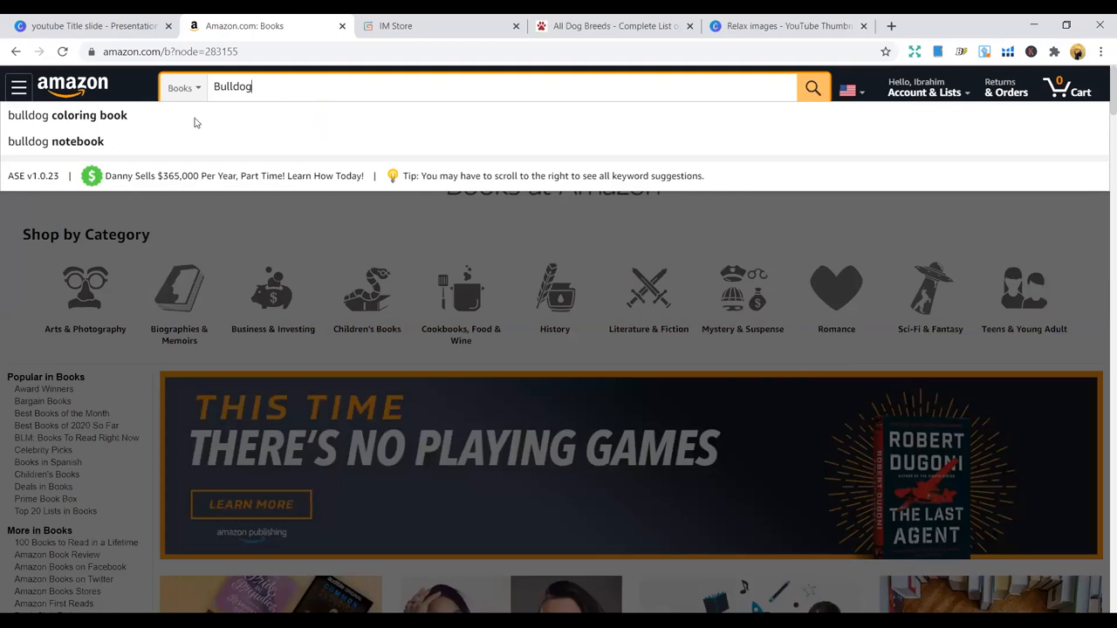
mouse_move(88, 115)
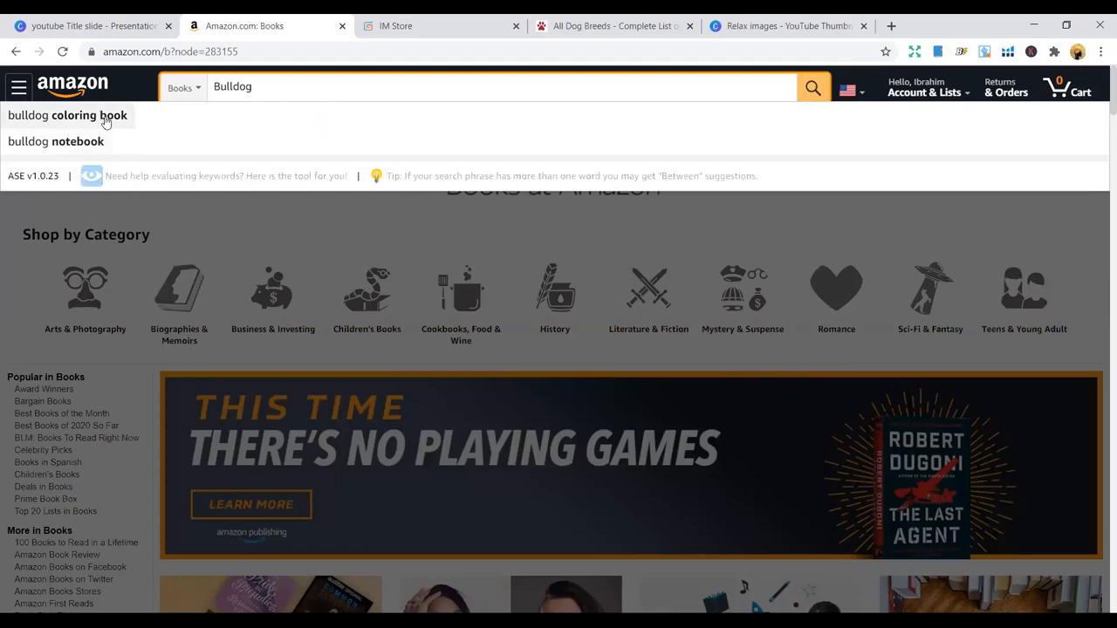
Run the bulldog coloring book search and open the Fabulous Frenchies: French Bulldog Adult Coloring Book listing
click(87, 115)
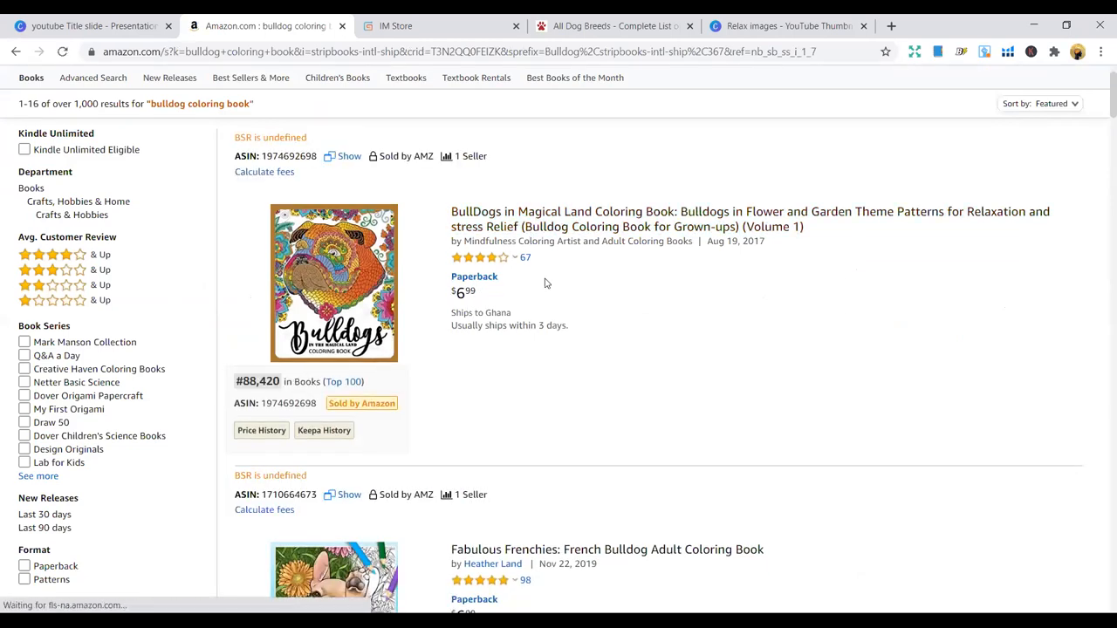
scroll(down, 3)
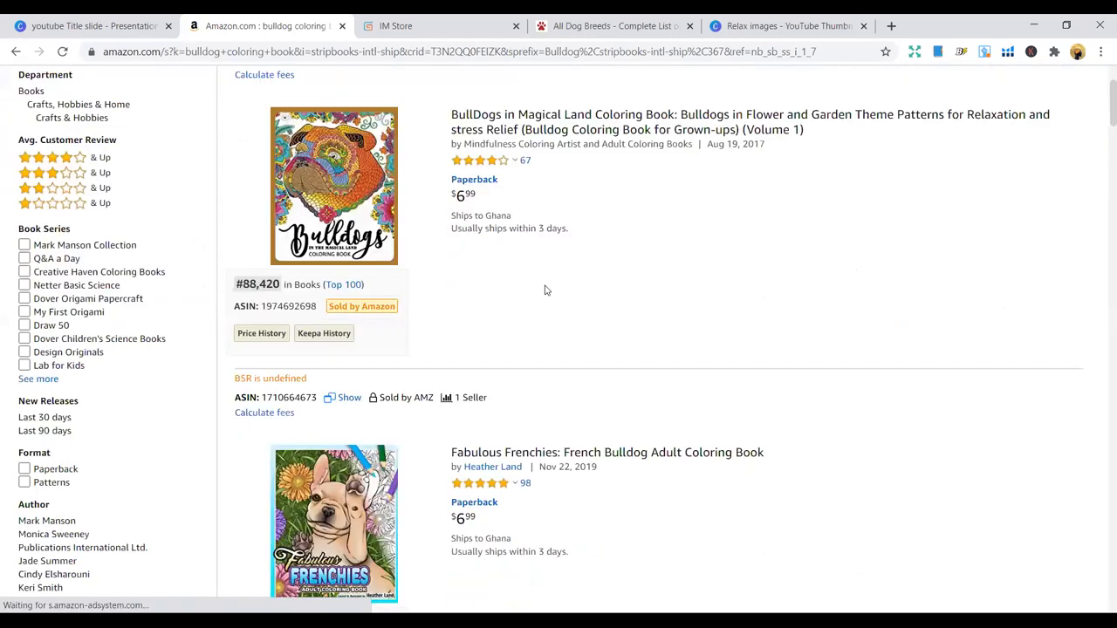
scroll(down, 3)
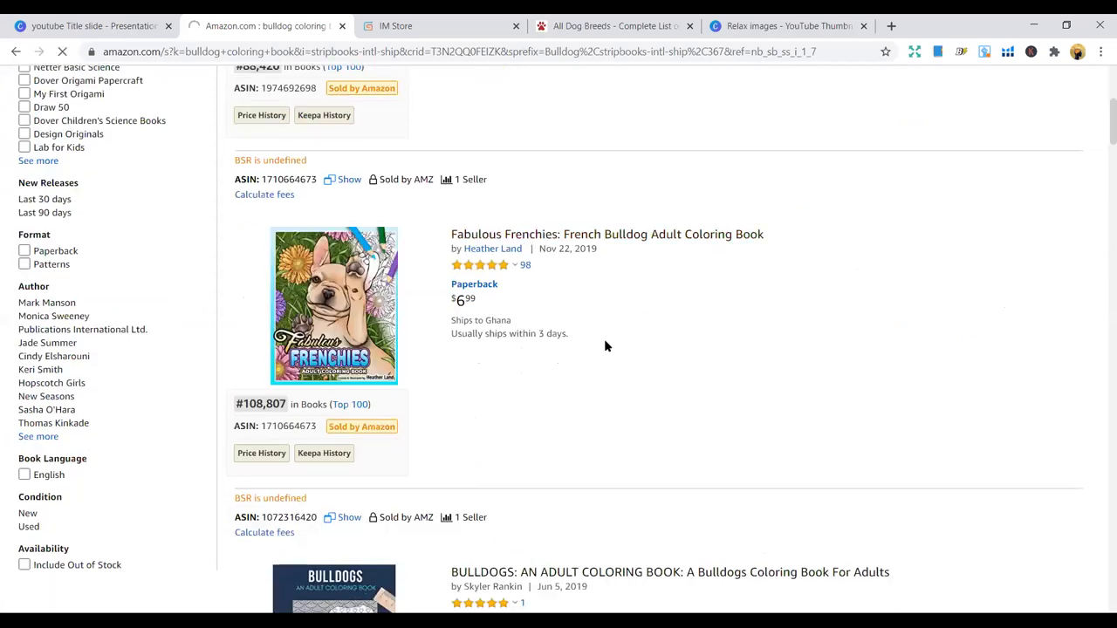
click(607, 234)
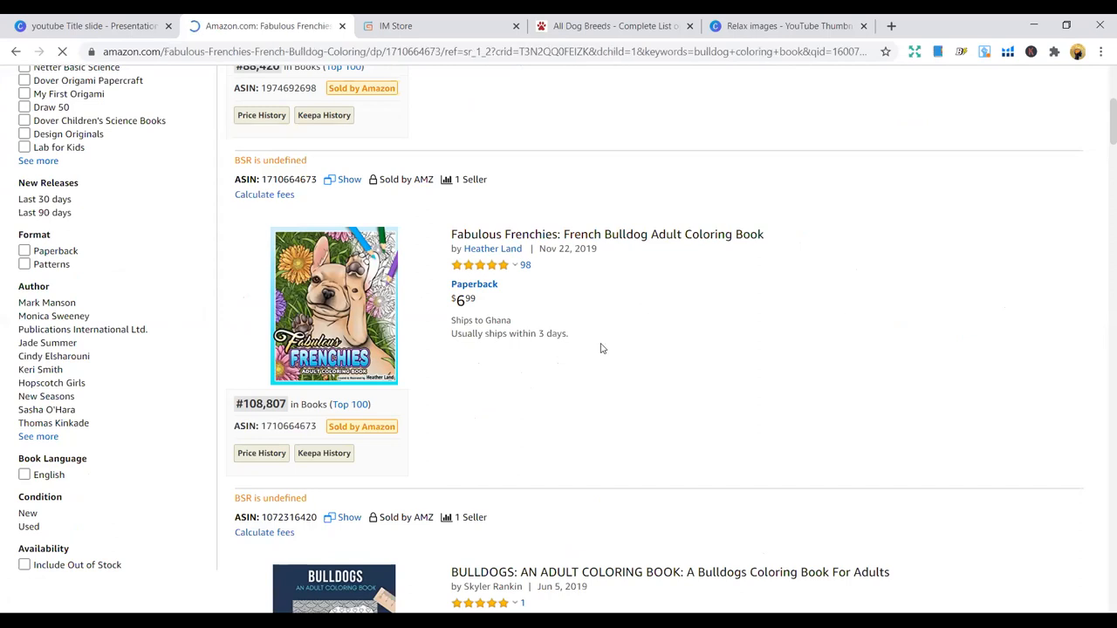
click(608, 233)
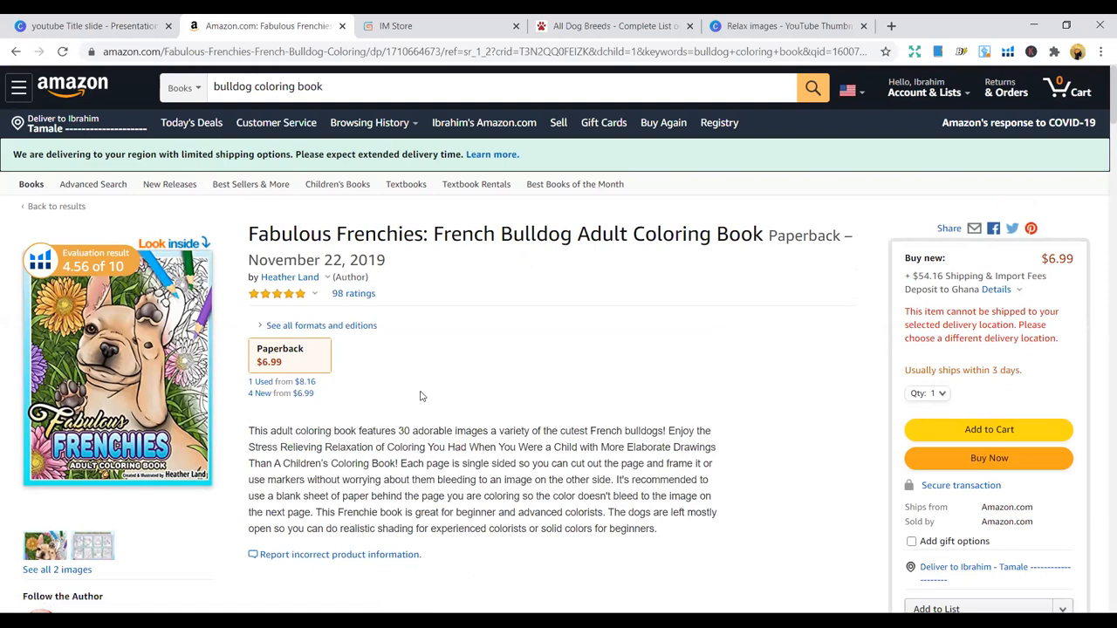
mouse_move(522, 246)
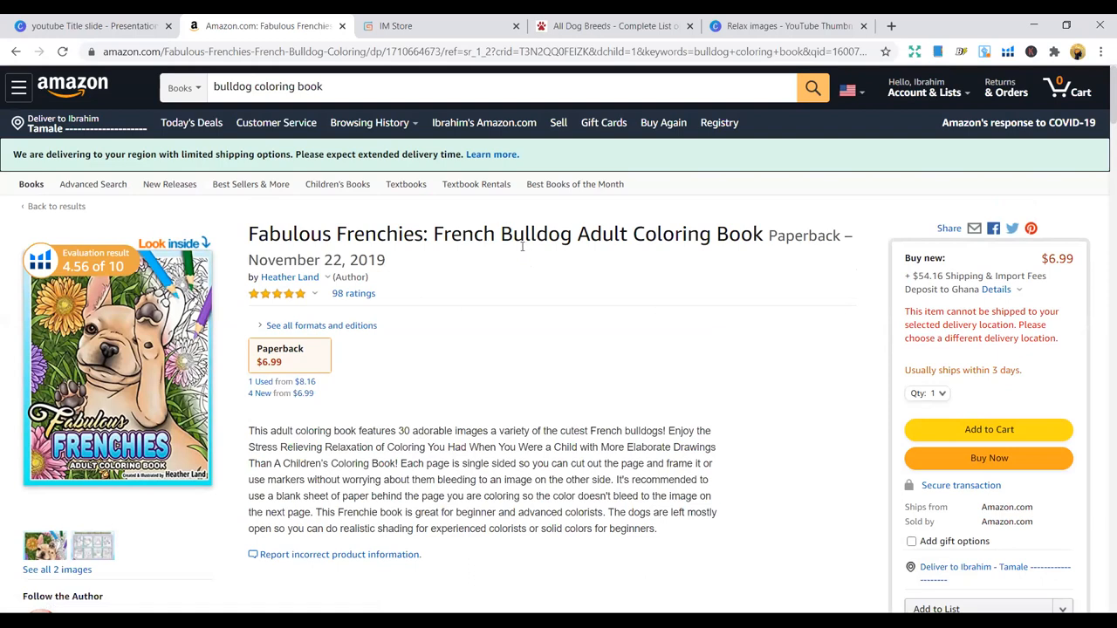
Browse the Fabulous Frenchies Look Inside preview including its back cover, then close it
click(174, 243)
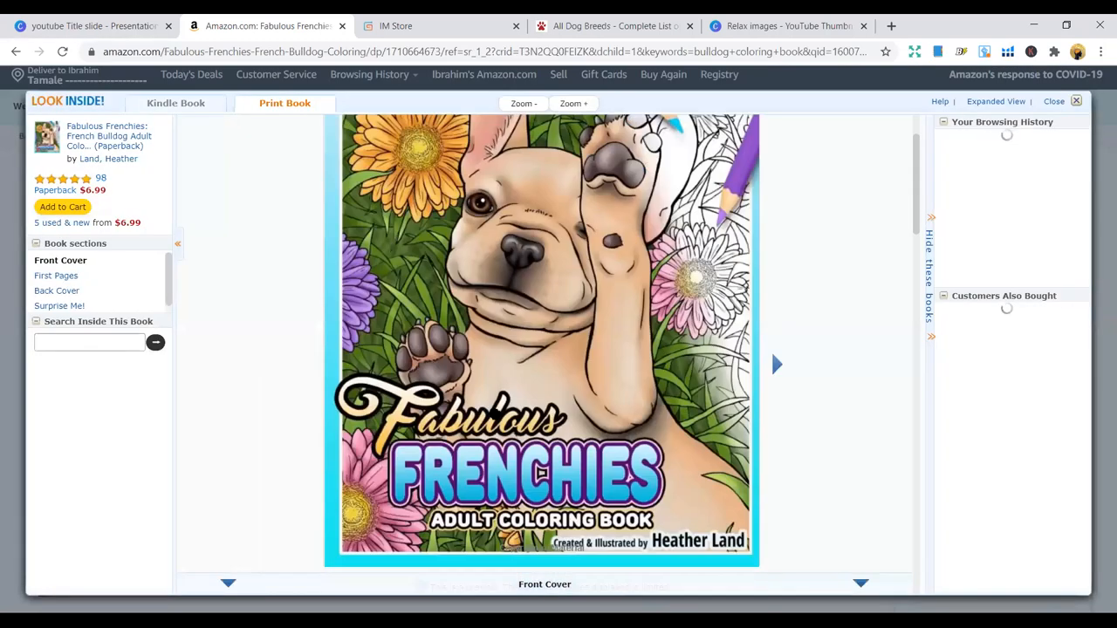
click(775, 365)
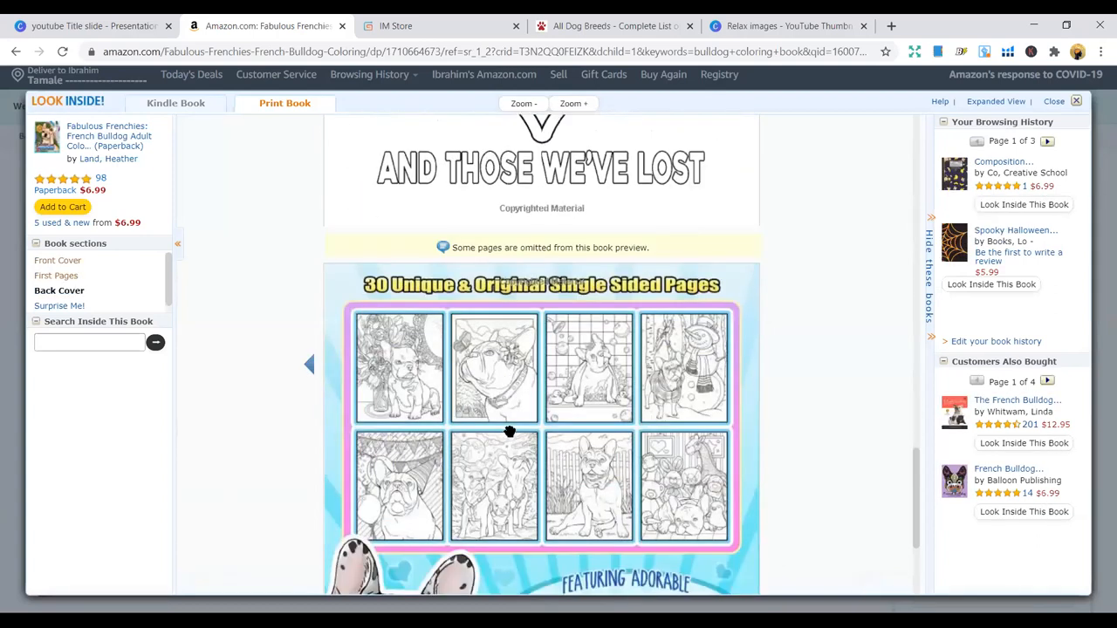
scroll(down, 3)
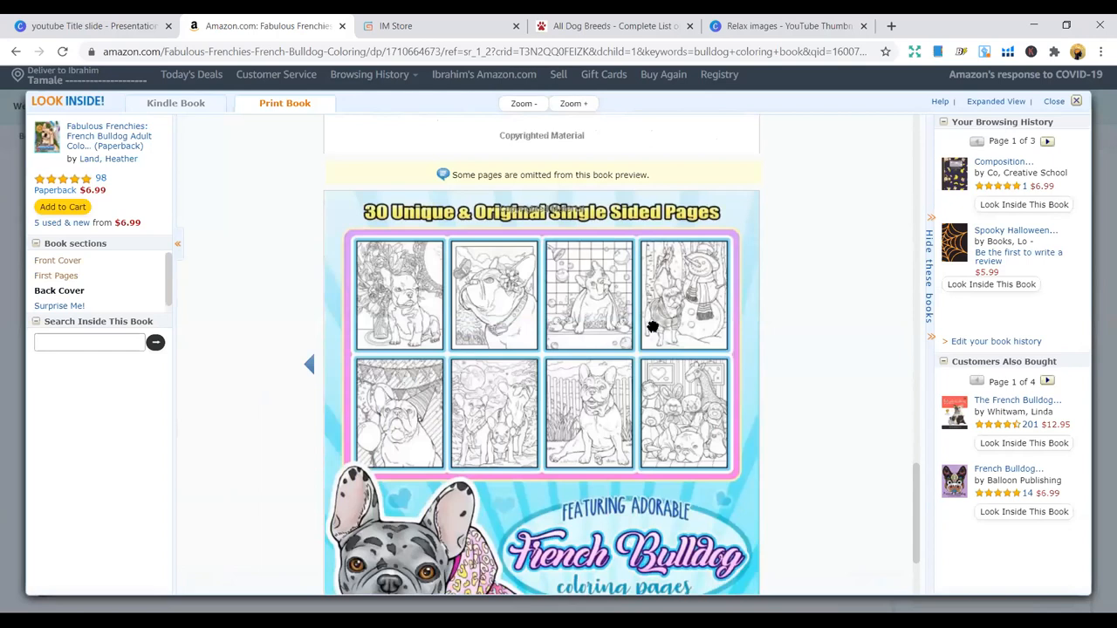
mouse_move(495, 316)
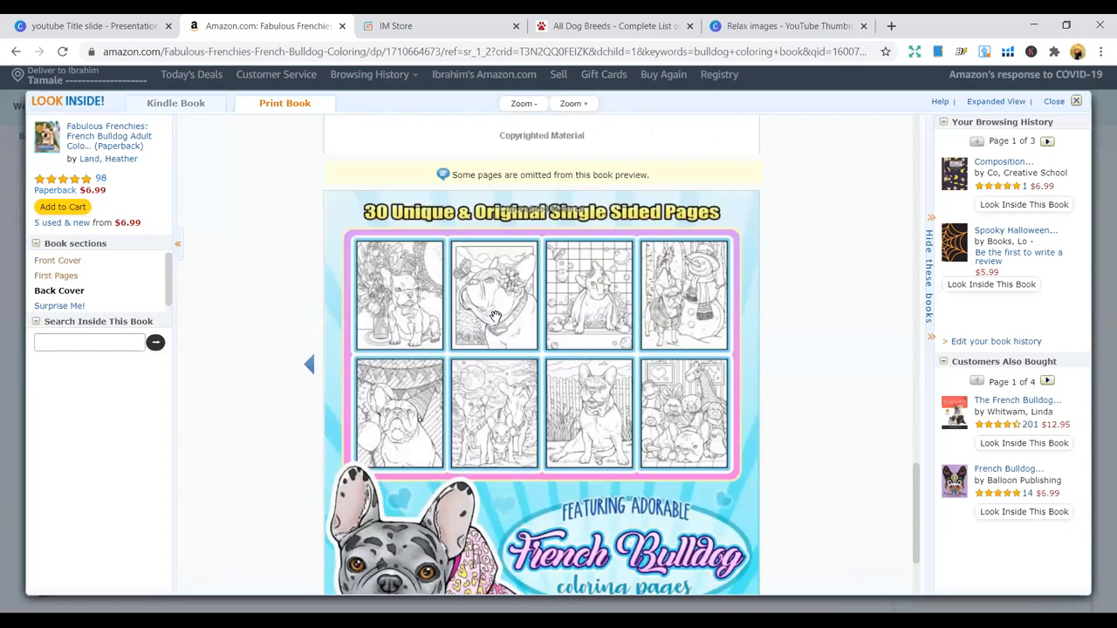
scroll(down, 3)
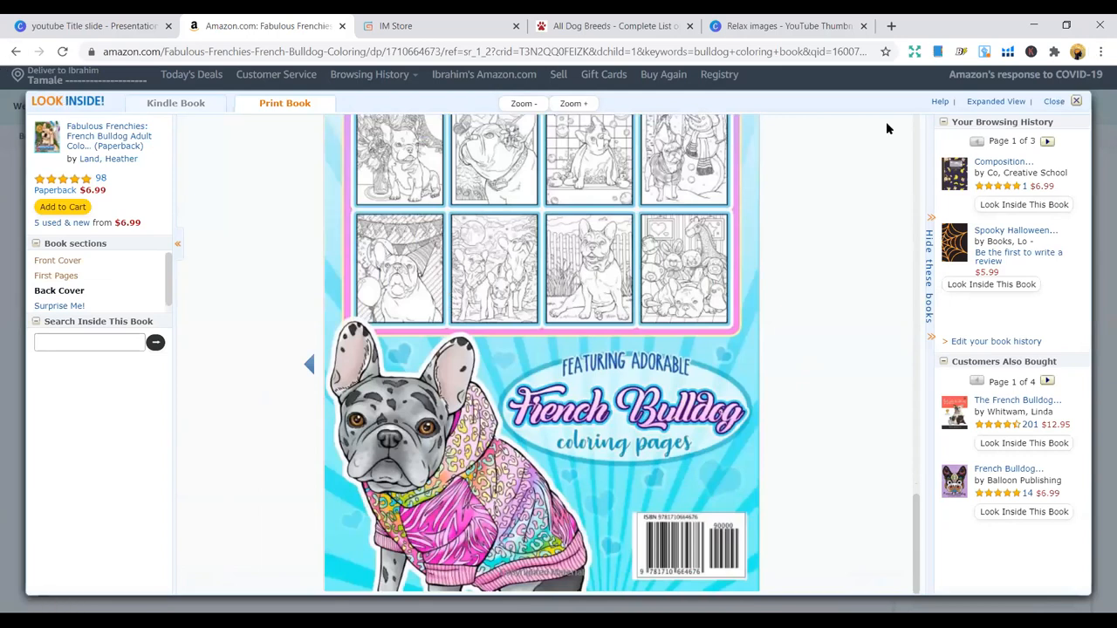
click(1075, 100)
text(bulldog c)
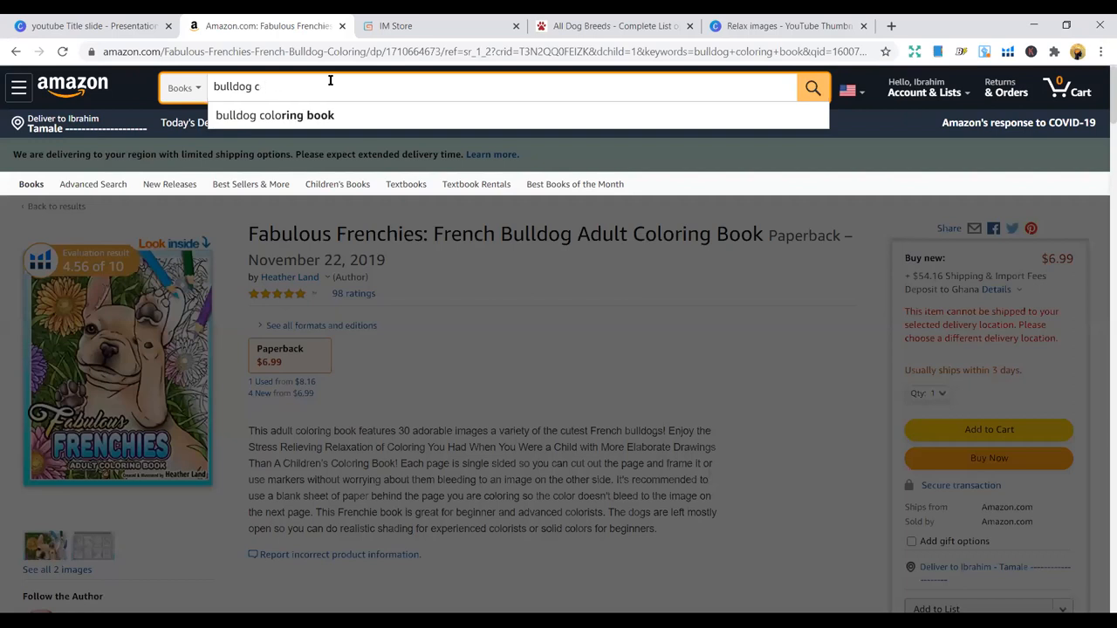
Complete the query to "bulldog notebook" and run the Books search
text(note)
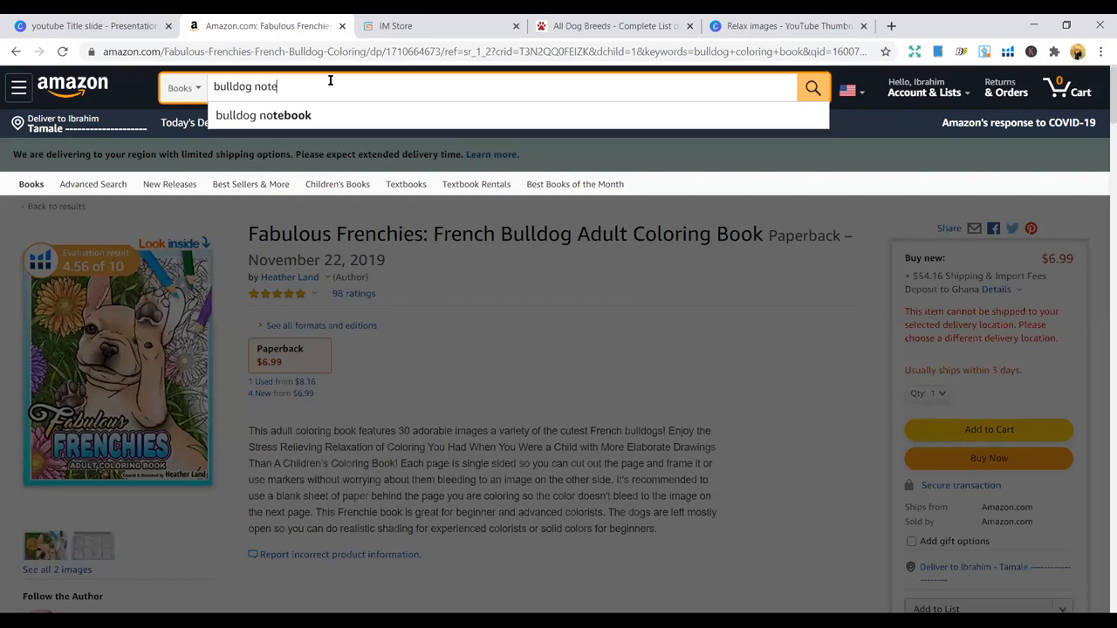
click(262, 115)
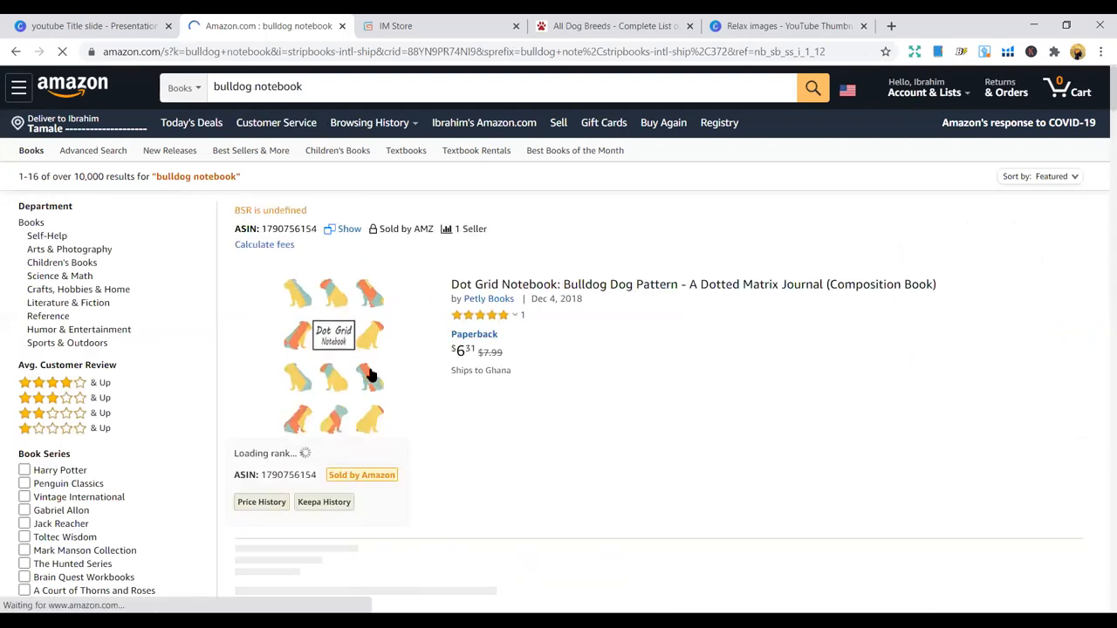
scroll(down, 3)
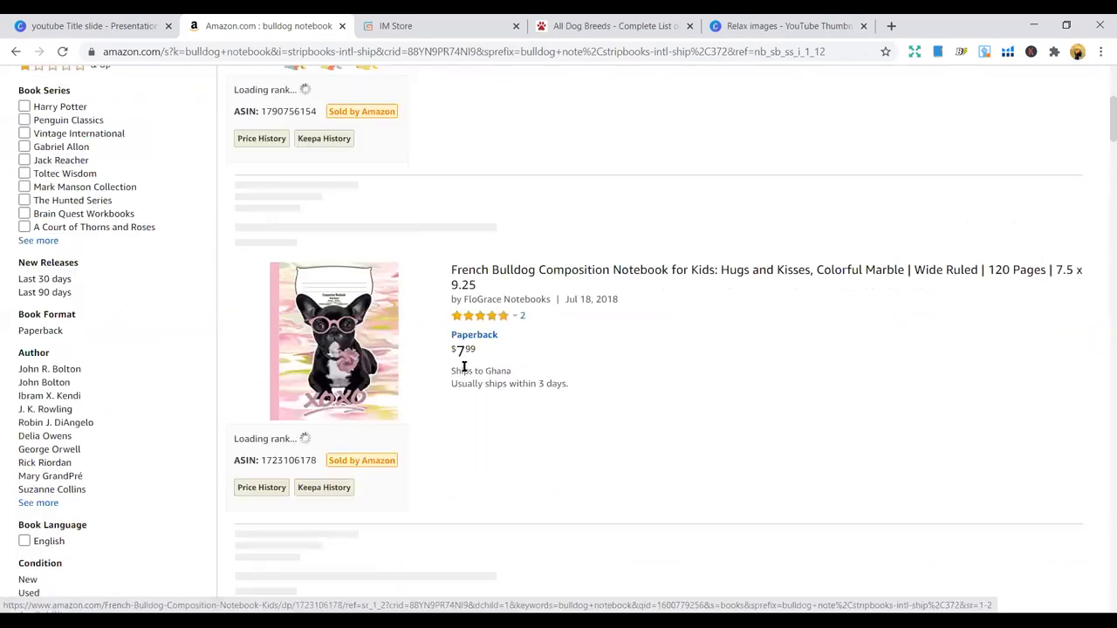
scroll(down, 3)
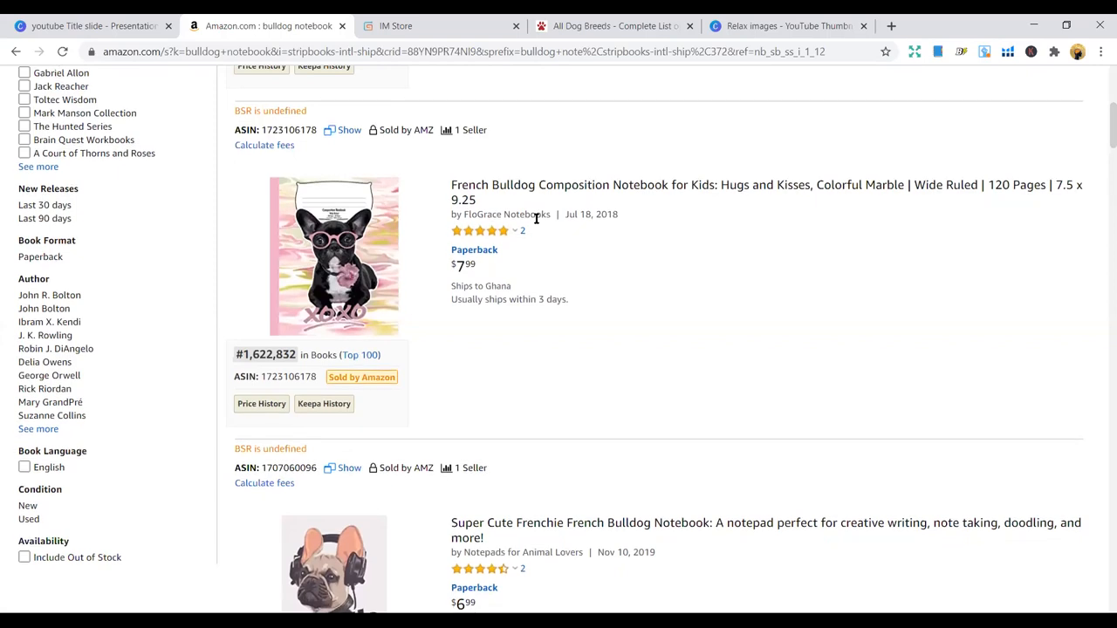
mouse_move(192, 189)
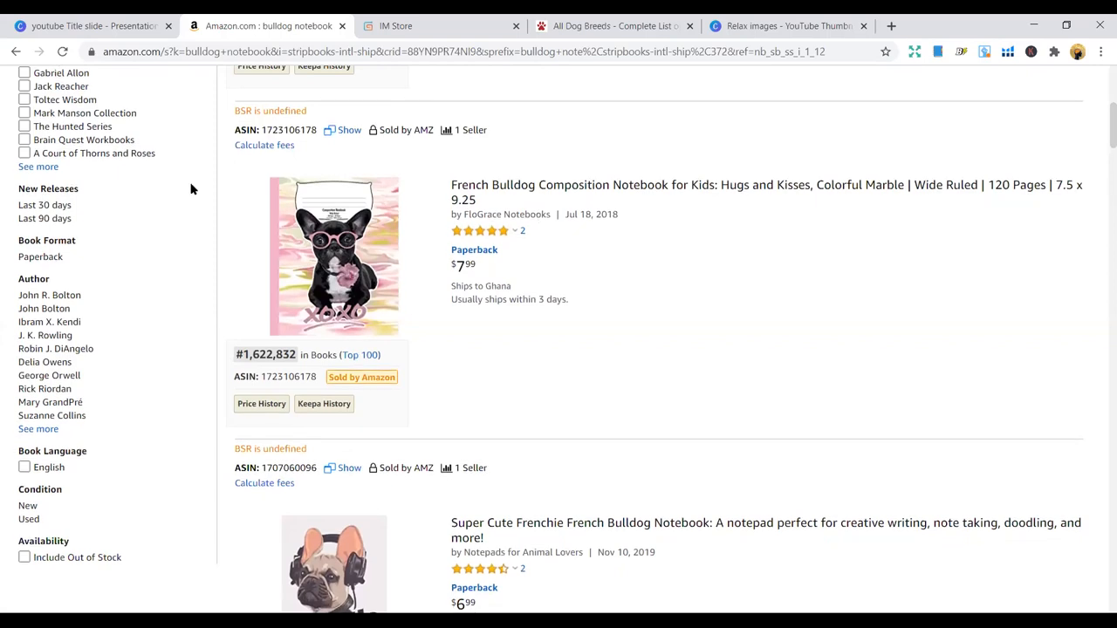
Look through the French Bulldog notebook results down to the pink composition notebook
scroll(up, 3)
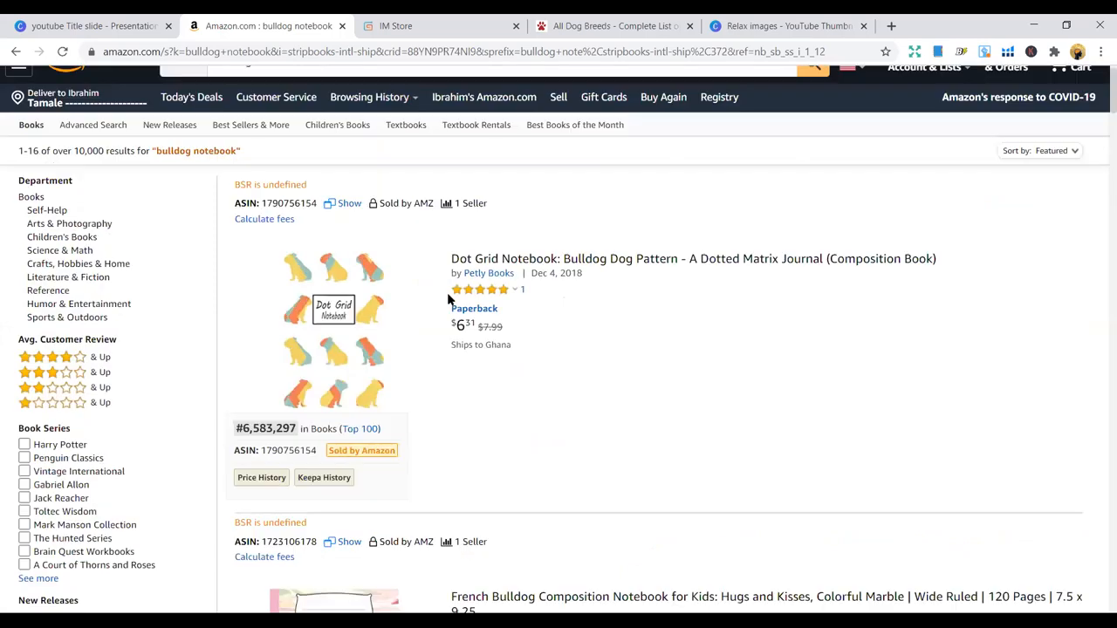
scroll(down, 3)
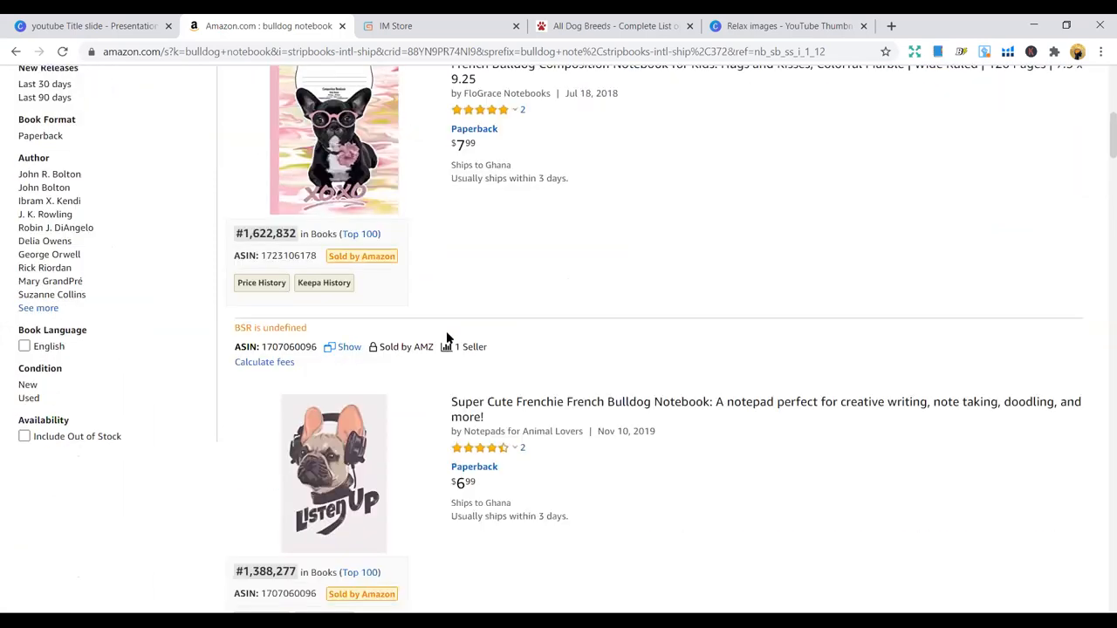
scroll(down, 3)
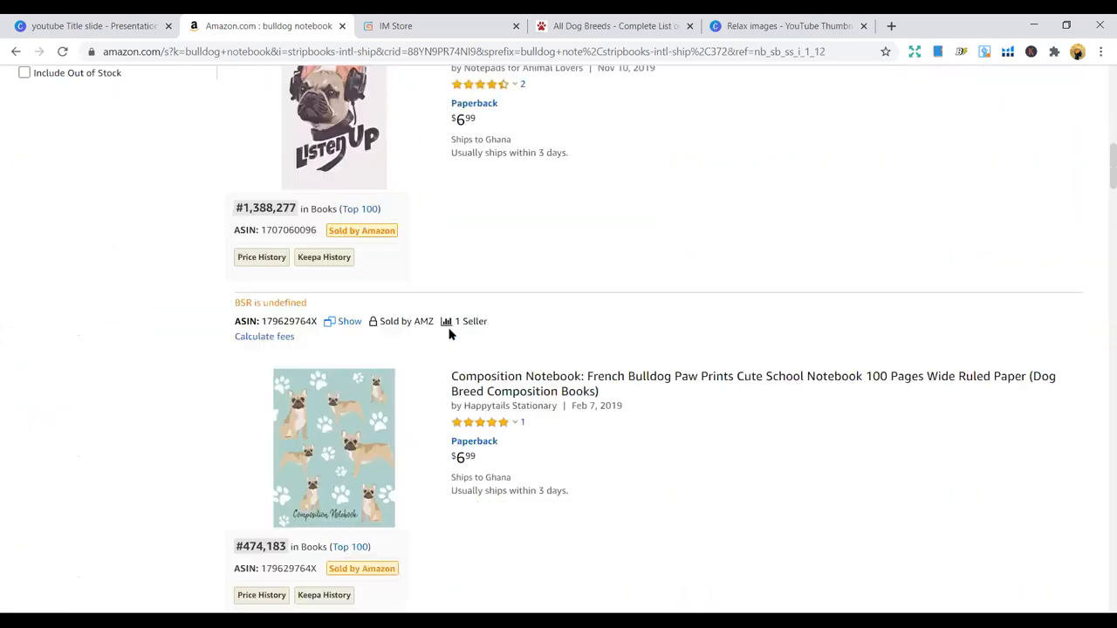
scroll(down, 3)
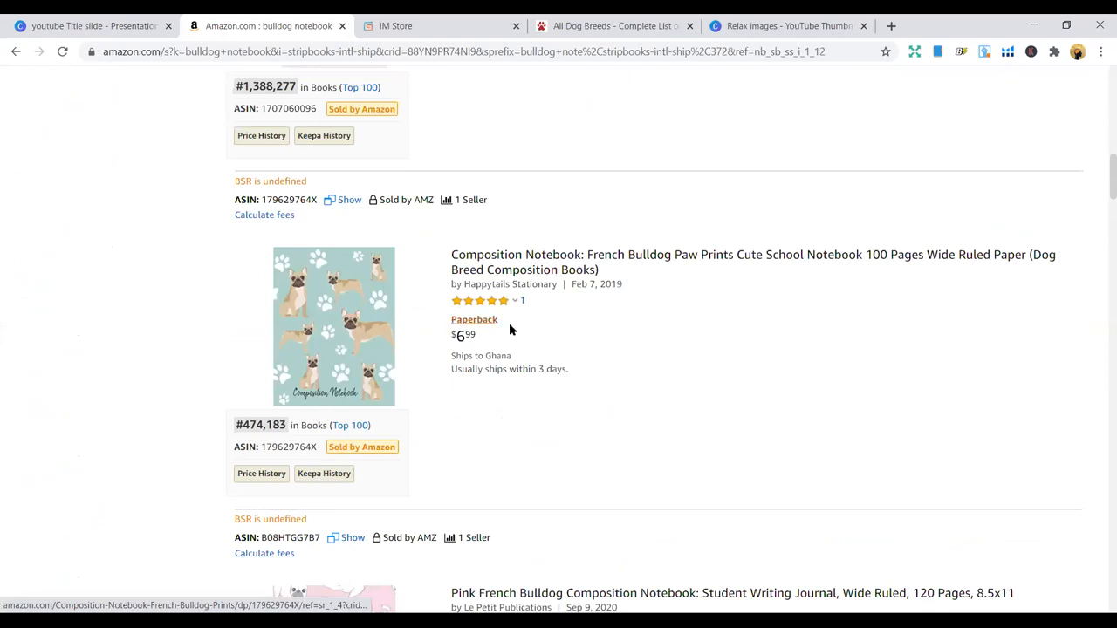
scroll(down, 3)
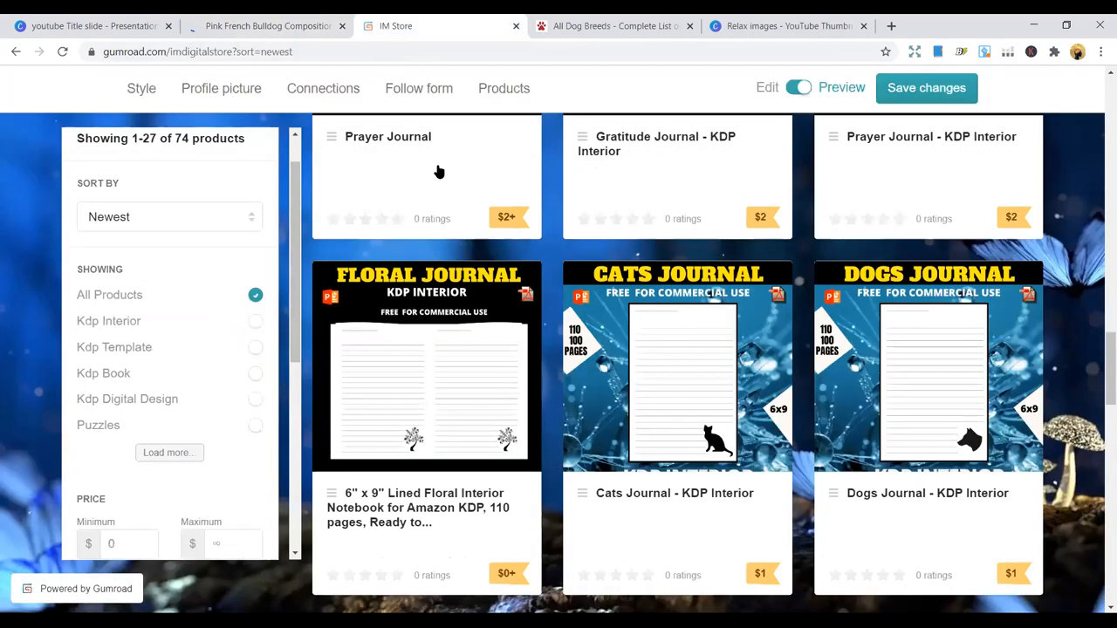
Return to the Pink French Bulldog Composition Notebook page, view its interior preview, and close it
click(265, 26)
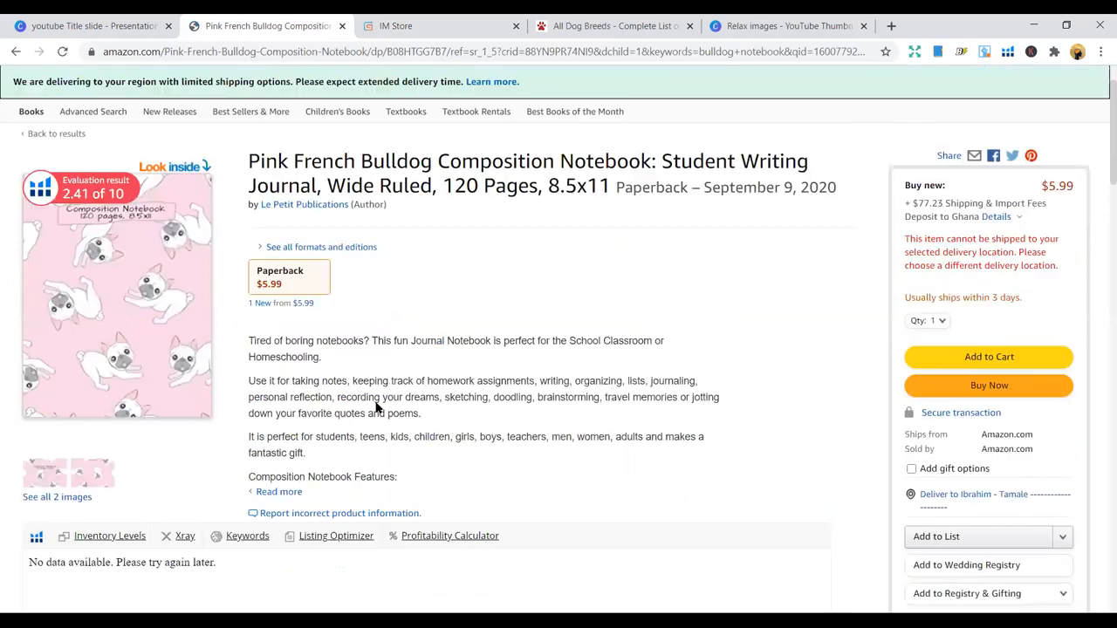
scroll(down, 3)
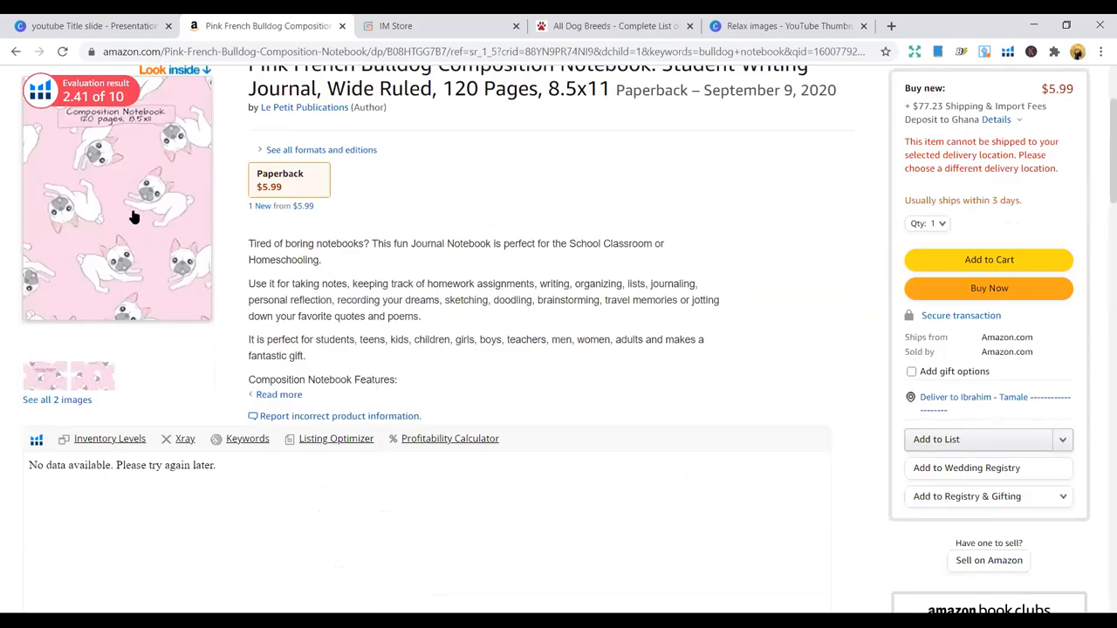
scroll(up, 3)
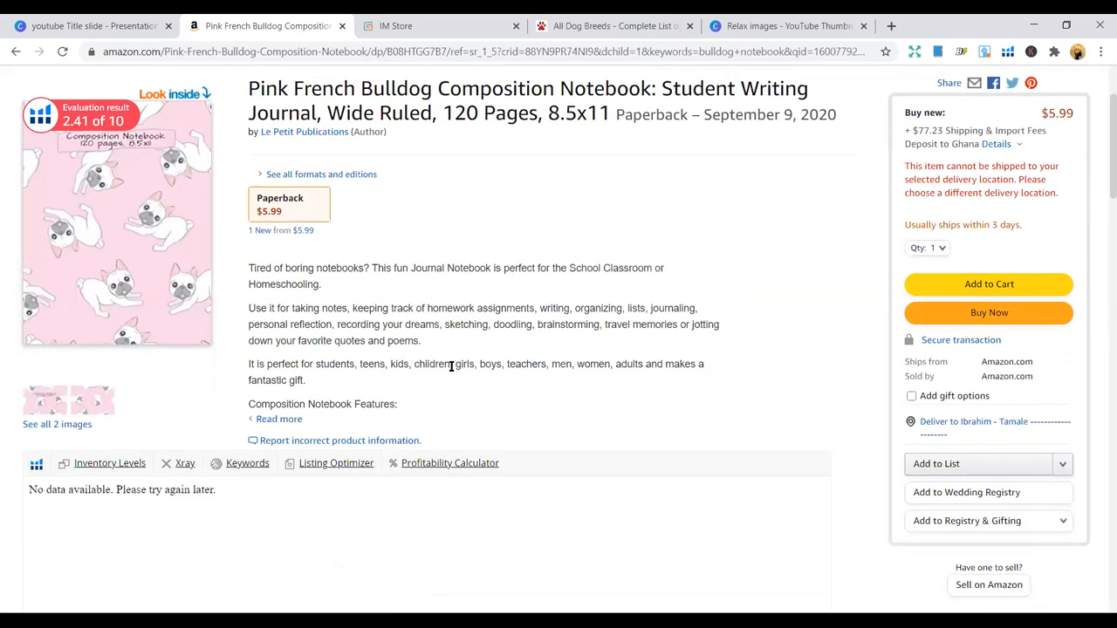
scroll(up, 3)
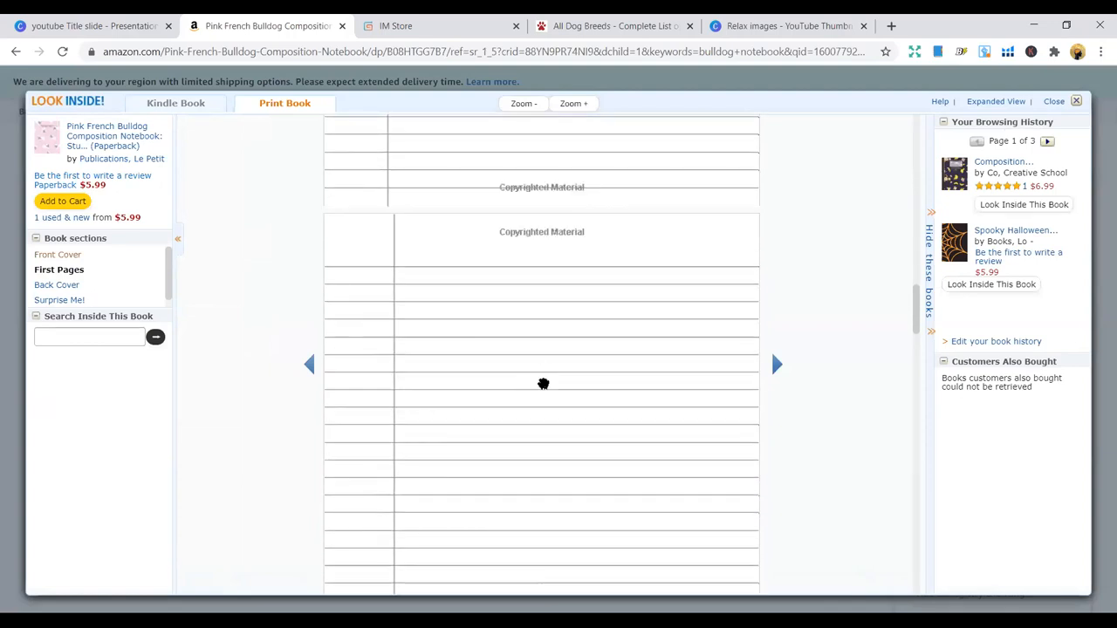
click(1054, 101)
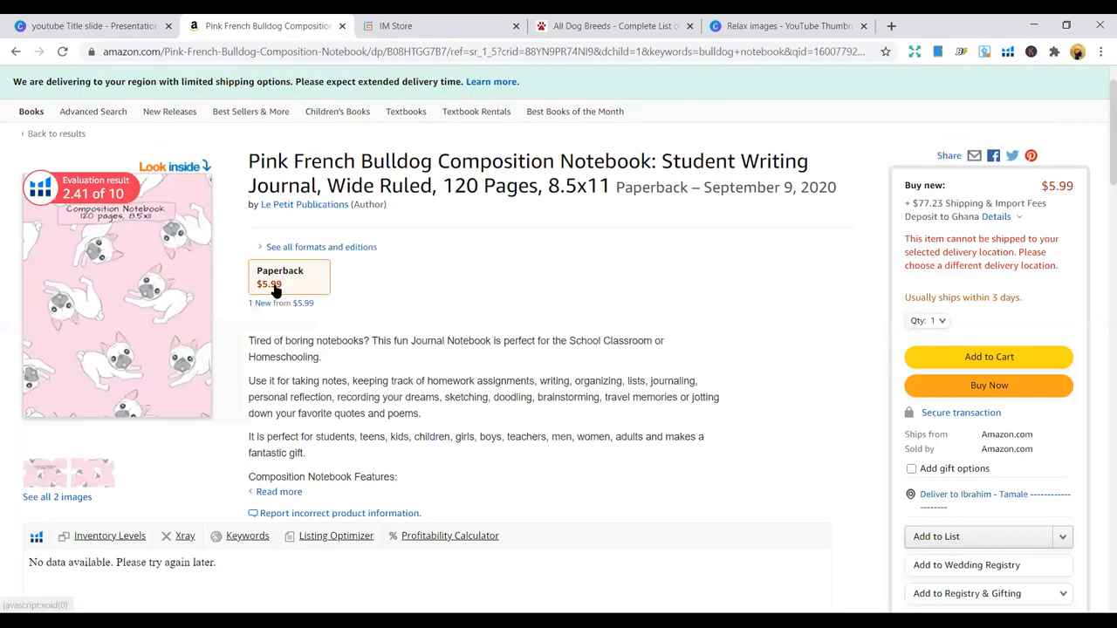
mouse_move(440, 328)
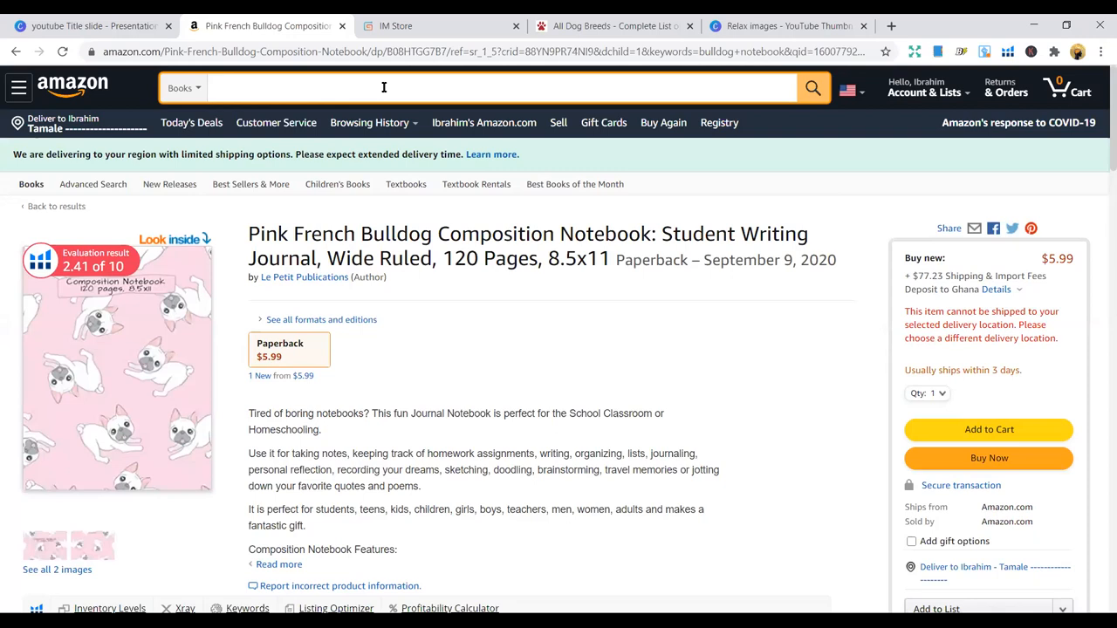
Search Books for beagle notebook and scan the results
text(beagle)
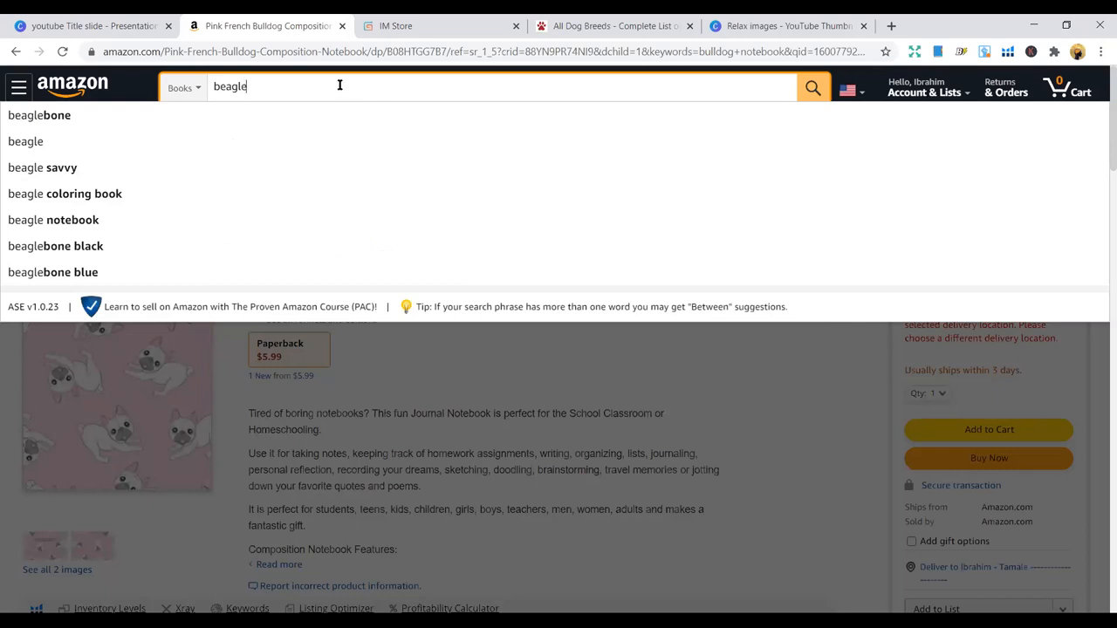
mouse_move(64, 193)
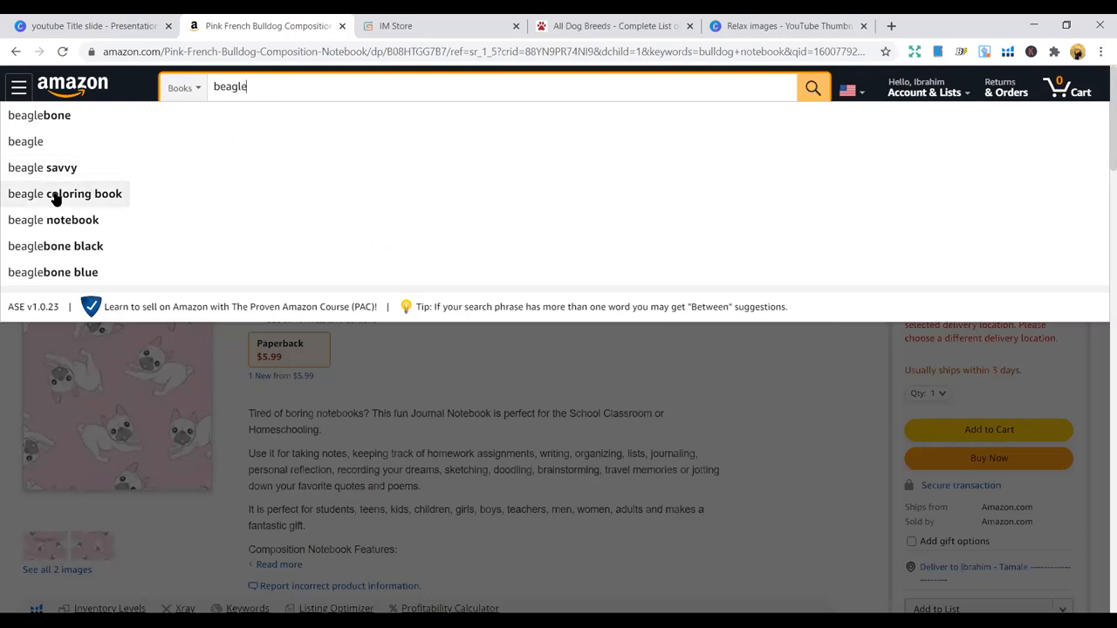
click(52, 220)
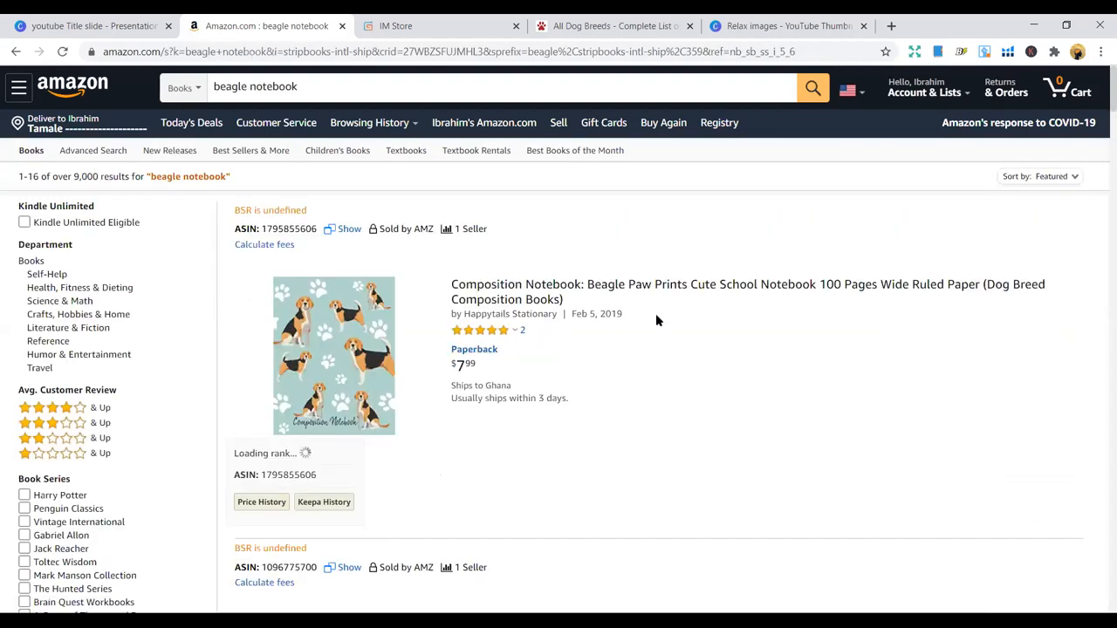
scroll(down, 3)
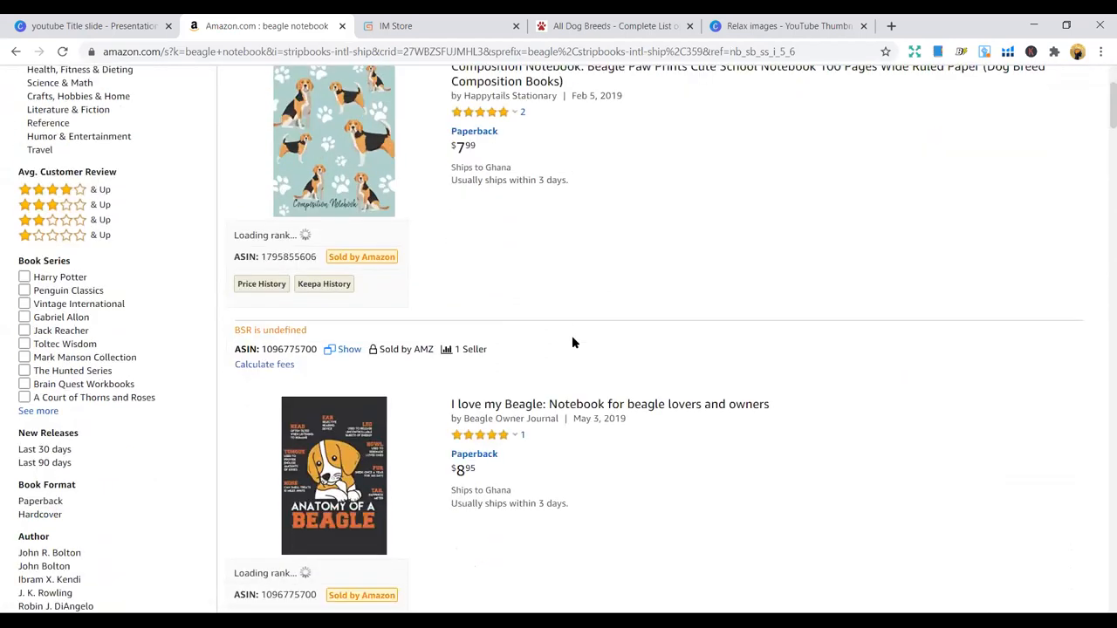
scroll(down, 3)
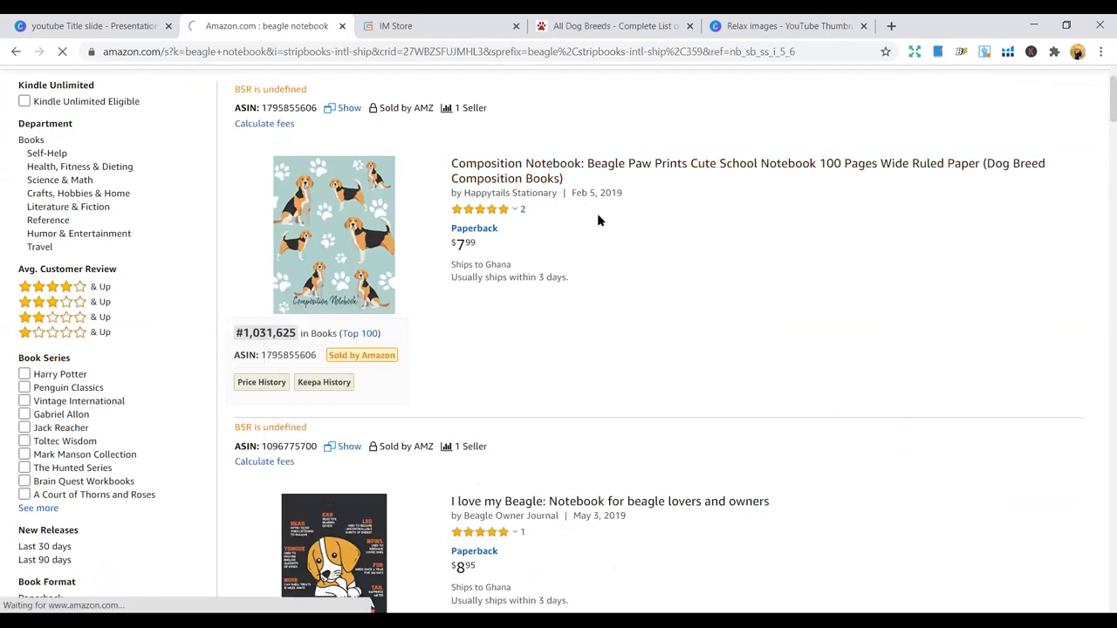
mouse_move(601, 242)
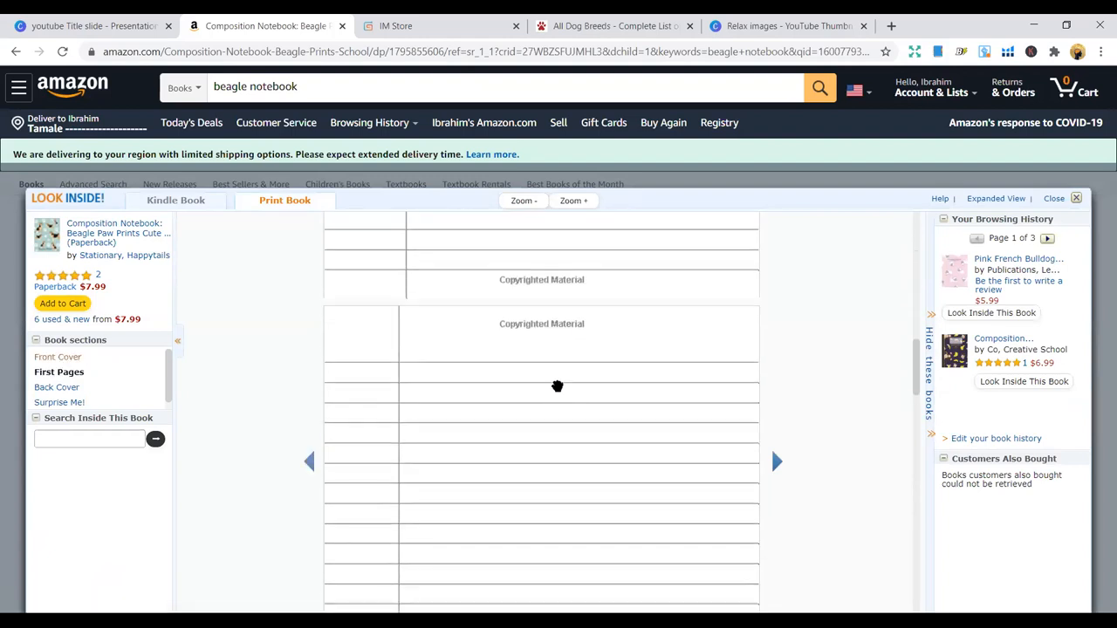
Browse the Beagle Paw Prints Composition Notebook's lined interior preview and close it
scroll(down, 3)
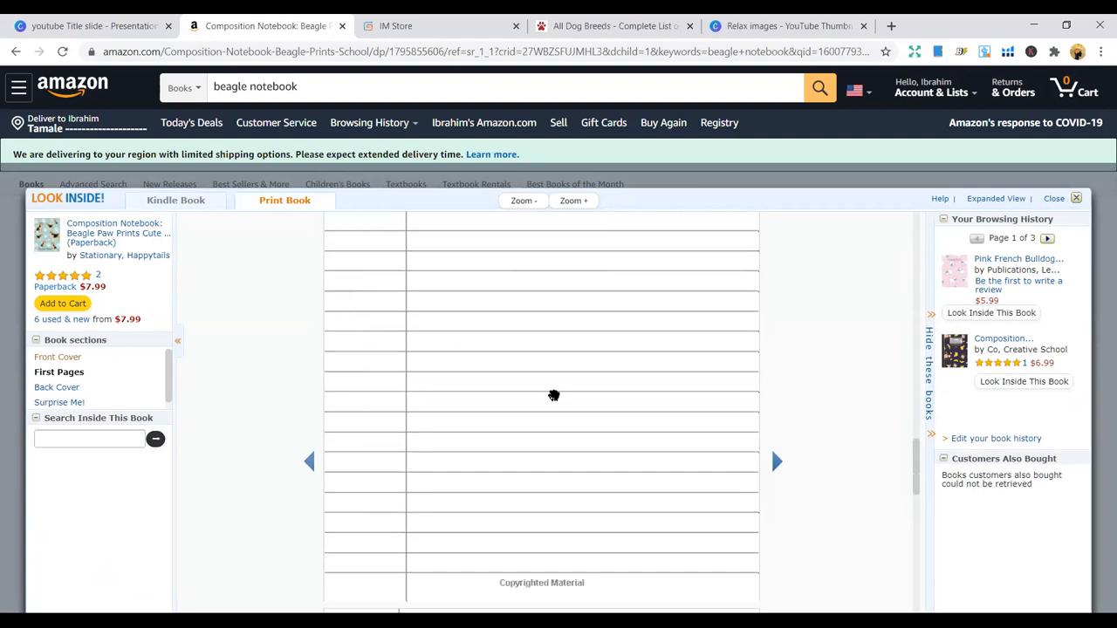
scroll(down, 3)
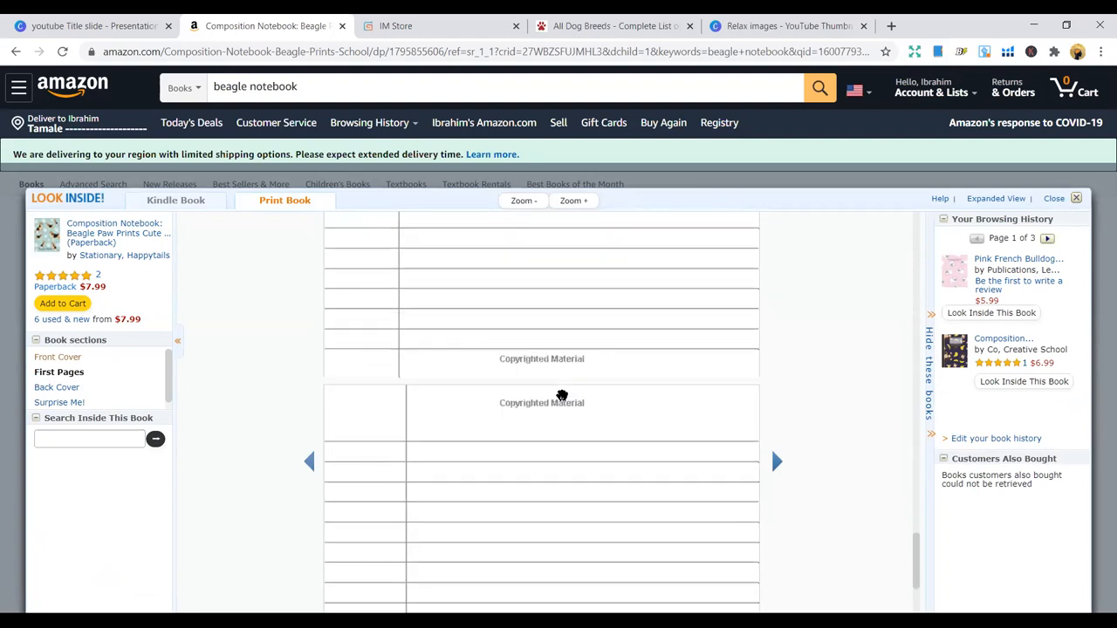
click(1075, 199)
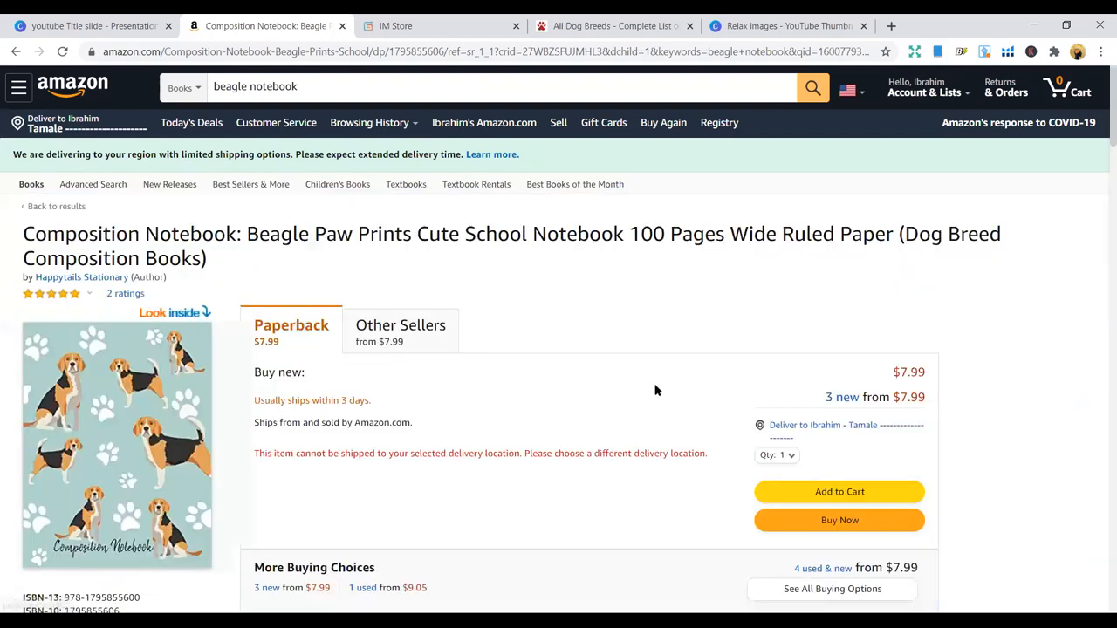
mouse_move(422, 241)
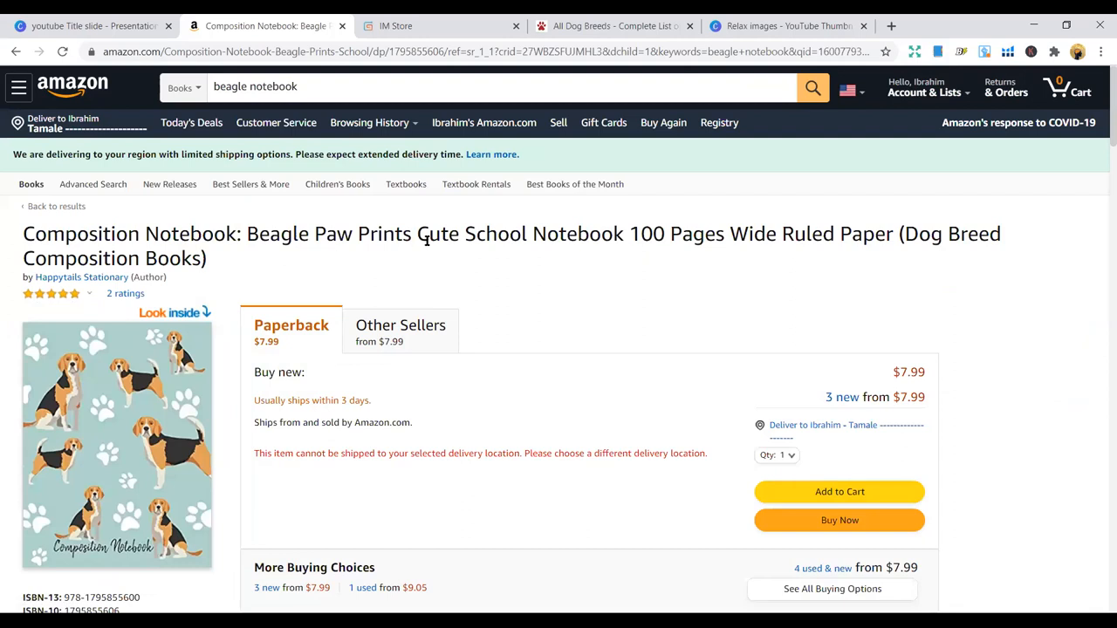
mouse_move(485, 271)
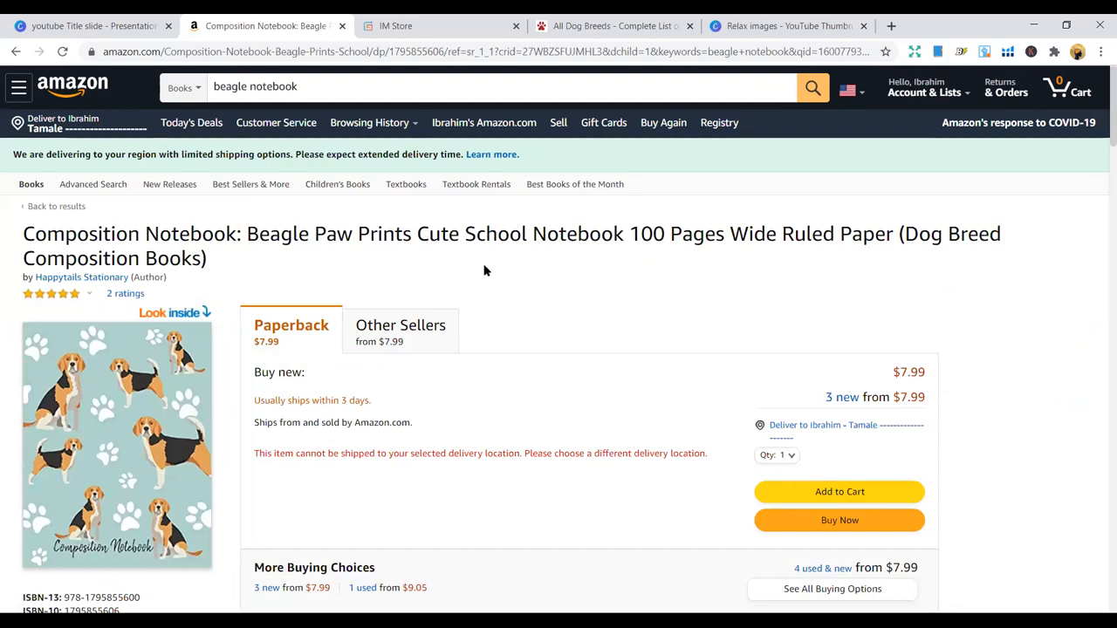
mouse_move(380, 262)
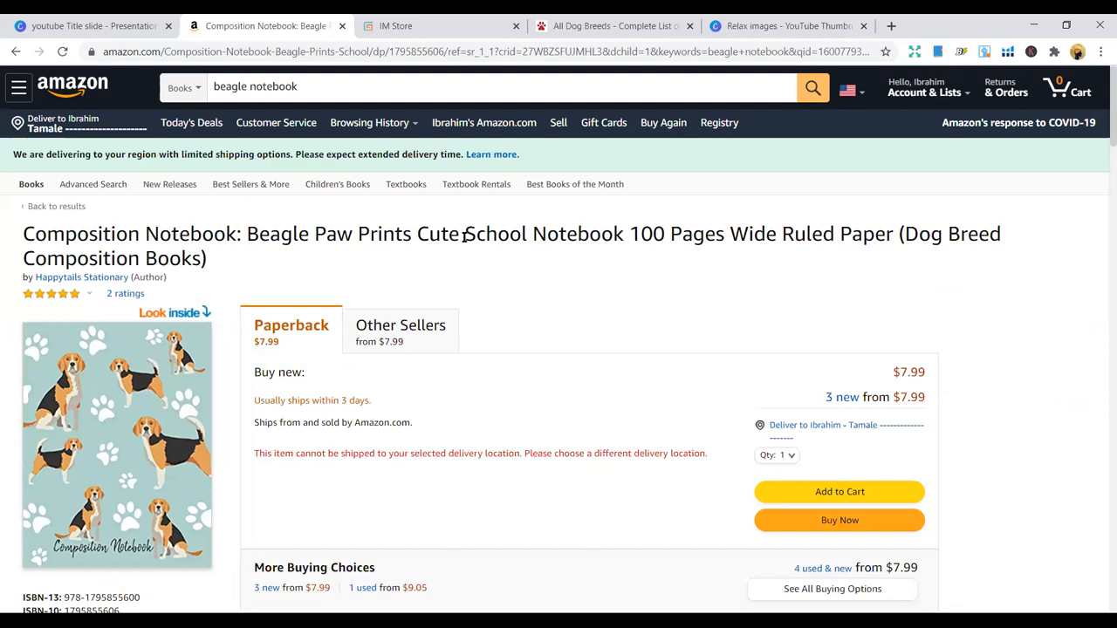
mouse_move(814, 279)
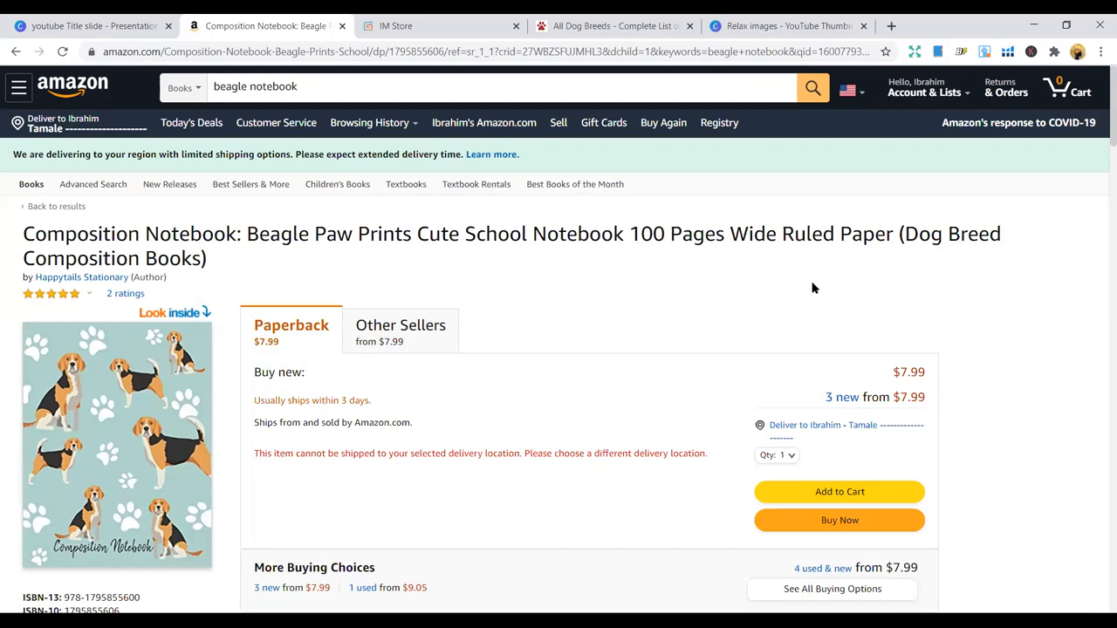
mouse_move(373, 122)
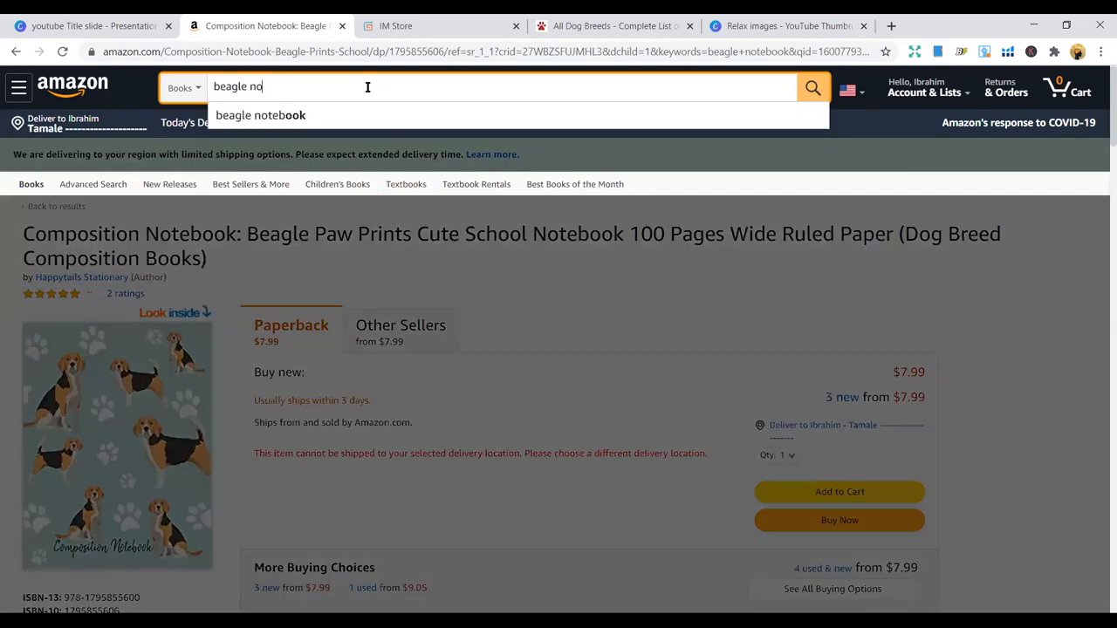
Delete "notebook" from the search so the box holds just "beagle"
key(Backspace)
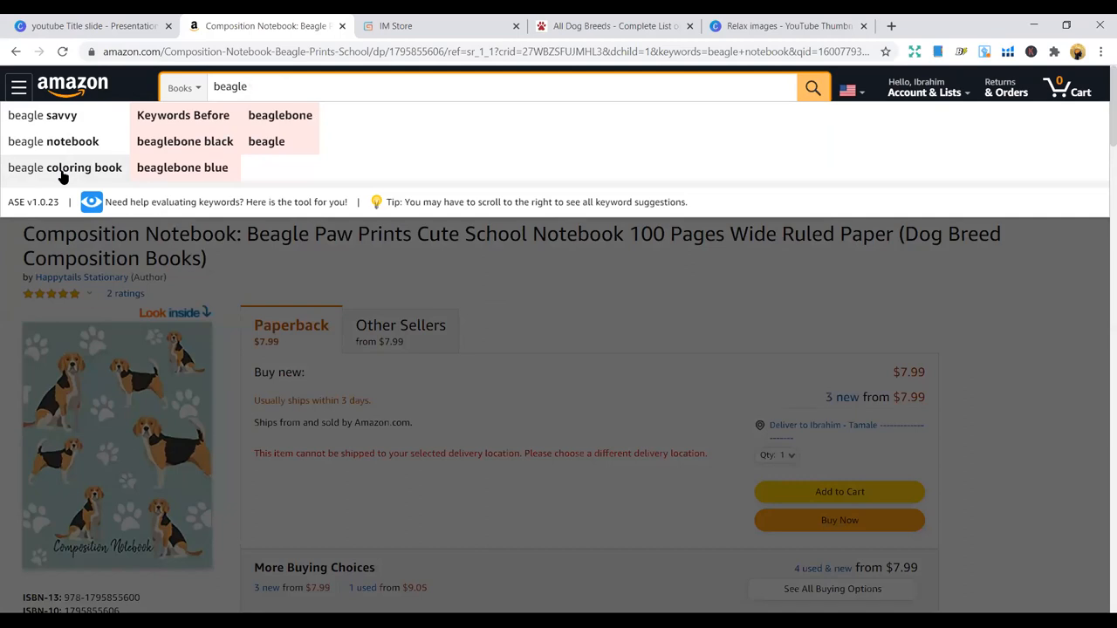
mouse_move(550, 308)
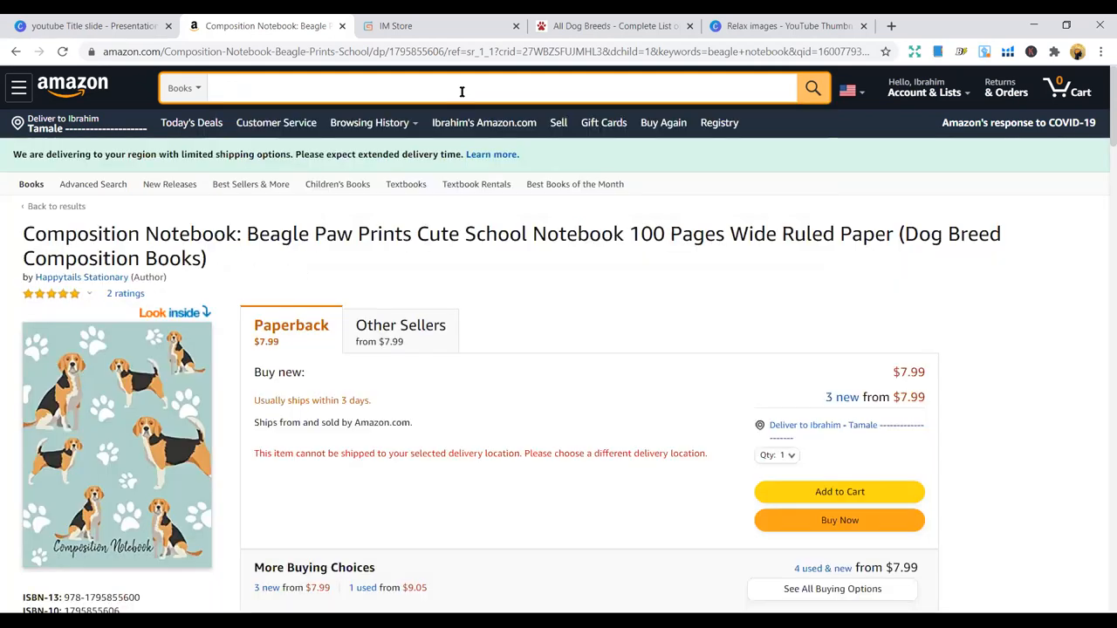
Search Books for boxer notebook
text(b)
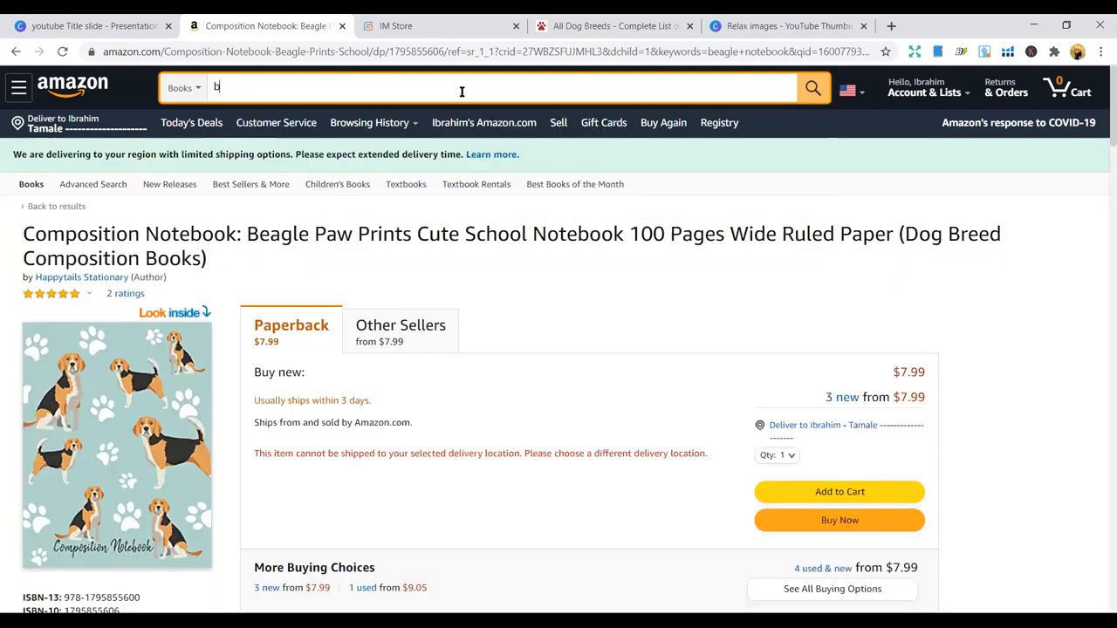
text(oxer)
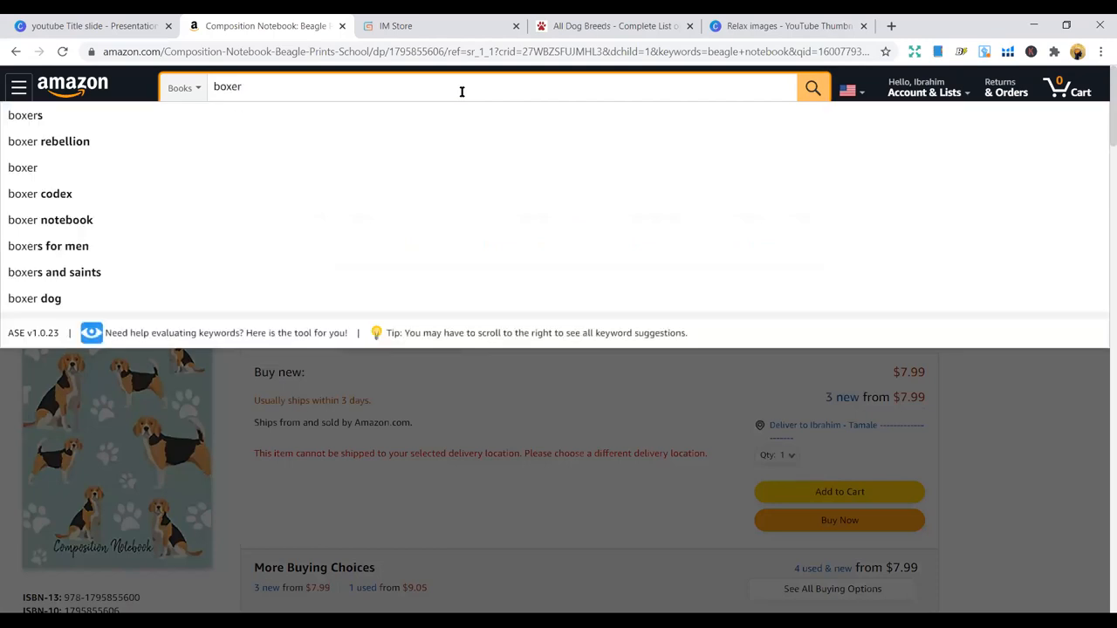
mouse_move(228, 203)
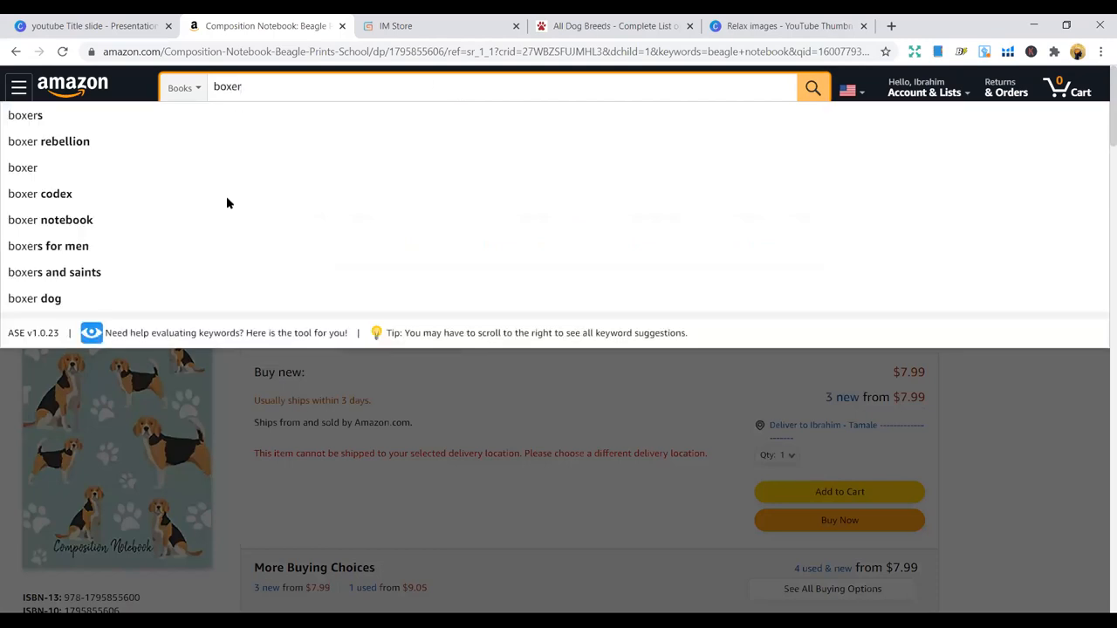
click(51, 220)
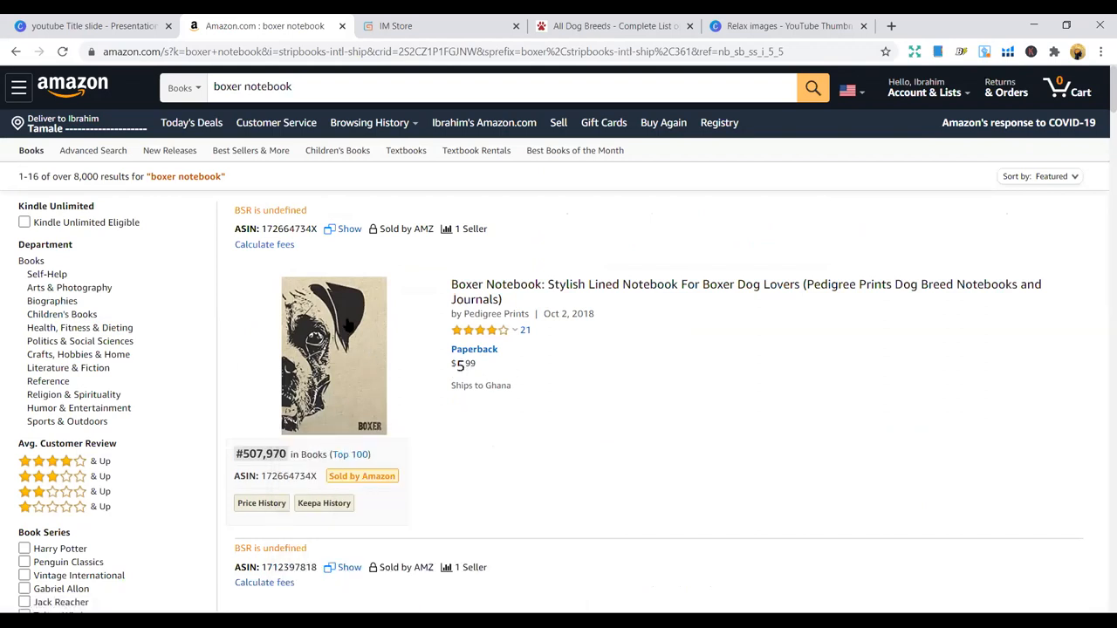
Scan the boxer notebook results and open the Pedigree Prints Boxer Notebook for Boxer Dog Lovers listing
scroll(down, 3)
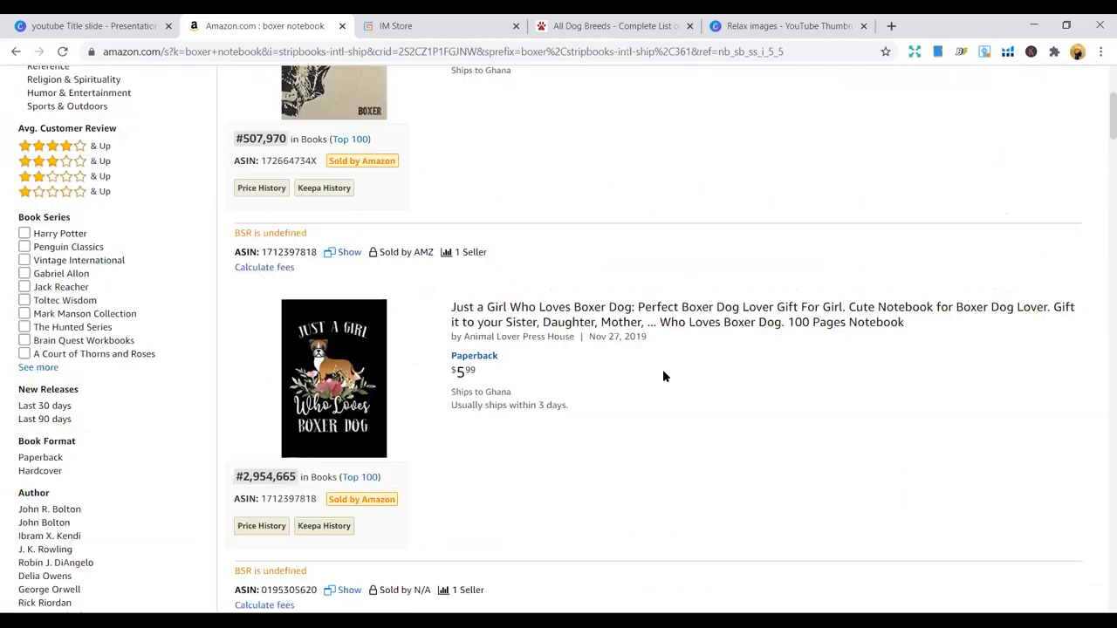
scroll(down, 3)
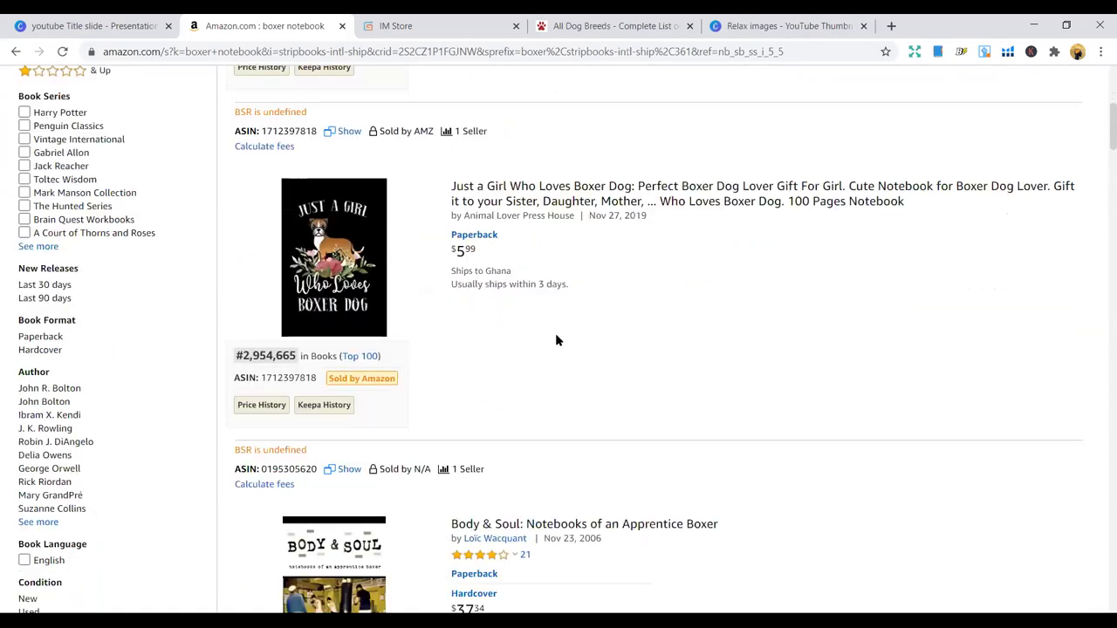
scroll(up, 3)
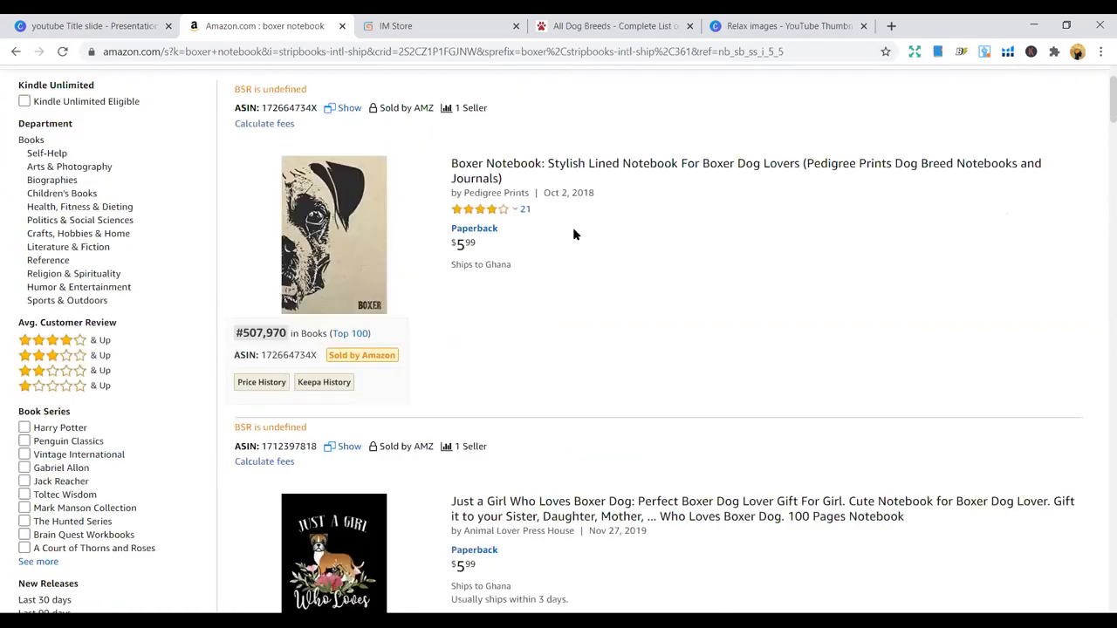
click(747, 171)
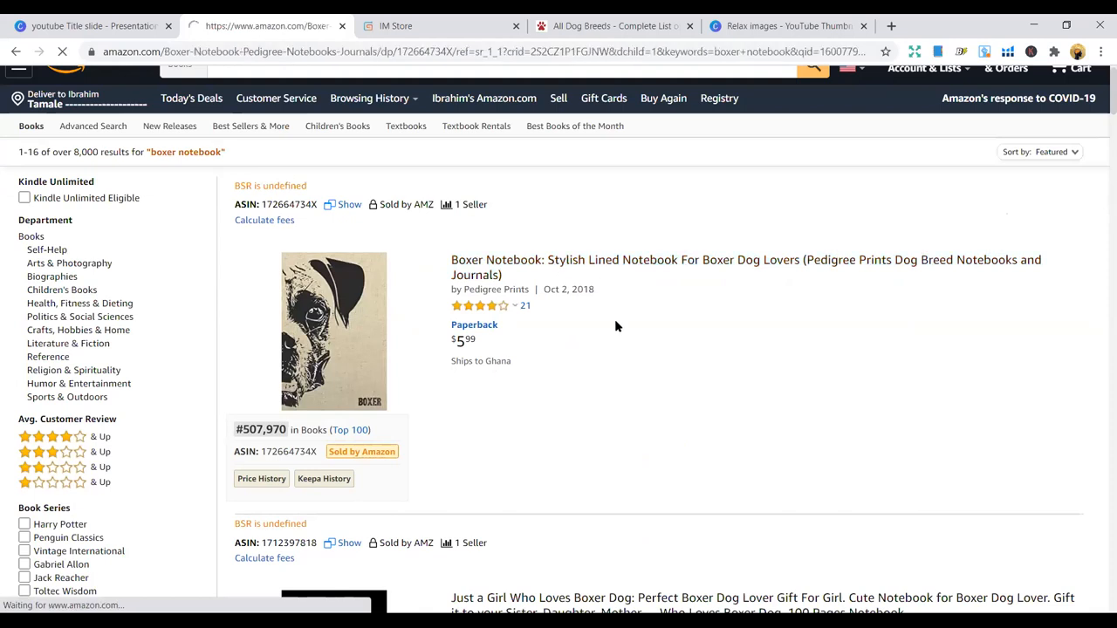
click(746, 267)
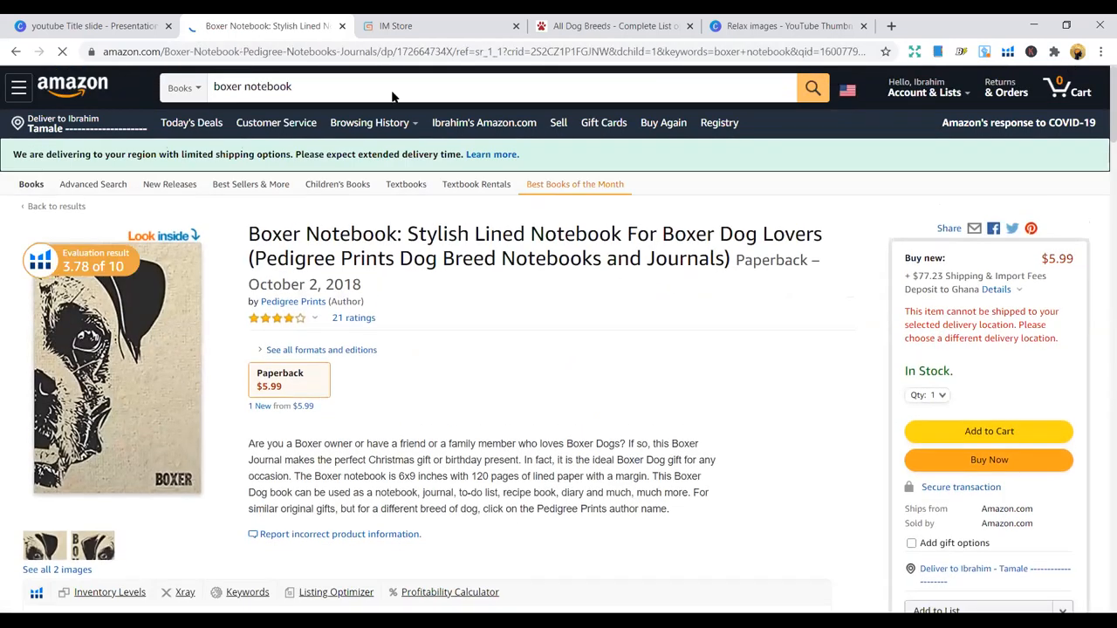
click(161, 235)
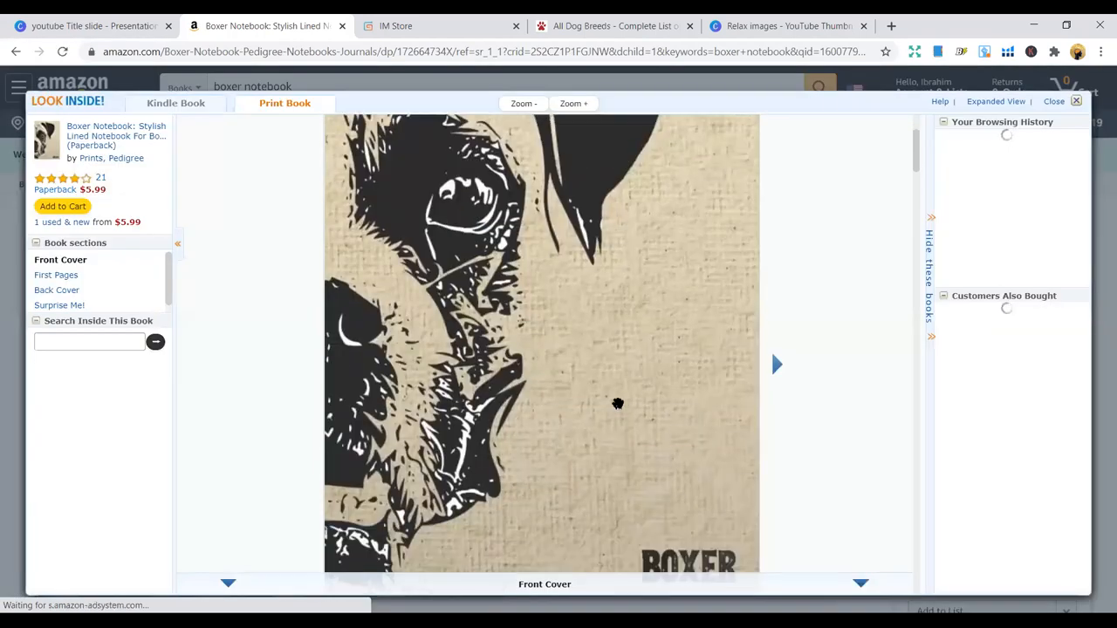
click(774, 365)
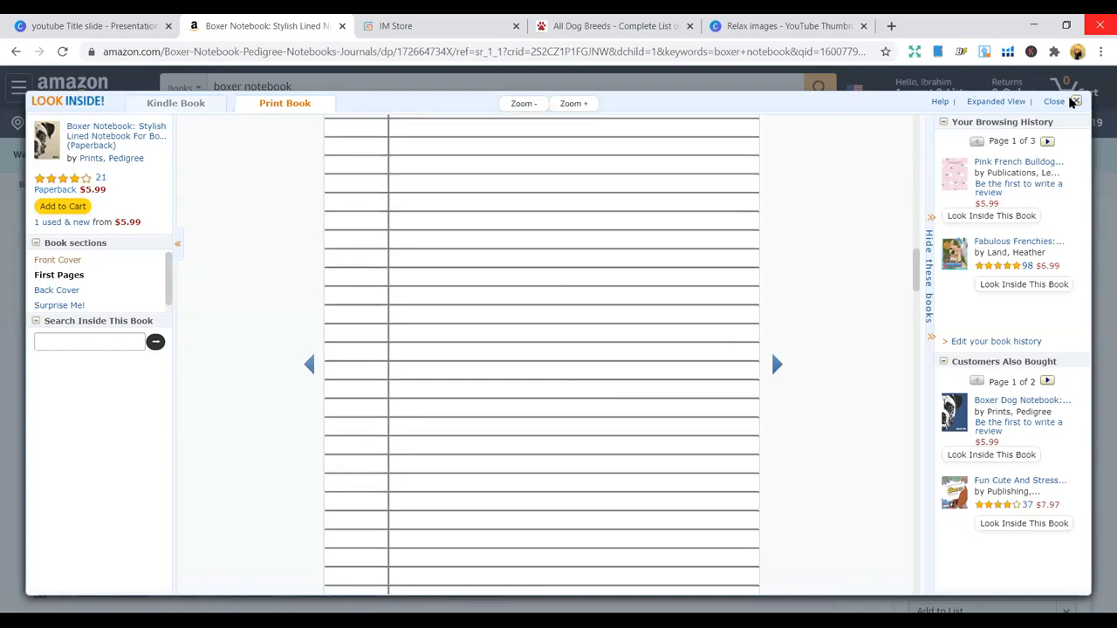
click(1054, 101)
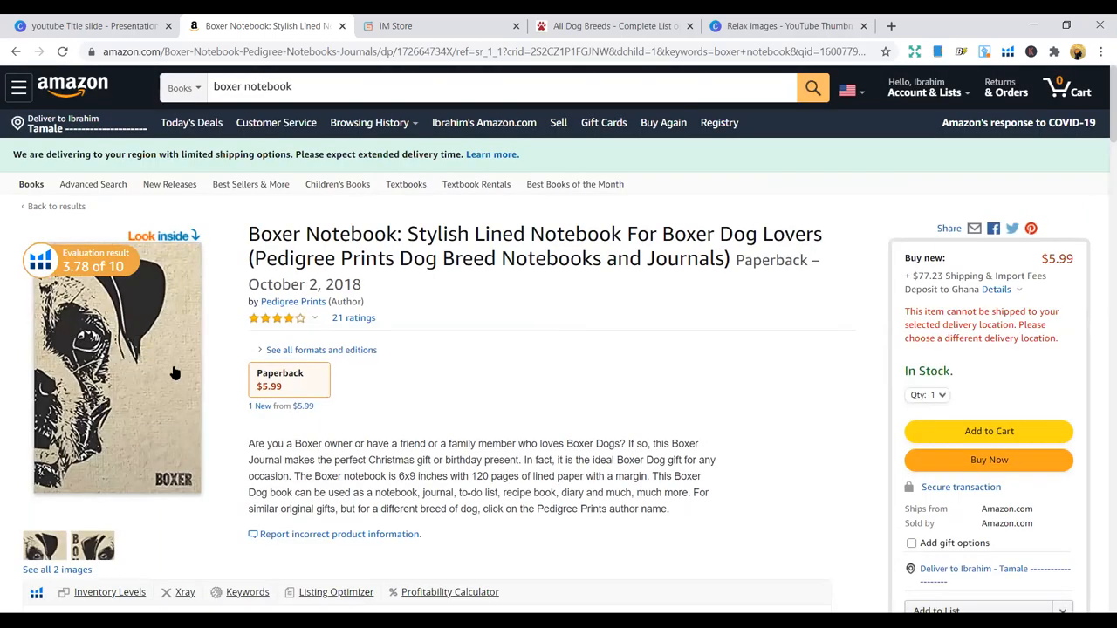
mouse_move(429, 401)
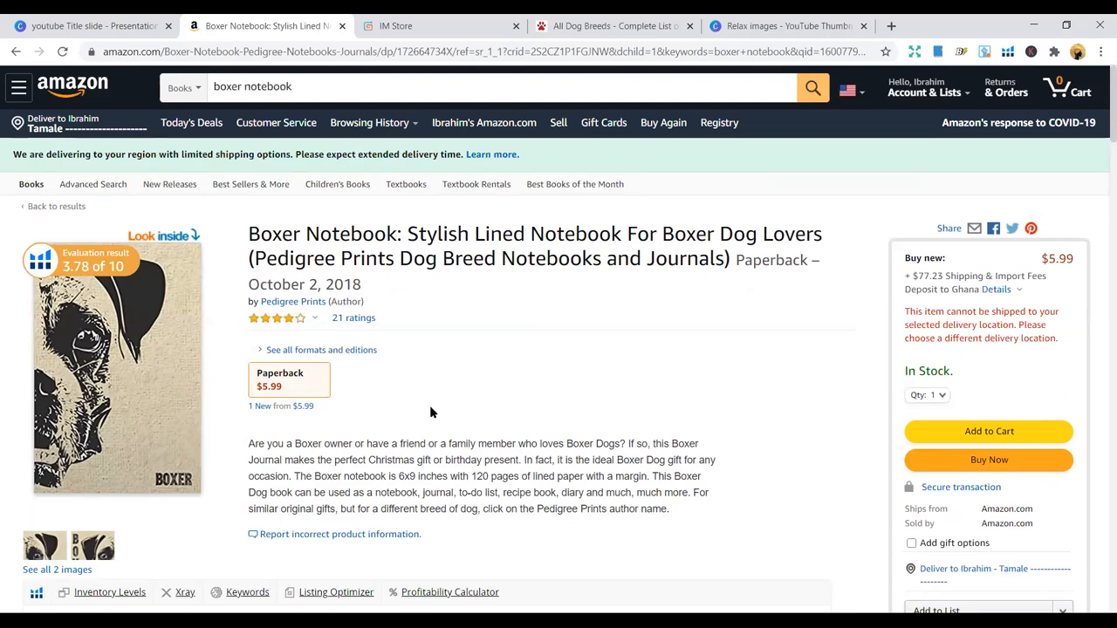
mouse_move(439, 410)
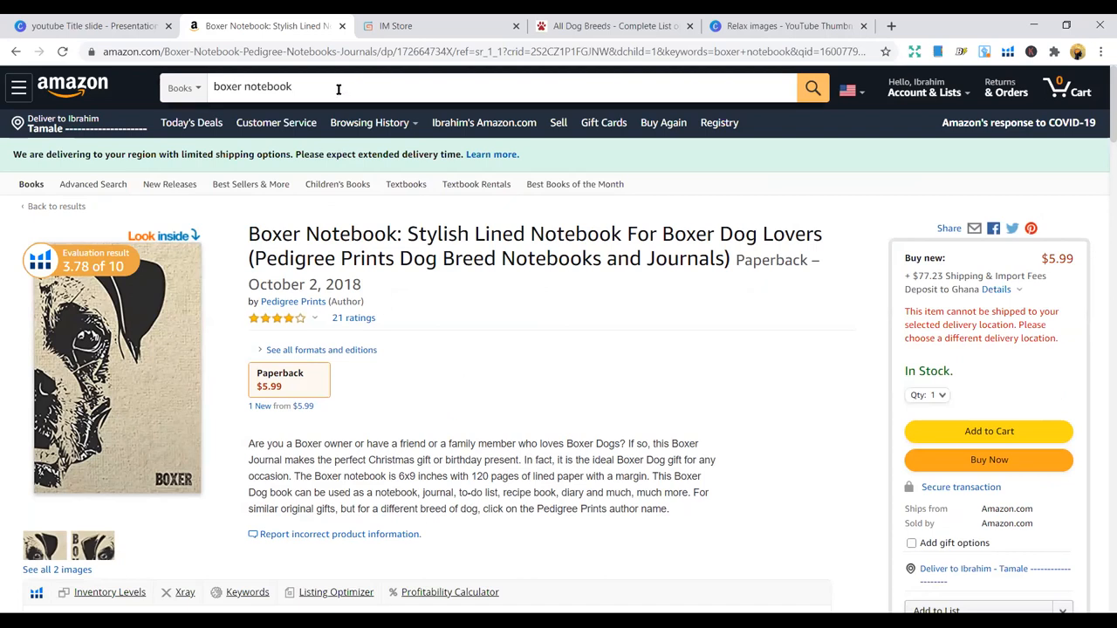
Reword the search to boxer coloring book and open the Boxer Dog Coloring Book Number 1 listing
key(Backspace)
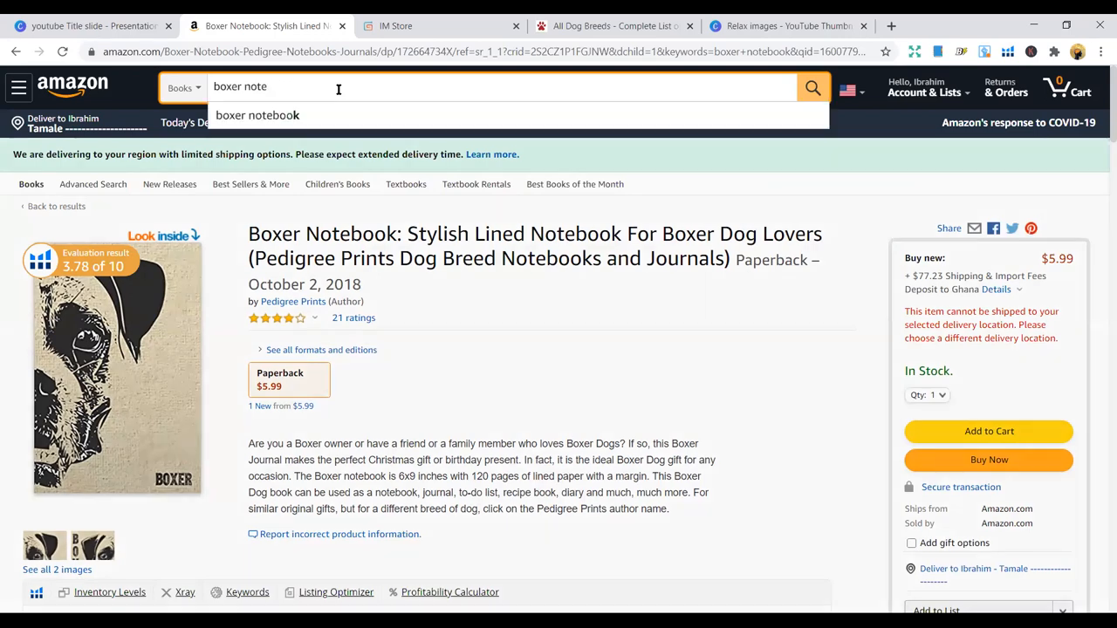
key(backspace)
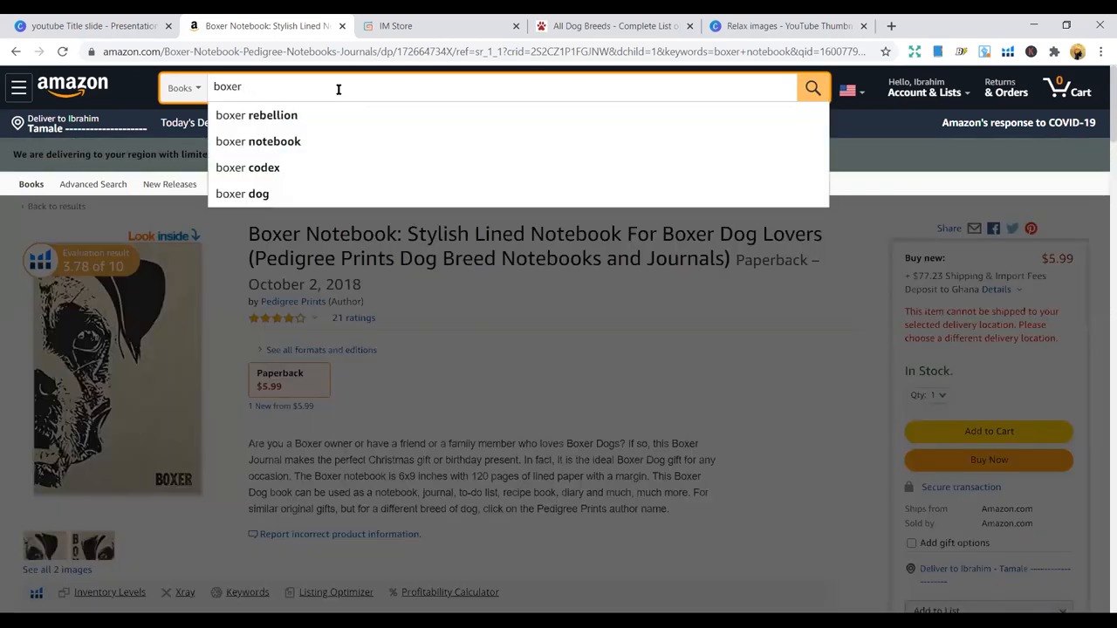
text(col)
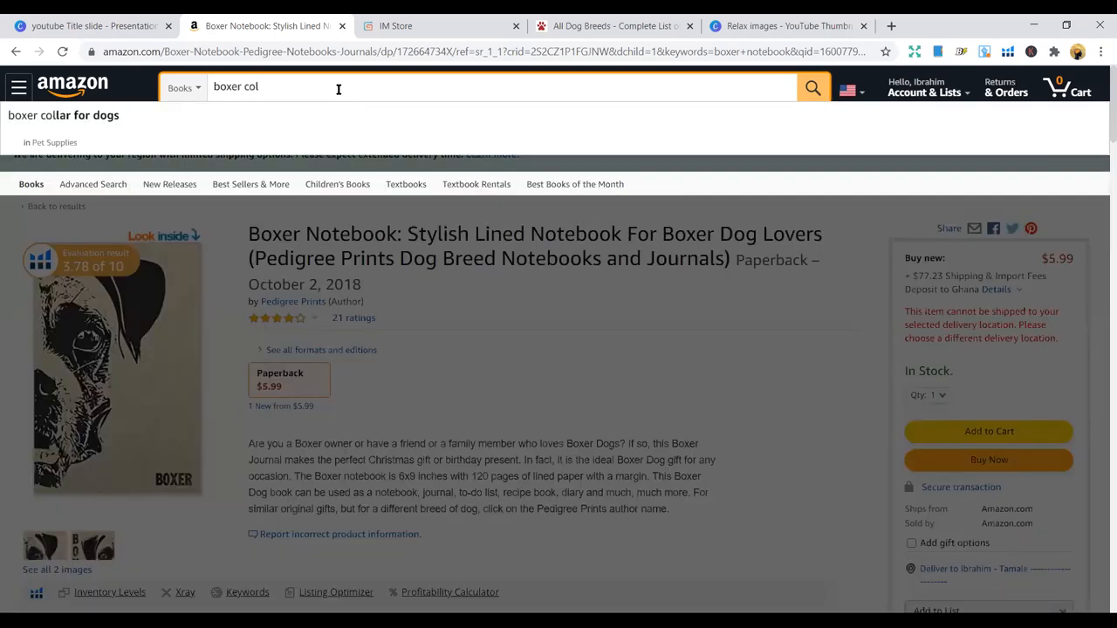
text(or)
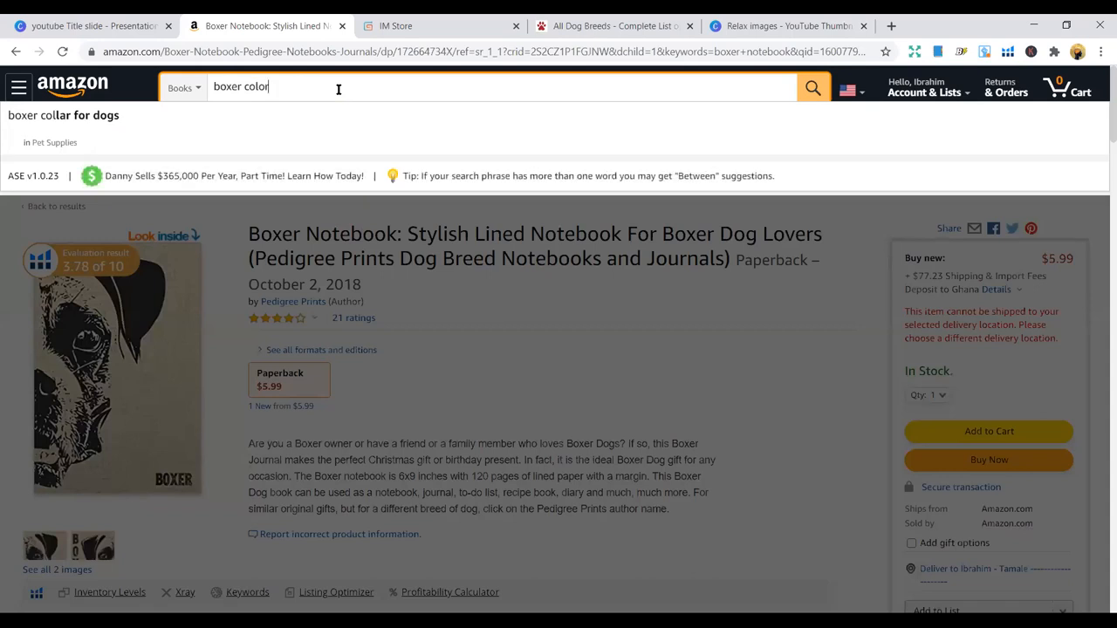
text(ing)
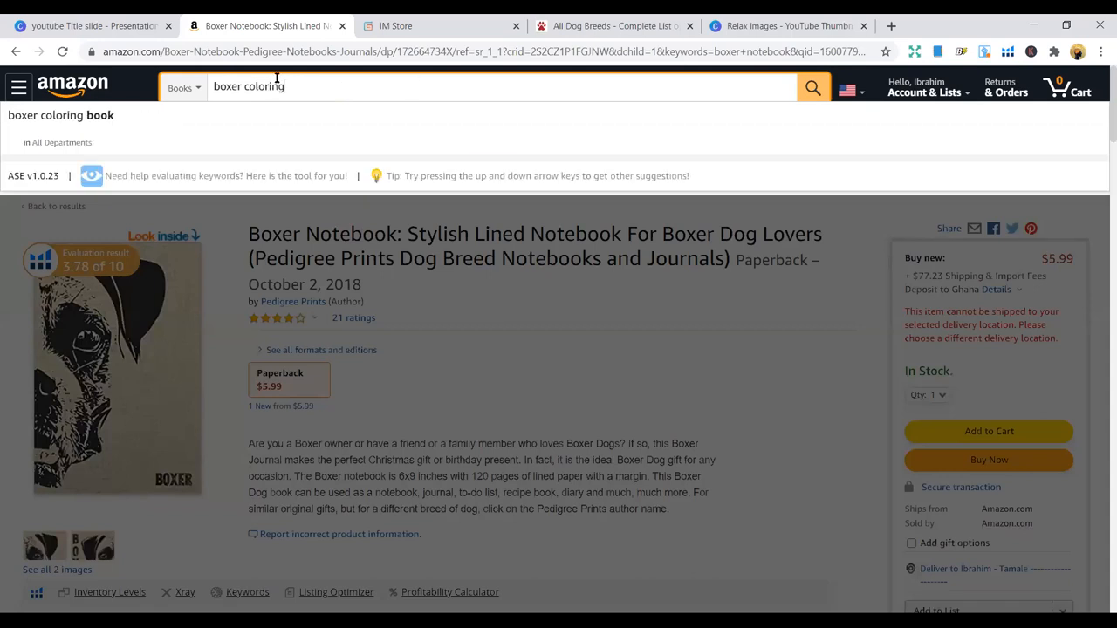
click(812, 87)
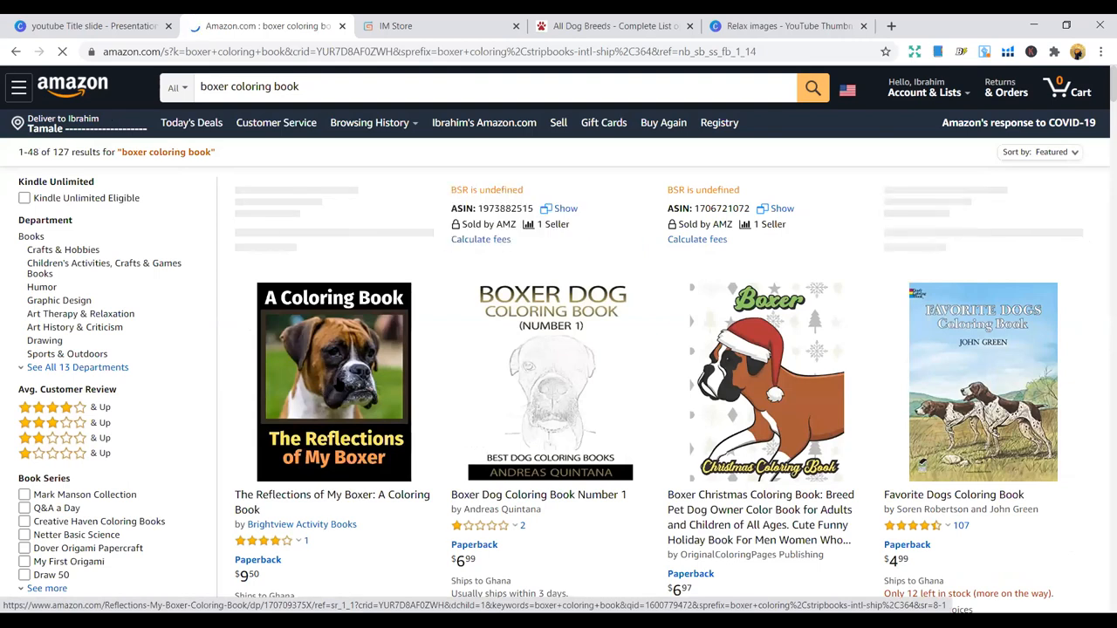
mouse_move(509, 387)
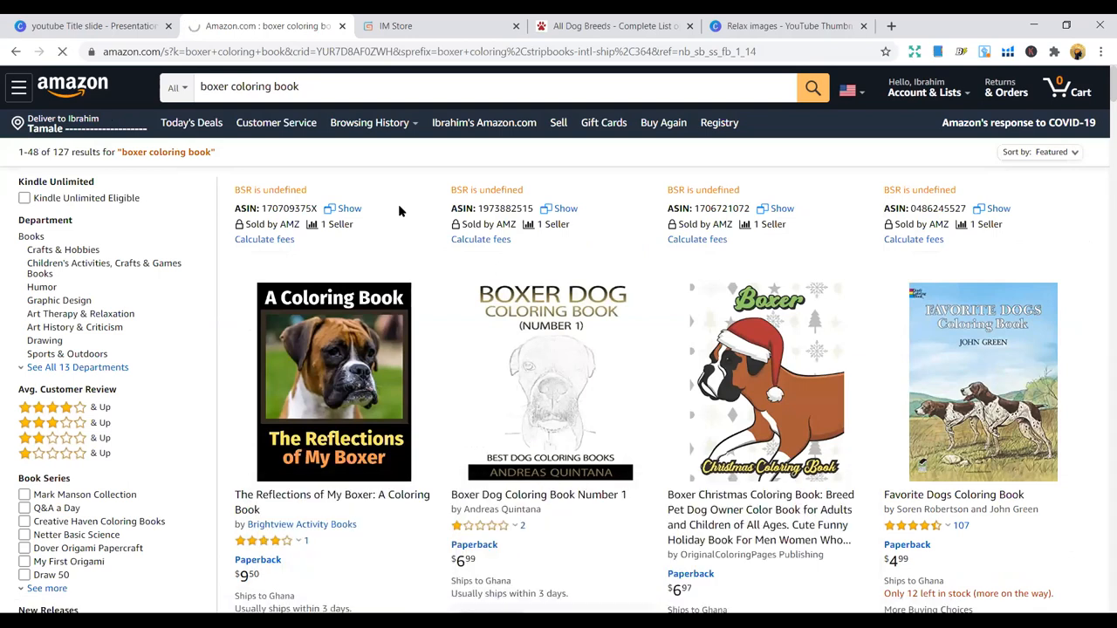
click(537, 493)
text(maltese)
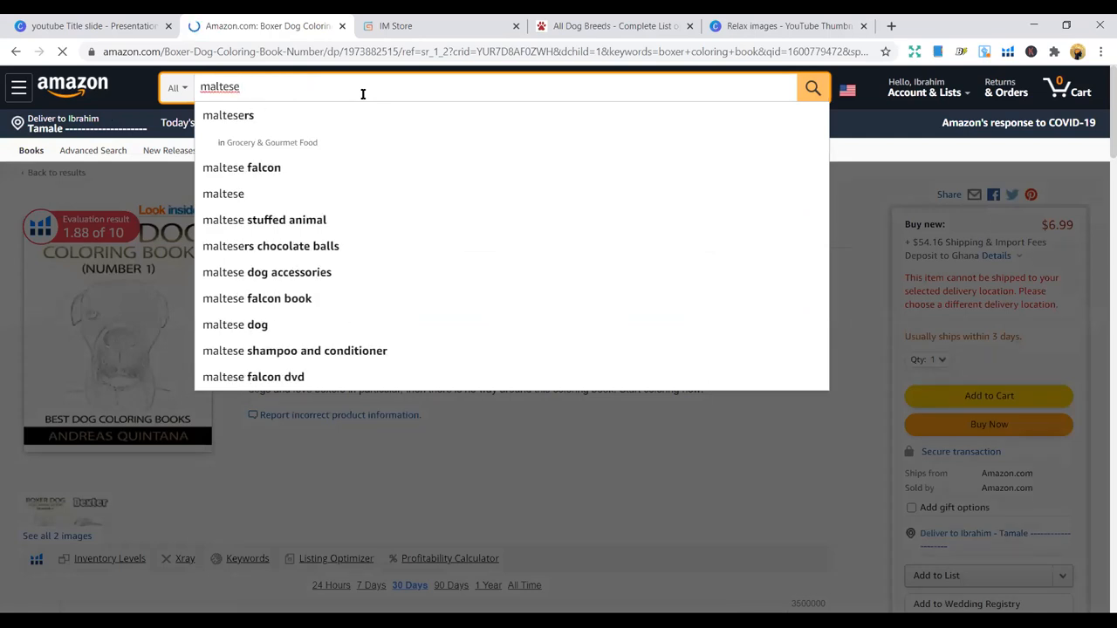
Search for maltese notebook and open the Maltese handy ruled composition notebook listing
text(note)
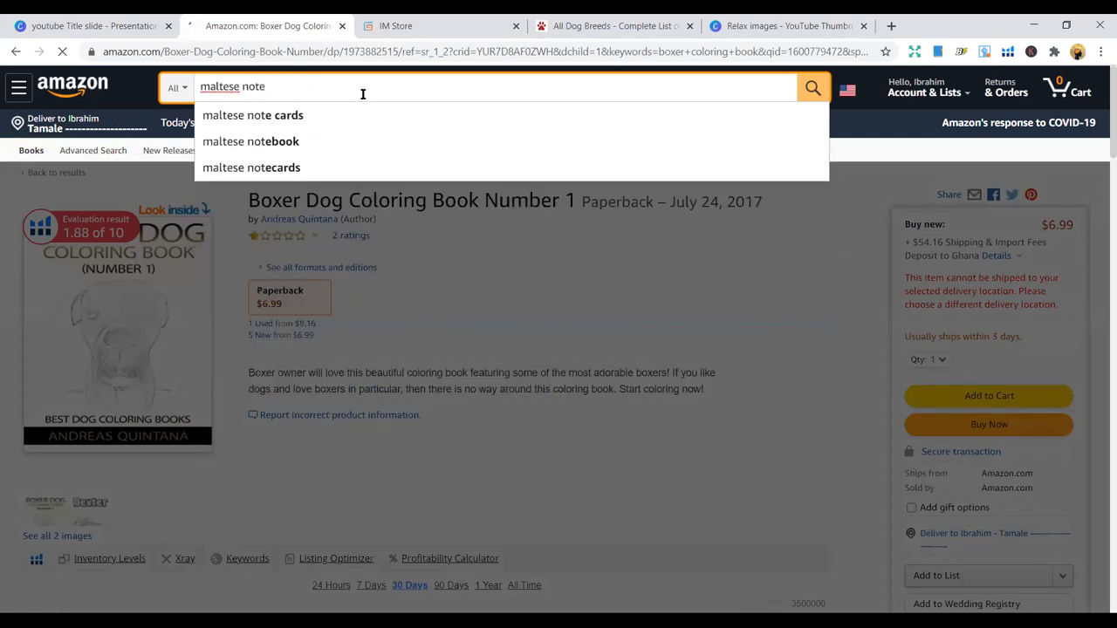
click(249, 141)
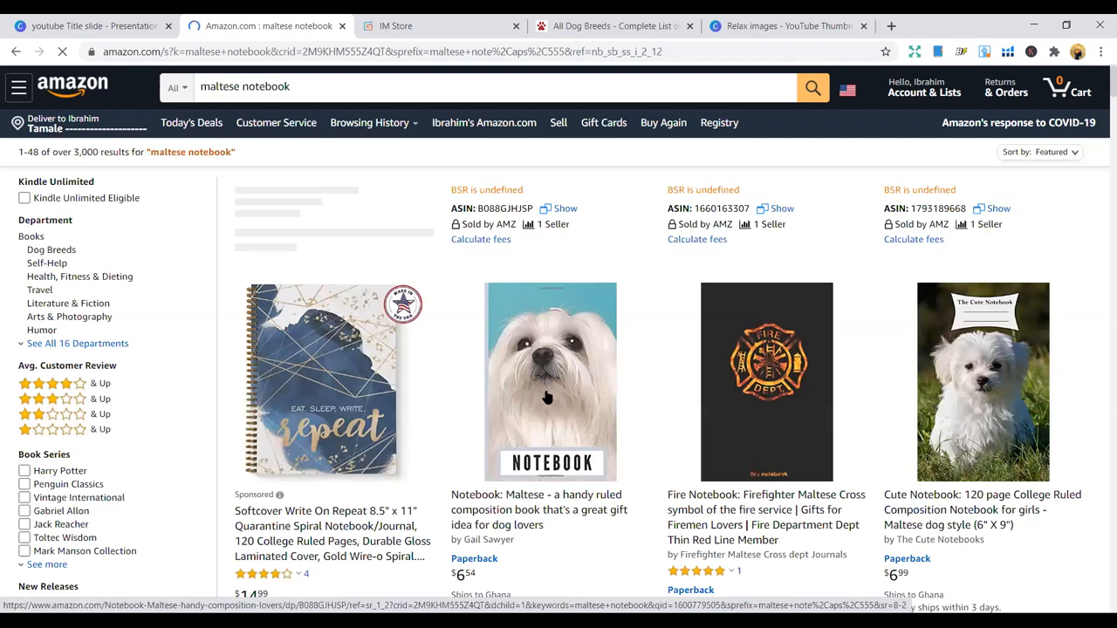
mouse_move(579, 384)
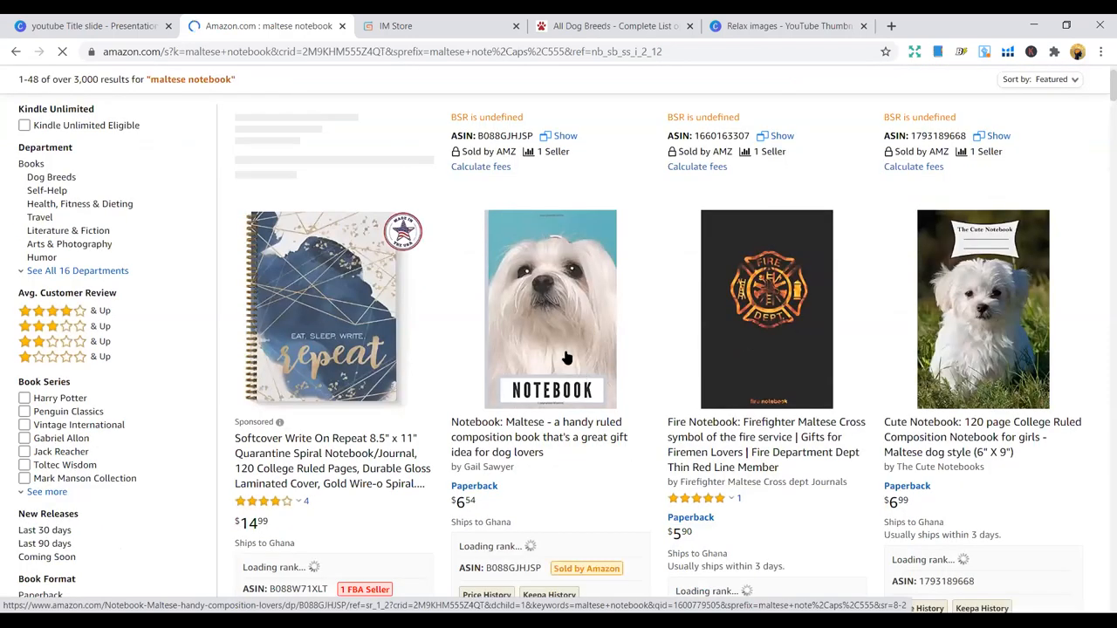
mouse_move(1001, 342)
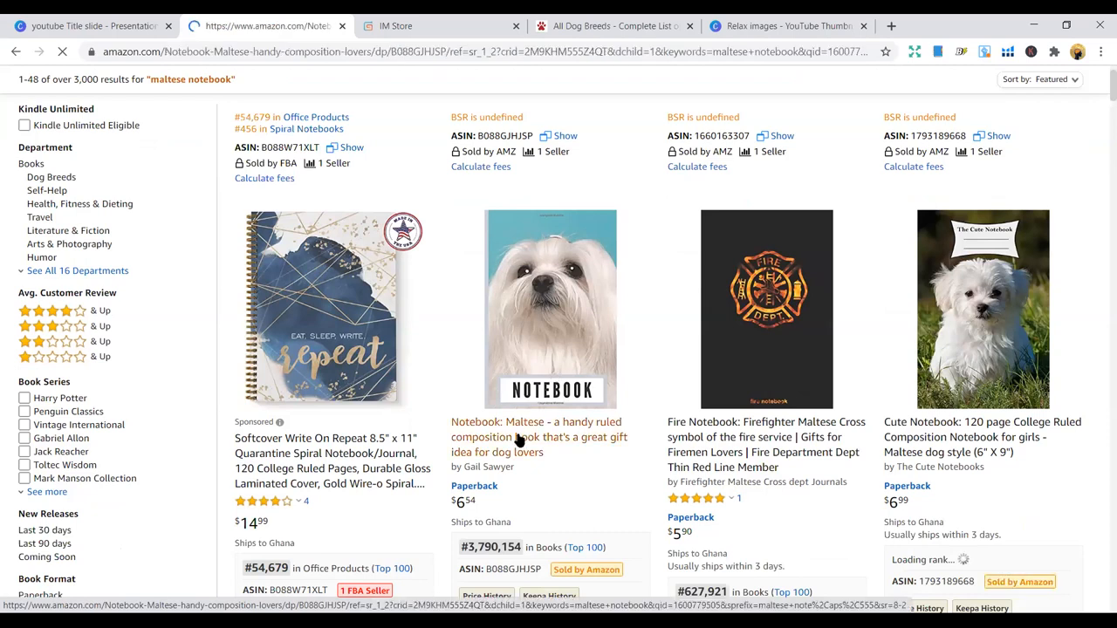
click(536, 429)
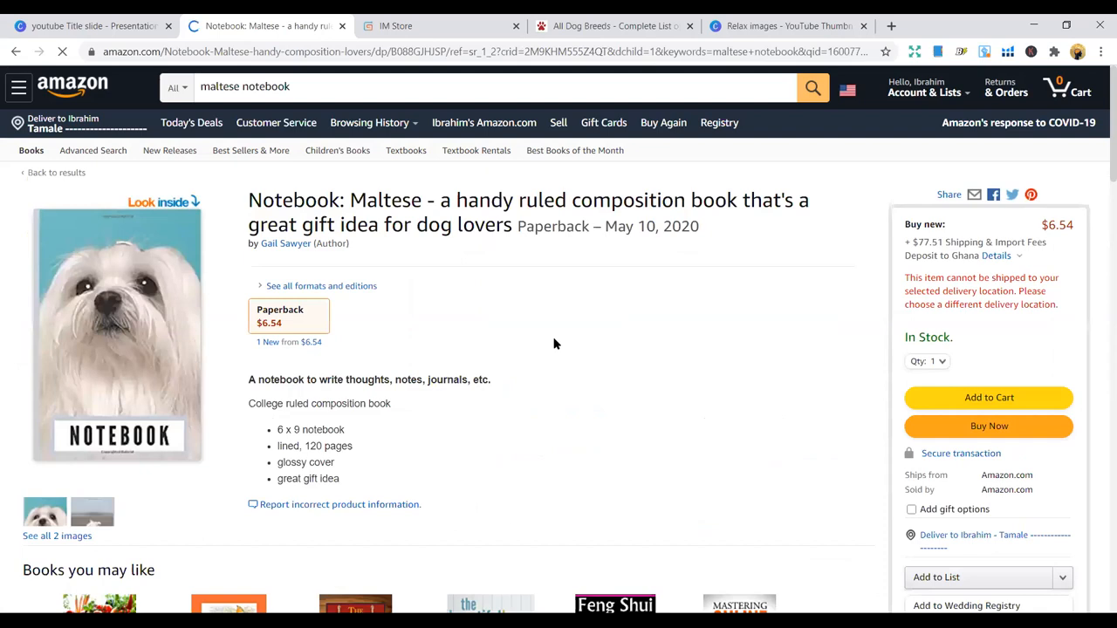
Scroll the Maltese notebook page to check its Helium 10 sales history chart
scroll(down, 3)
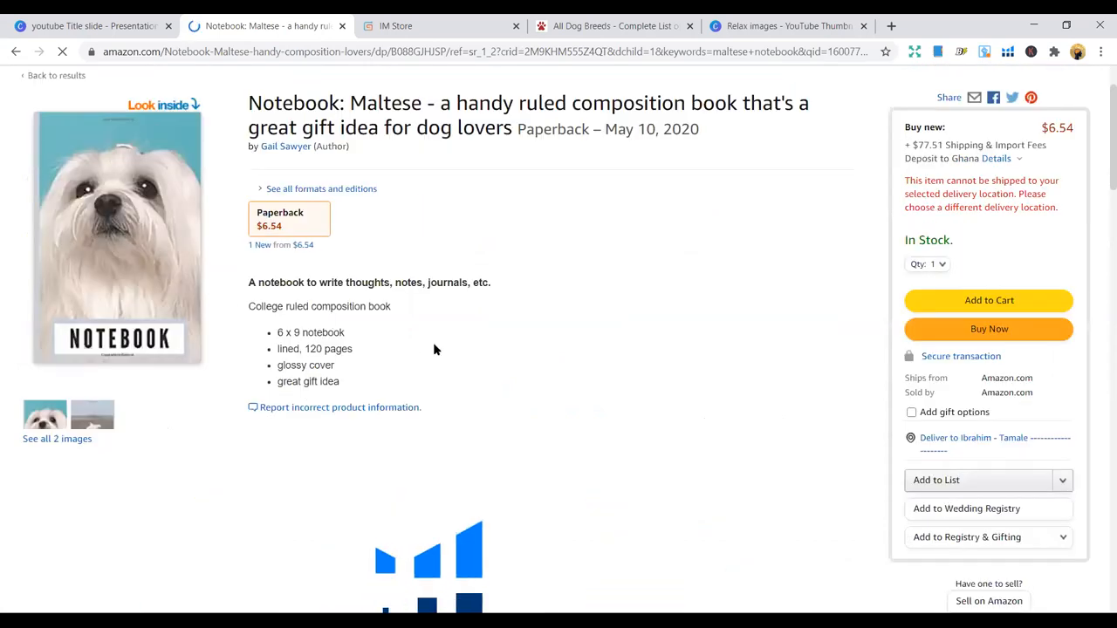
scroll(down, 3)
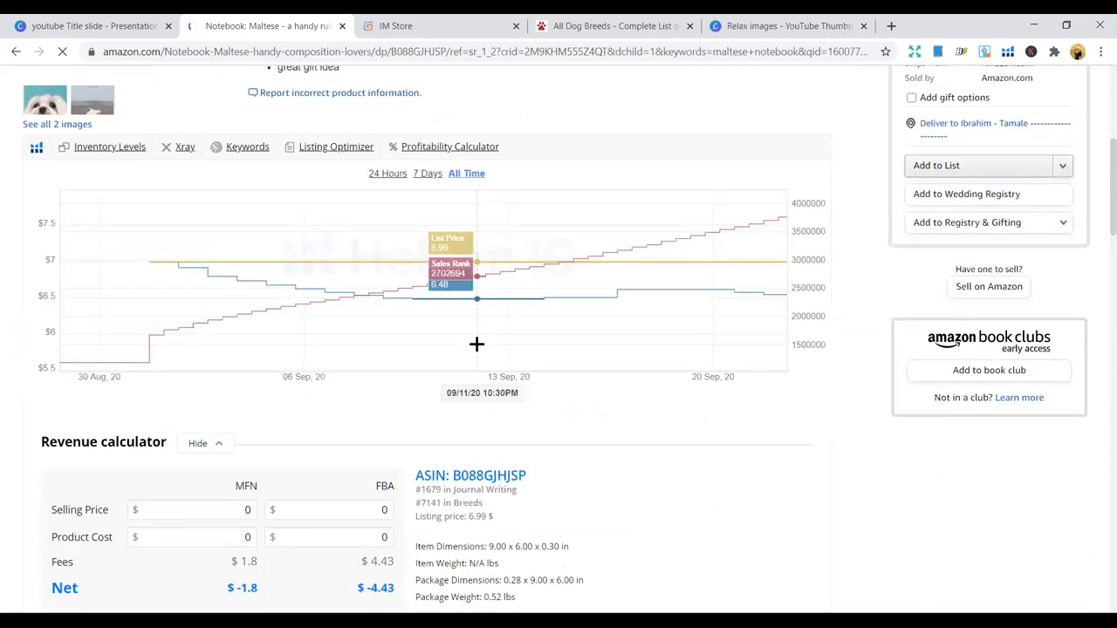
scroll(up, 3)
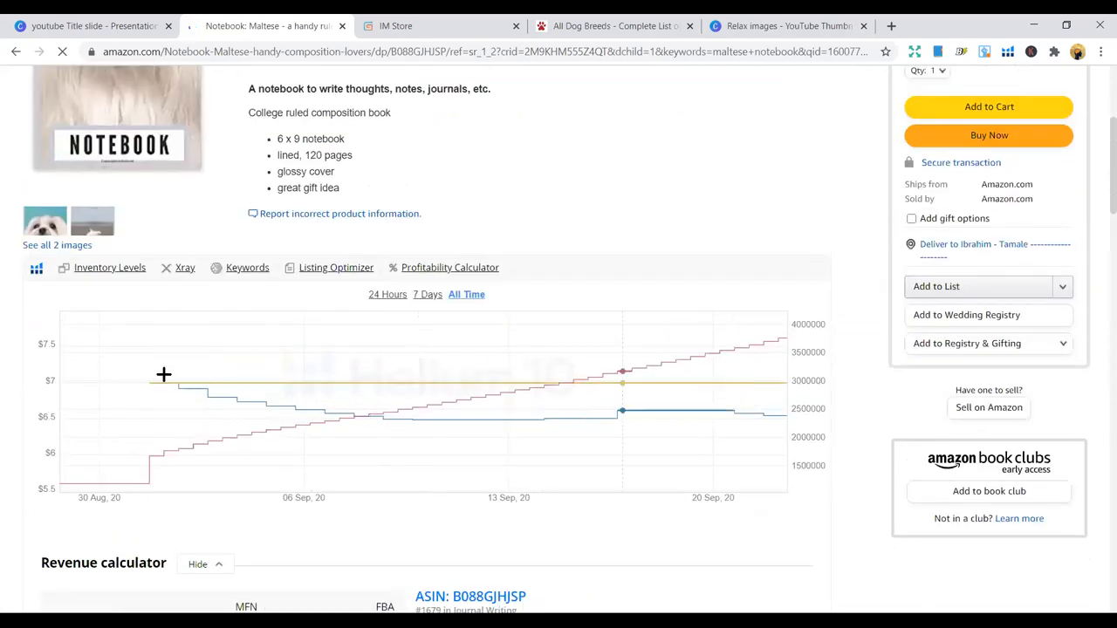
scroll(up, 3)
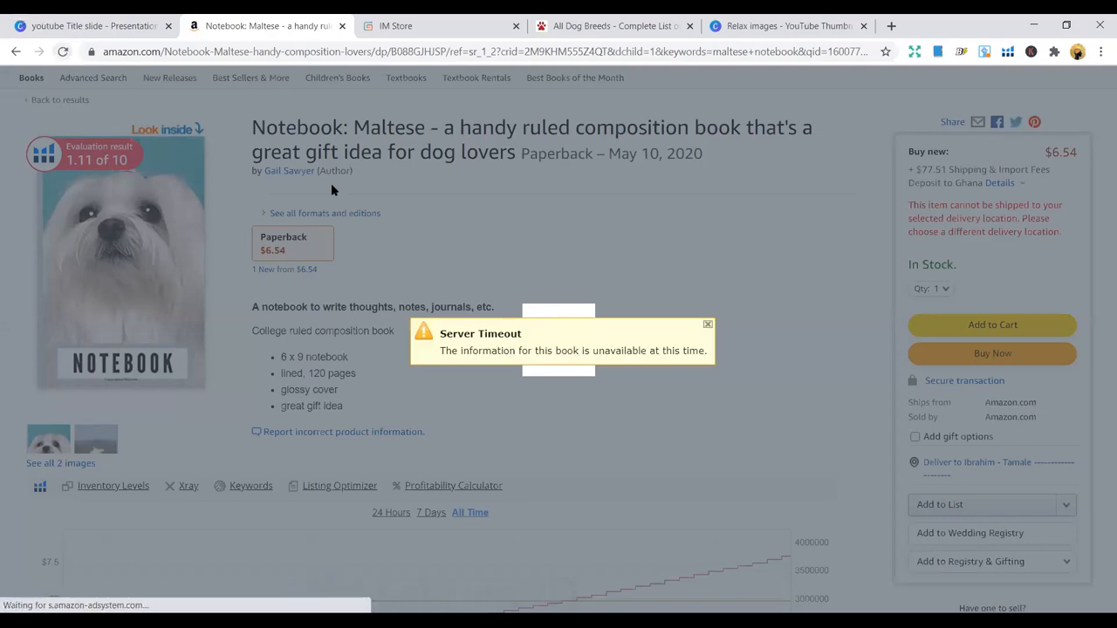
click(709, 323)
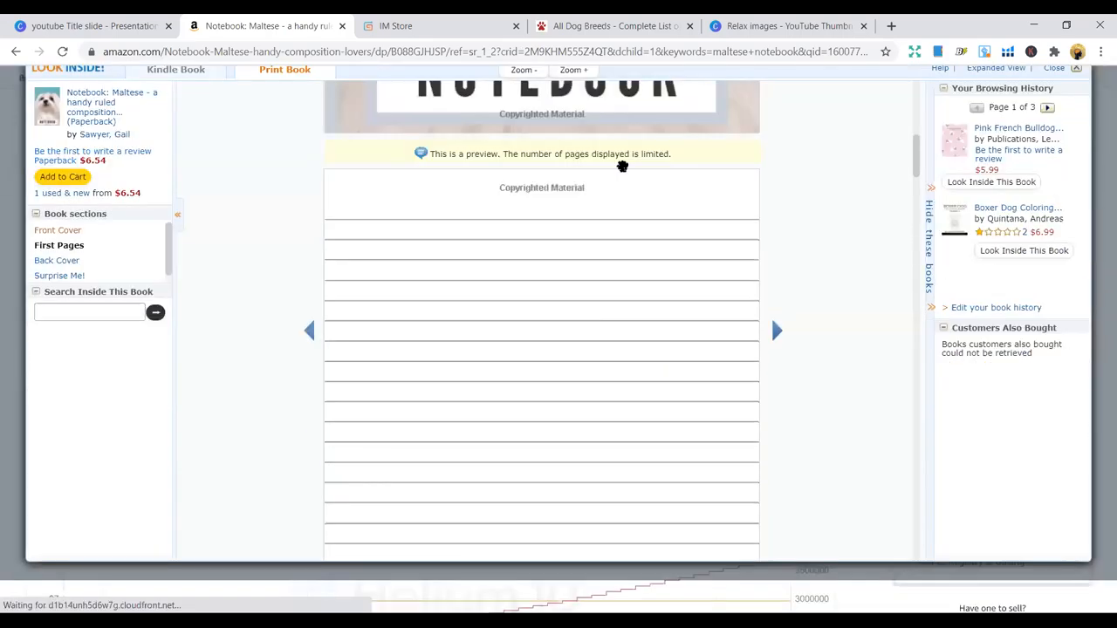
scroll(down, 3)
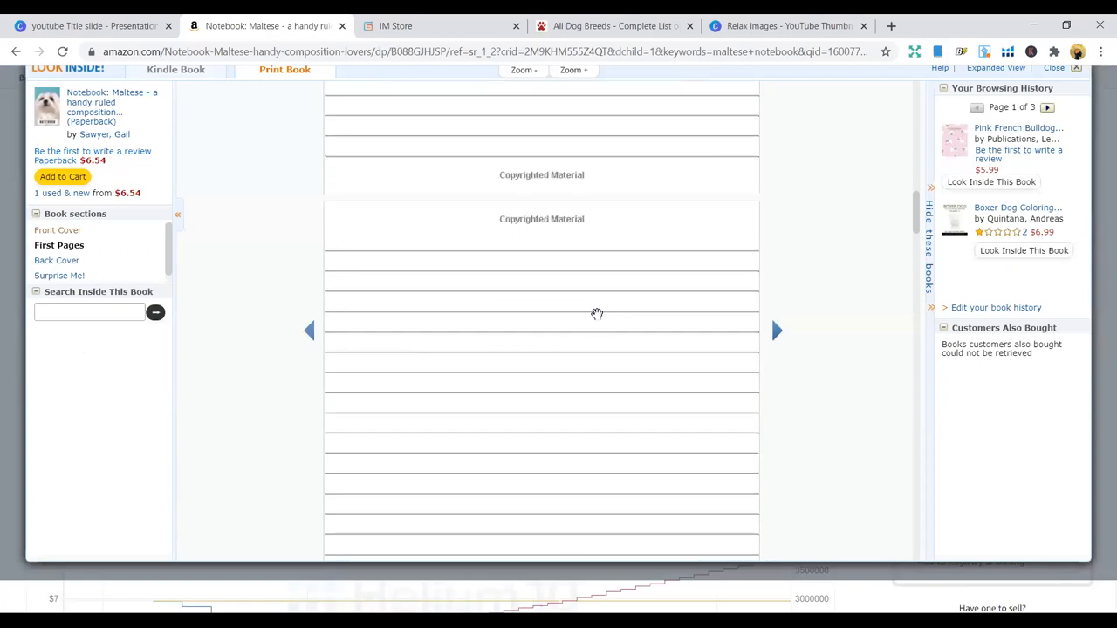
scroll(up, 3)
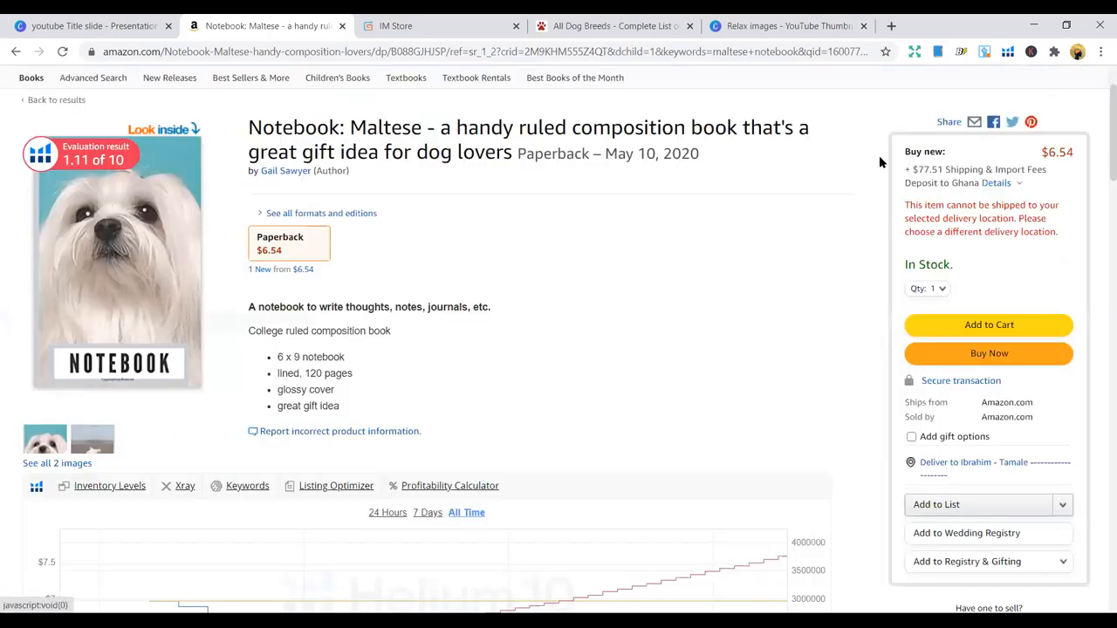
mouse_move(531, 253)
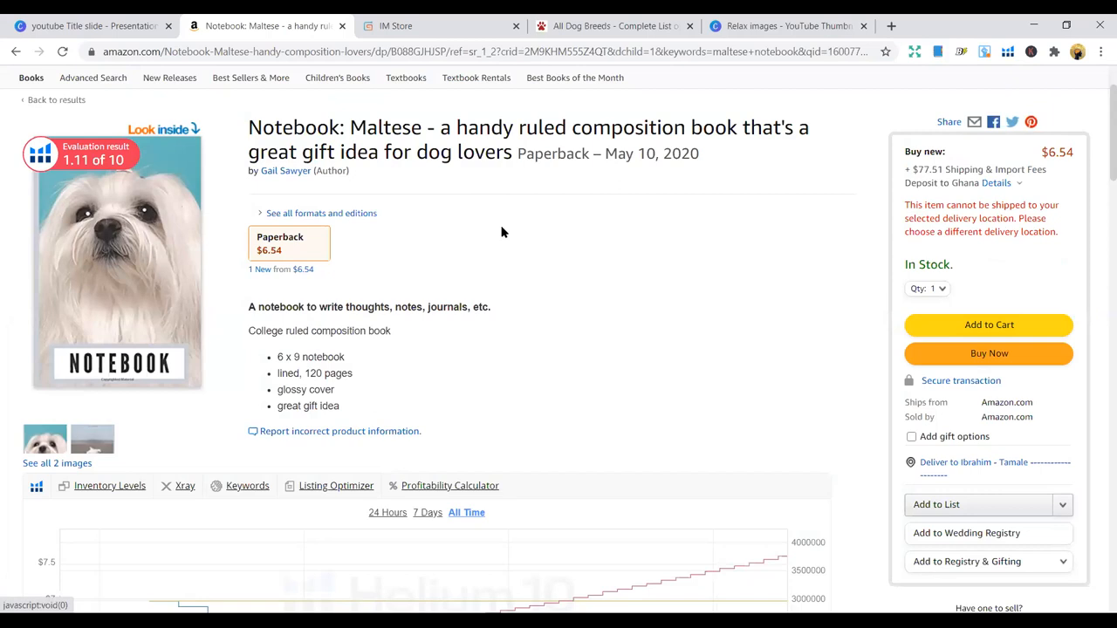
mouse_move(461, 248)
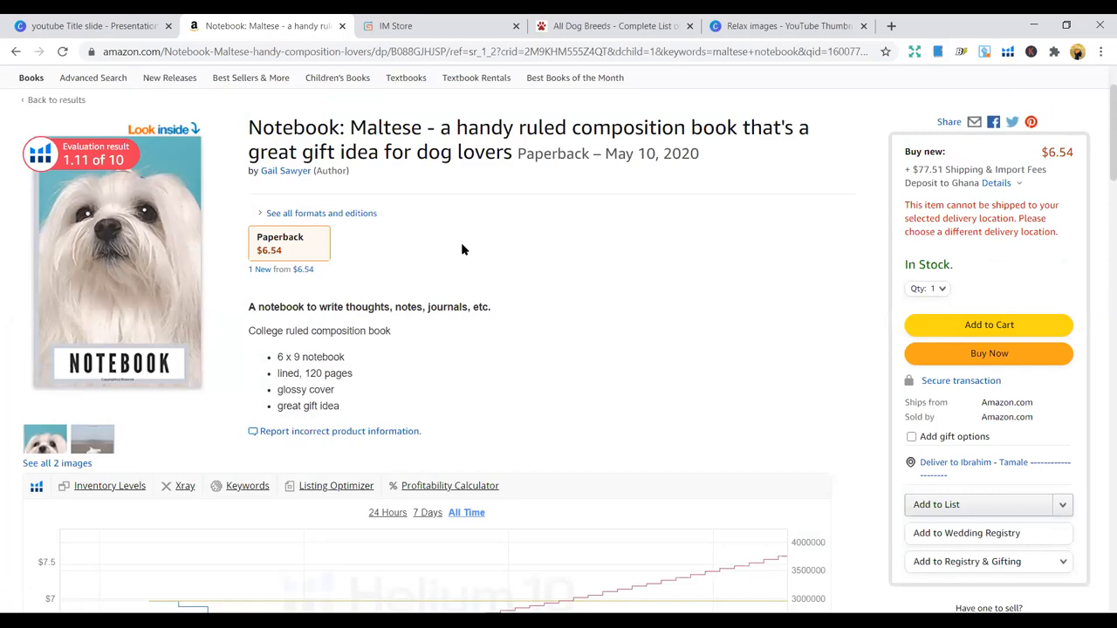
mouse_move(593, 216)
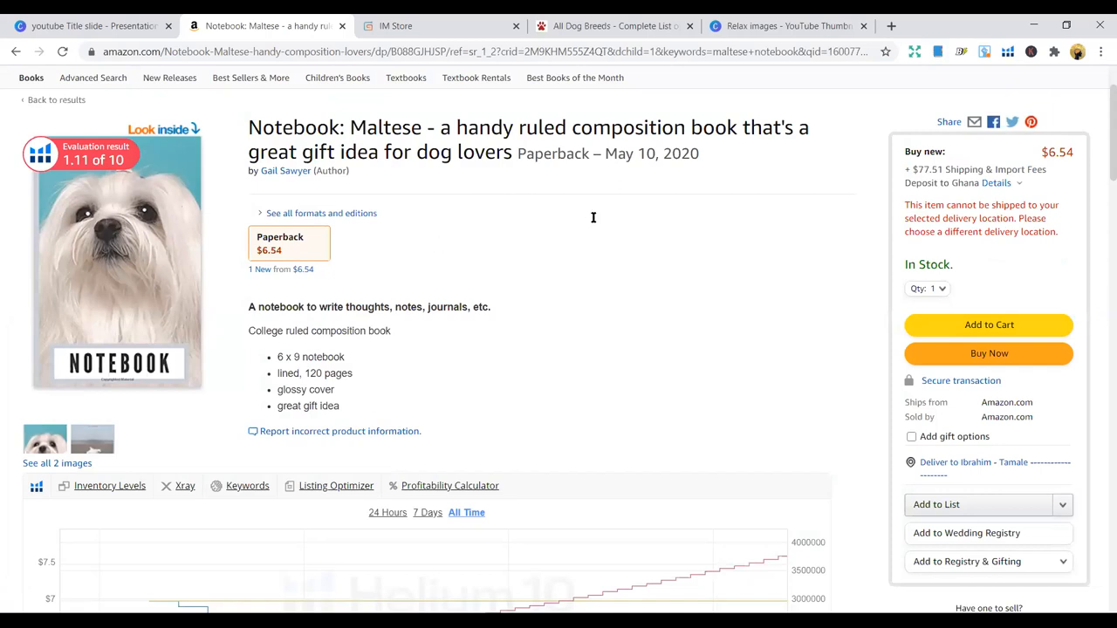
Search Amazon for 'rottweiler coloring book' via the 'rottweiler col' suggestion
scroll(up, 3)
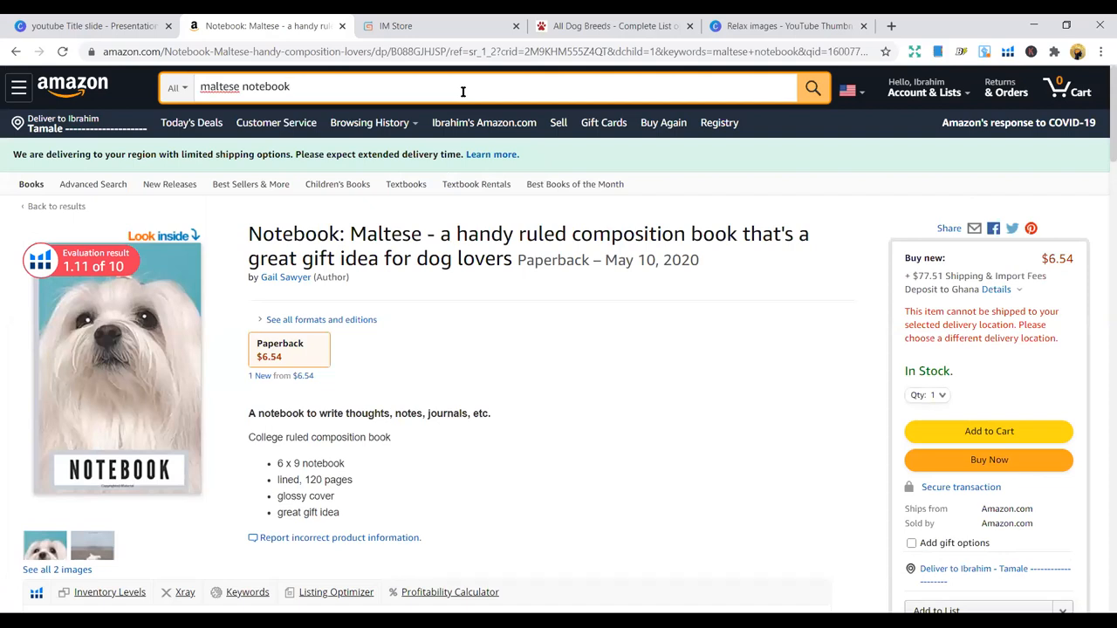
text(r)
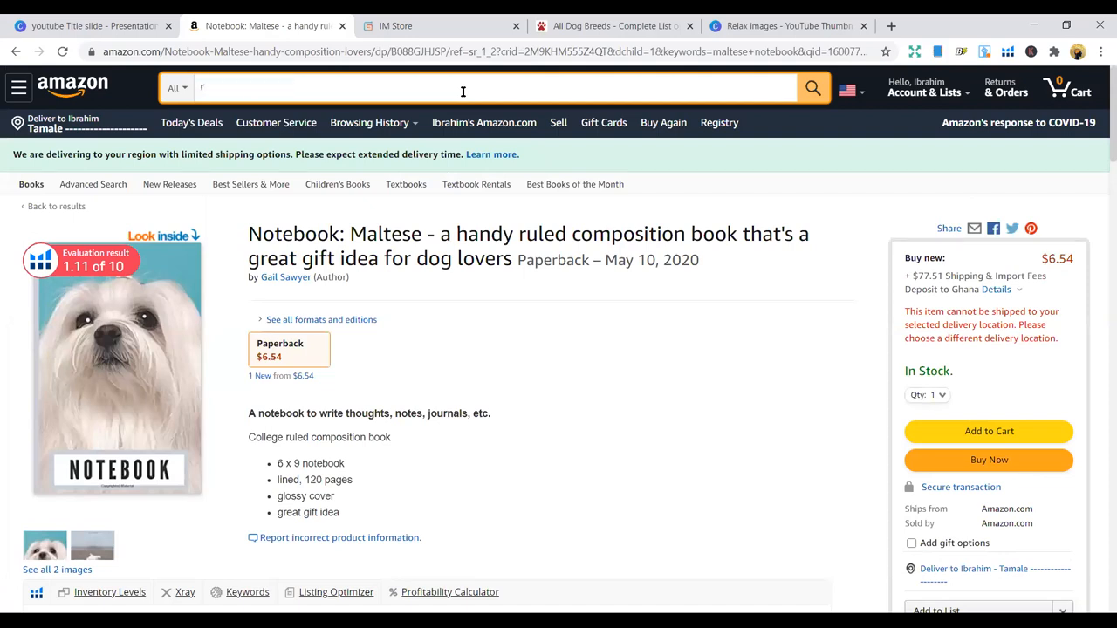
text(ottw)
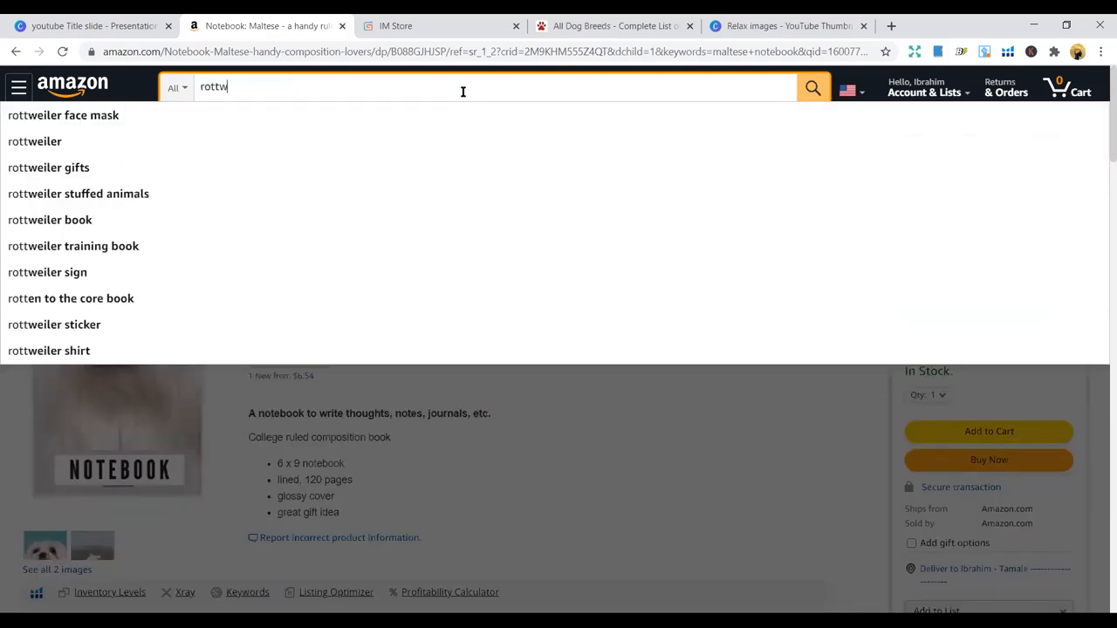
text(ei)
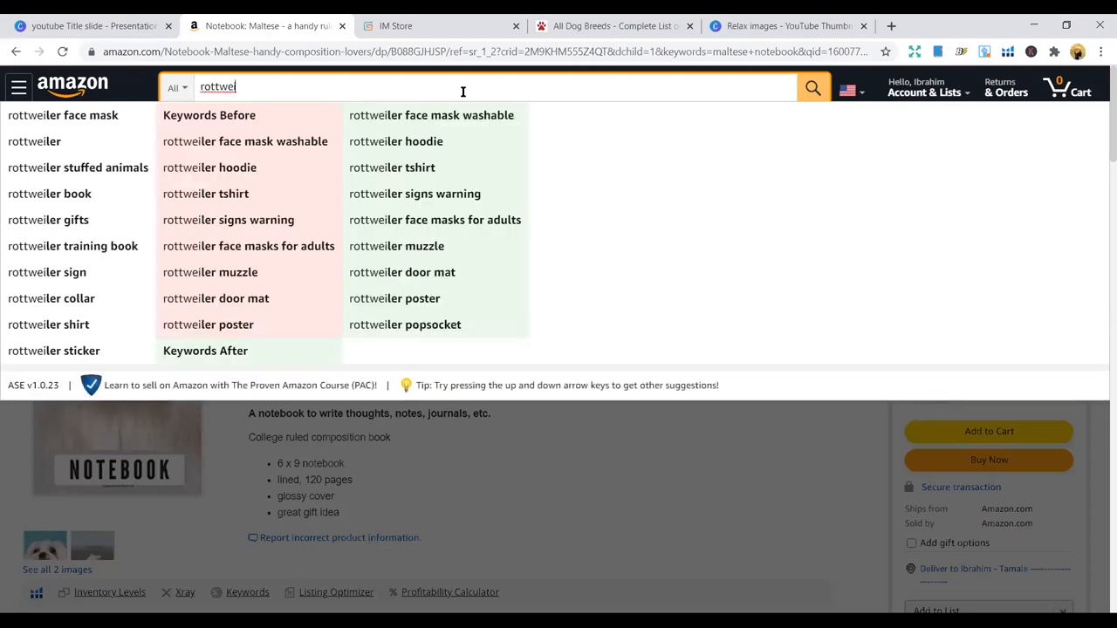
text(ler)
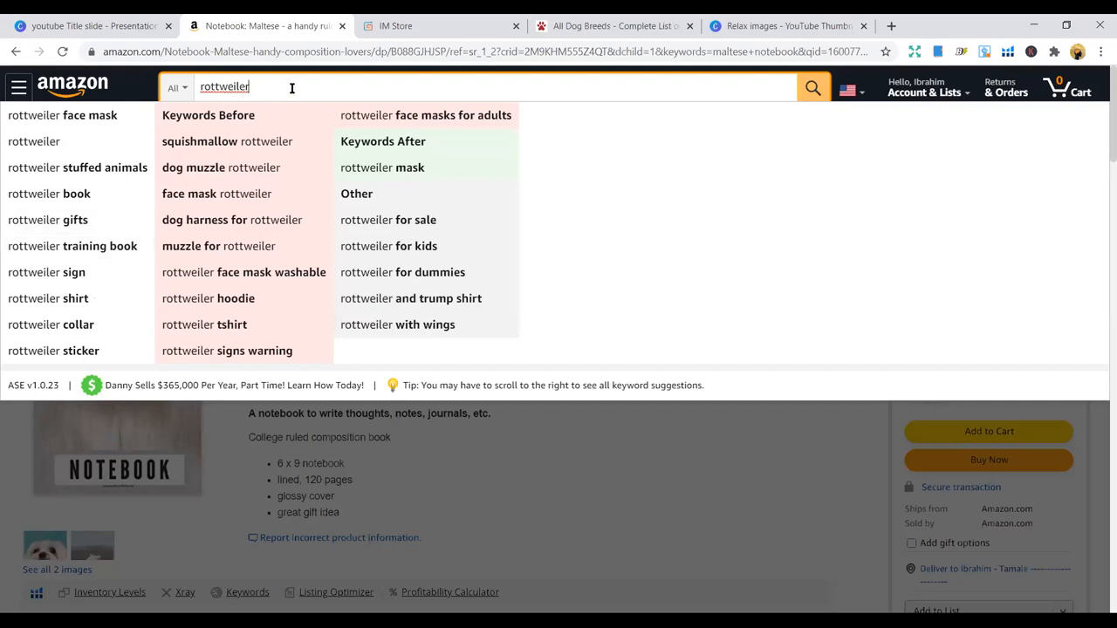
text(c)
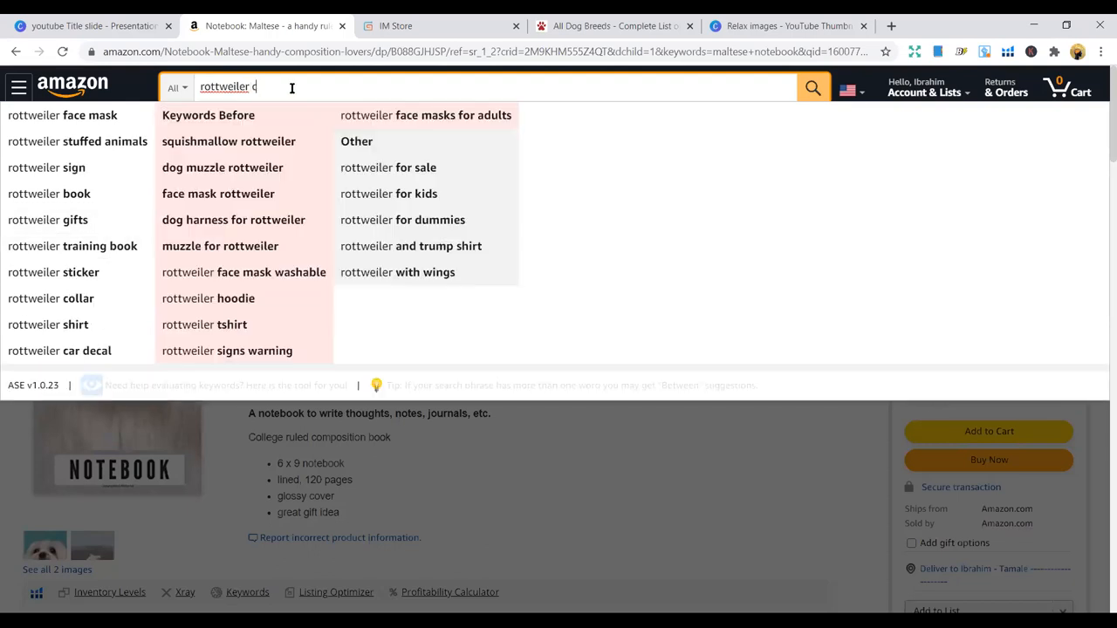
text(ol)
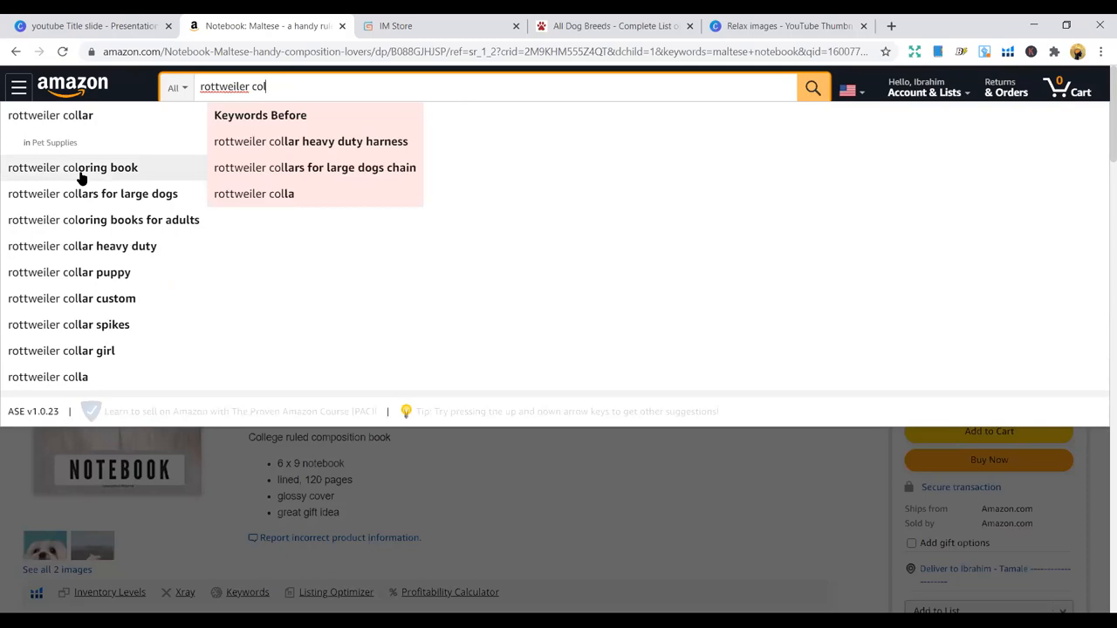
click(73, 167)
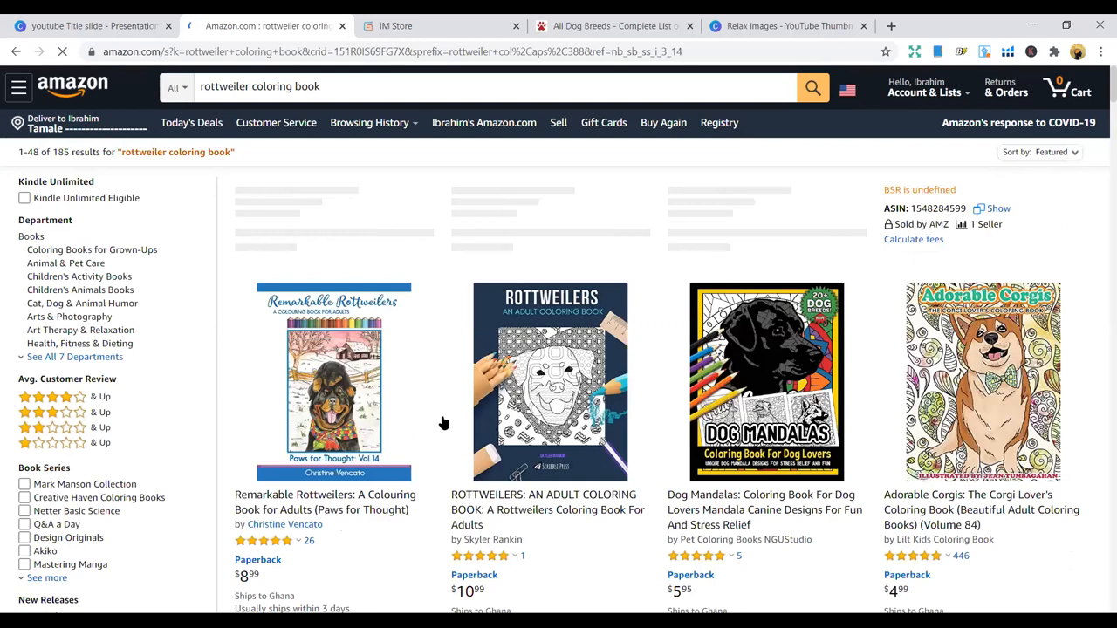
Scroll the results and open the Lovable Dogs Coloring Book listing
scroll(down, 3)
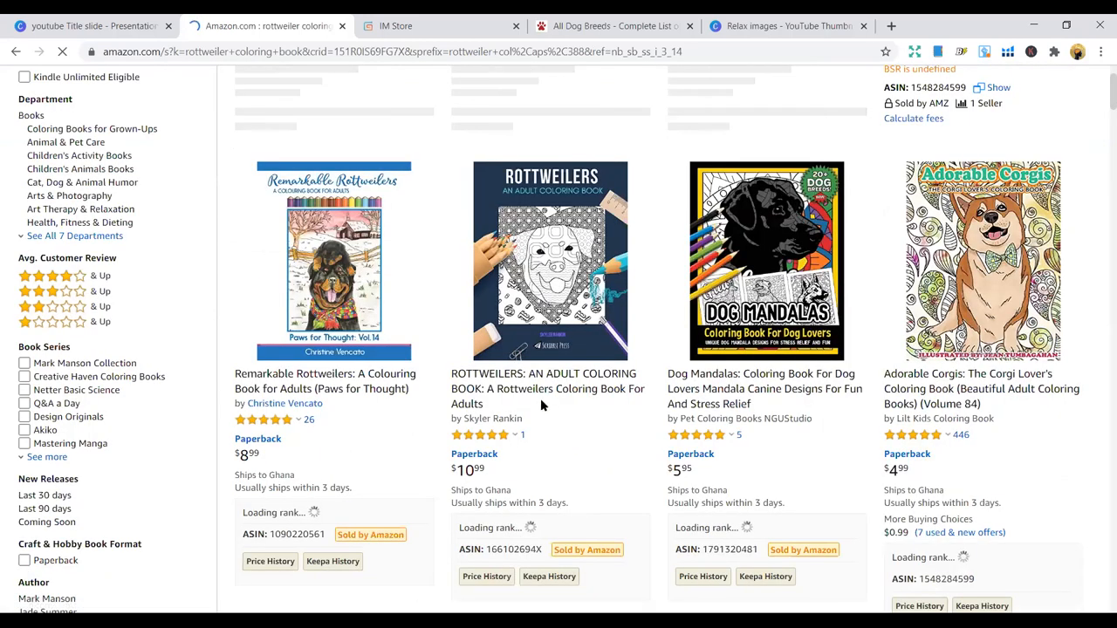
scroll(down, 3)
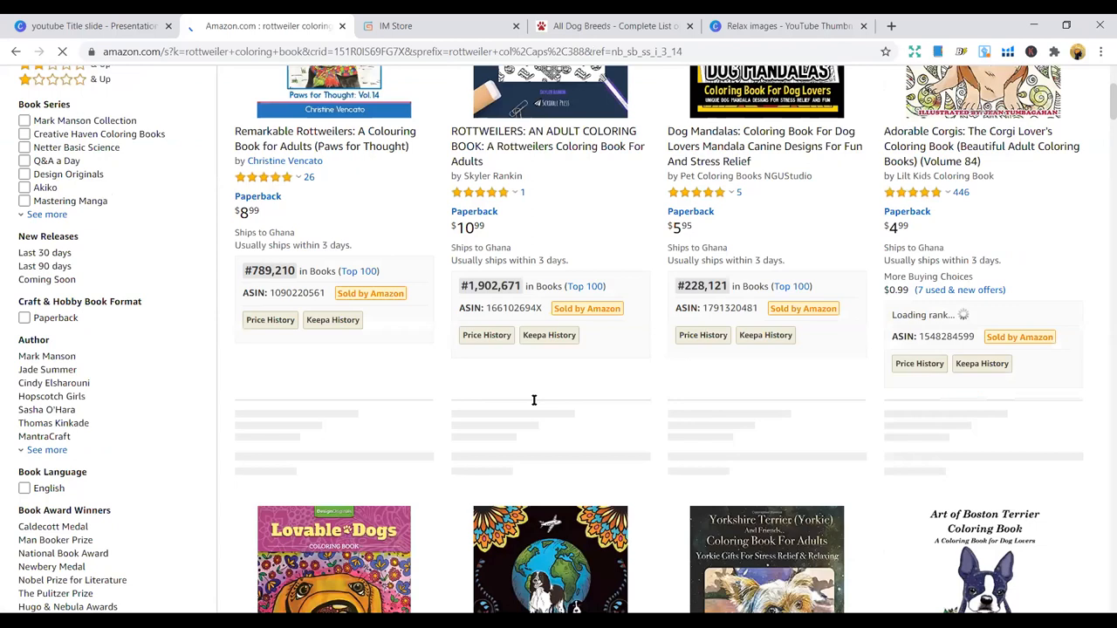
scroll(down, 3)
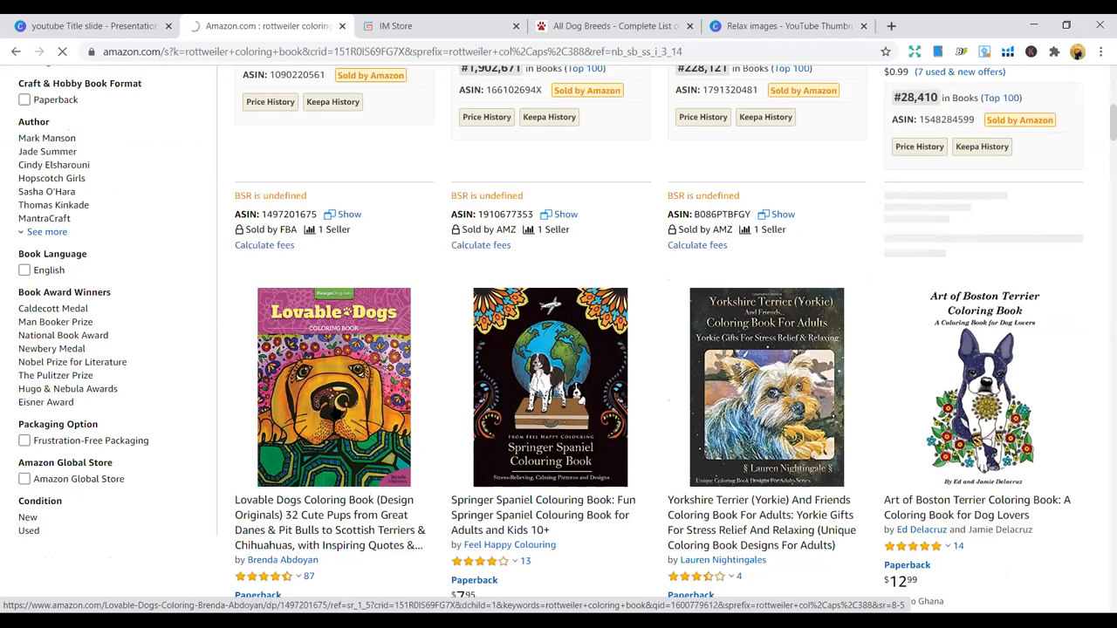
click(332, 388)
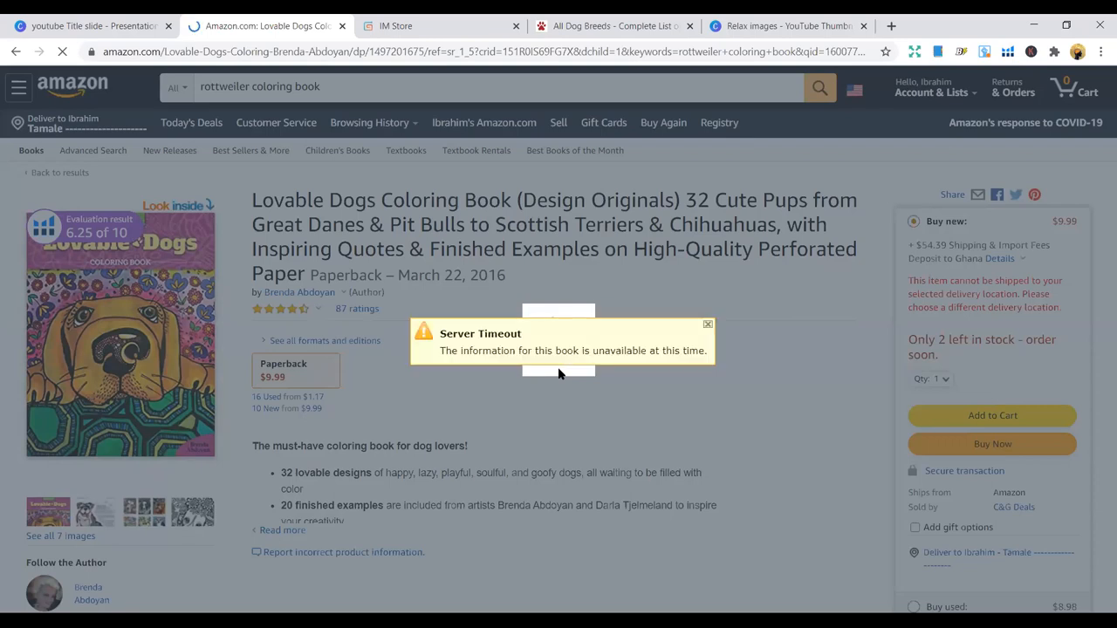
Preview the Lovable Dogs Coloring Book's interior pages and back cover with Look Inside
click(62, 52)
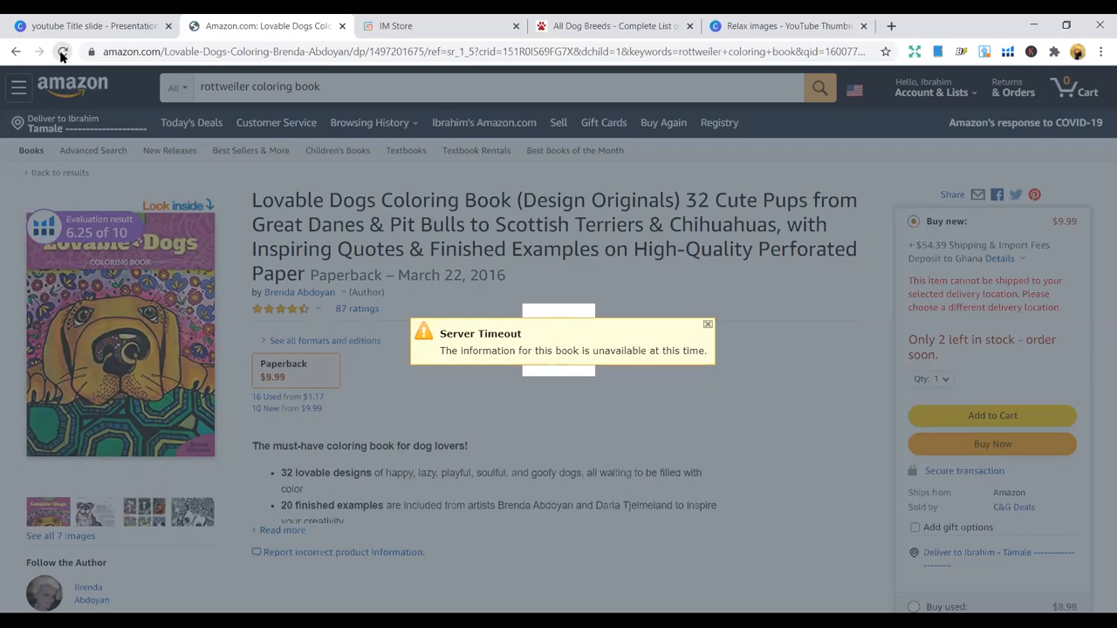
click(63, 53)
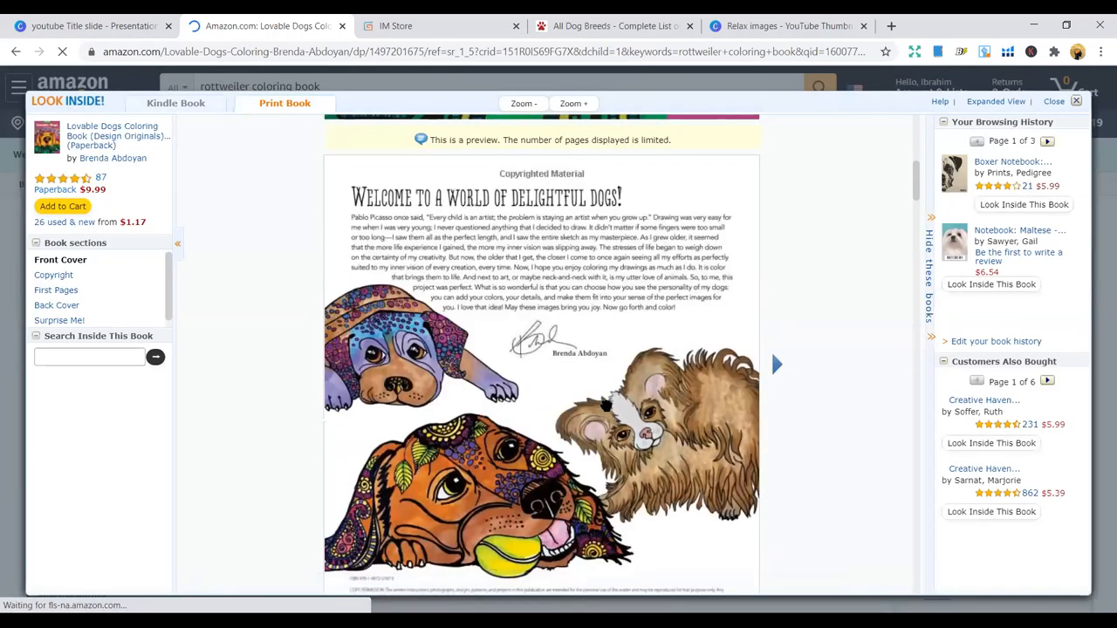
click(774, 365)
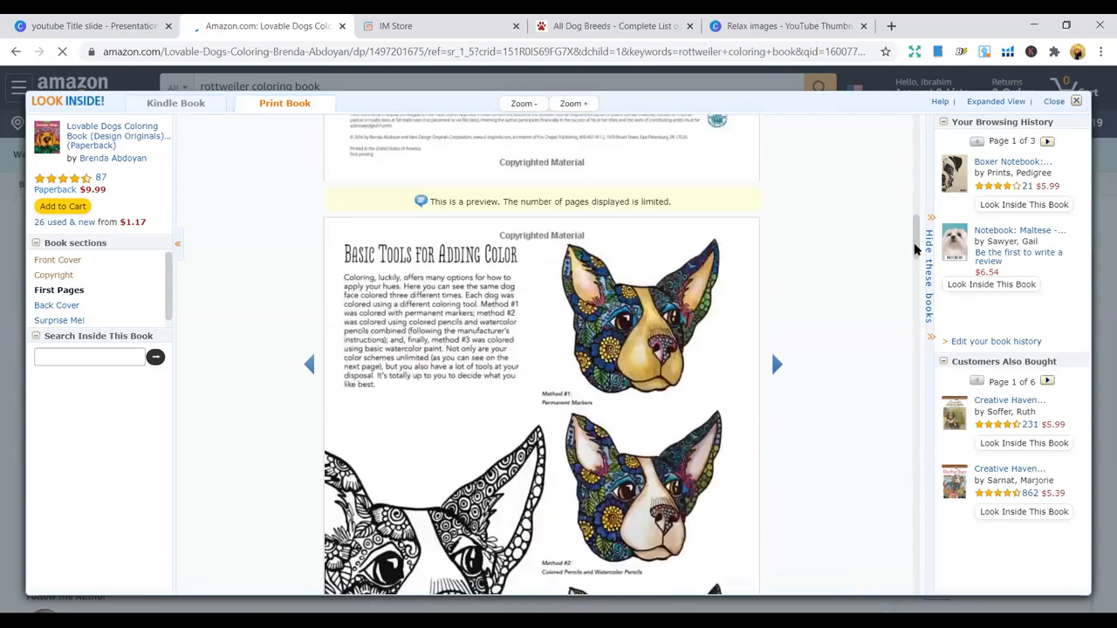
scroll(down, 3)
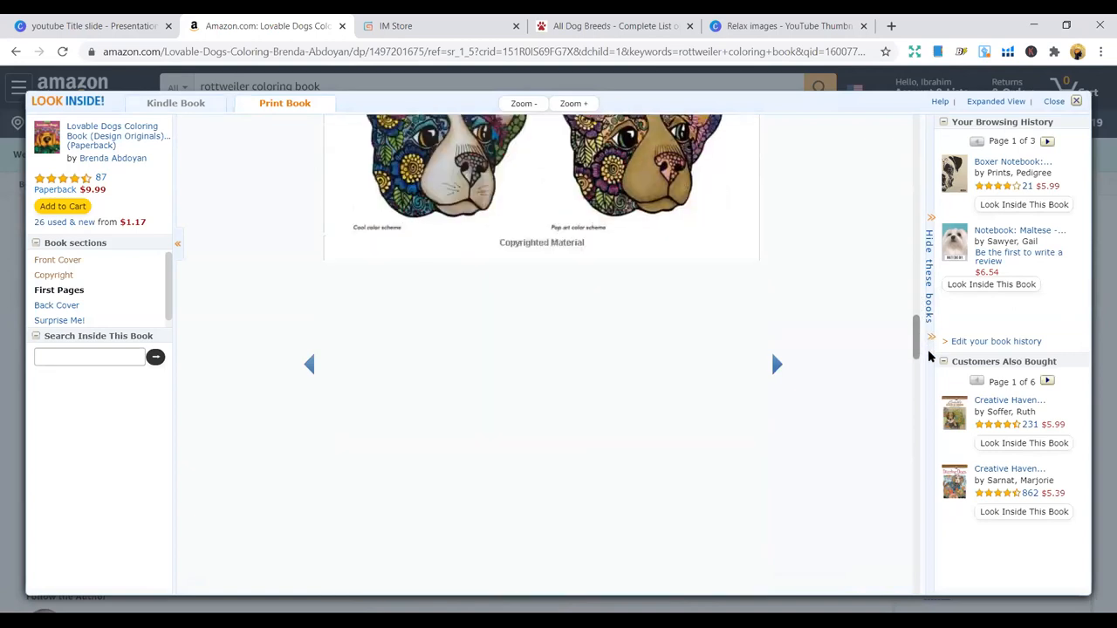
click(774, 365)
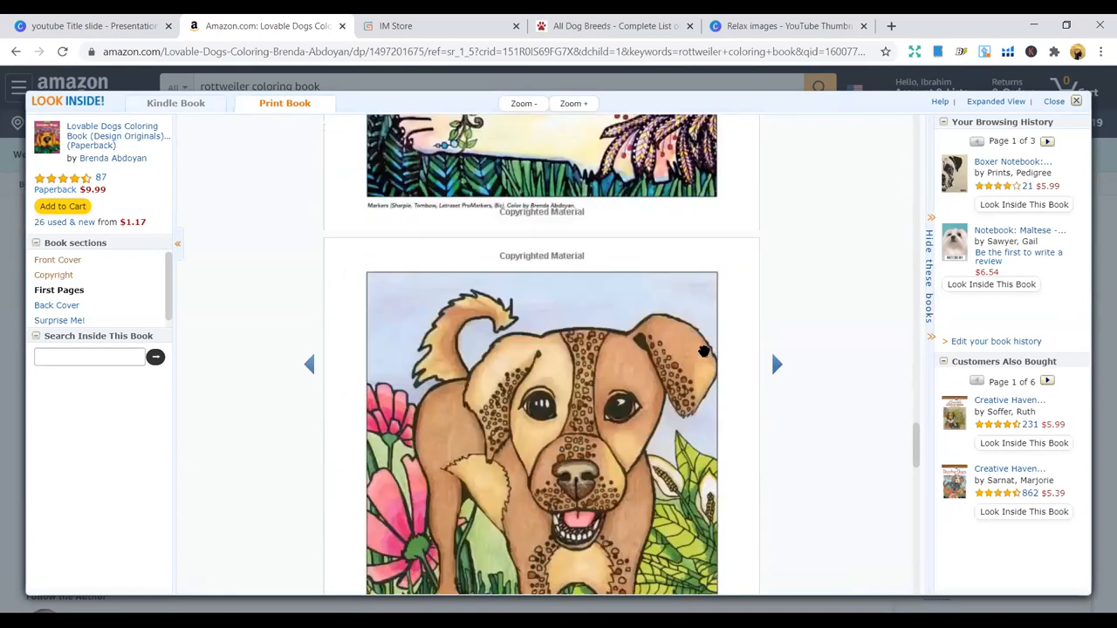
scroll(down, 3)
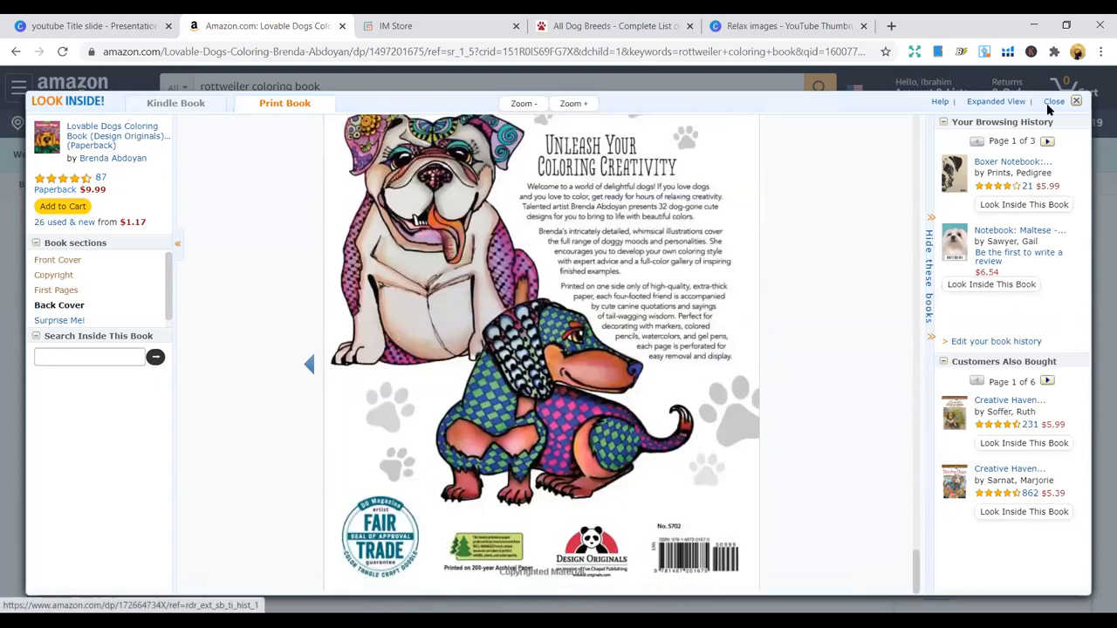
Close the preview and return to the rottweiler coloring book results
click(1054, 101)
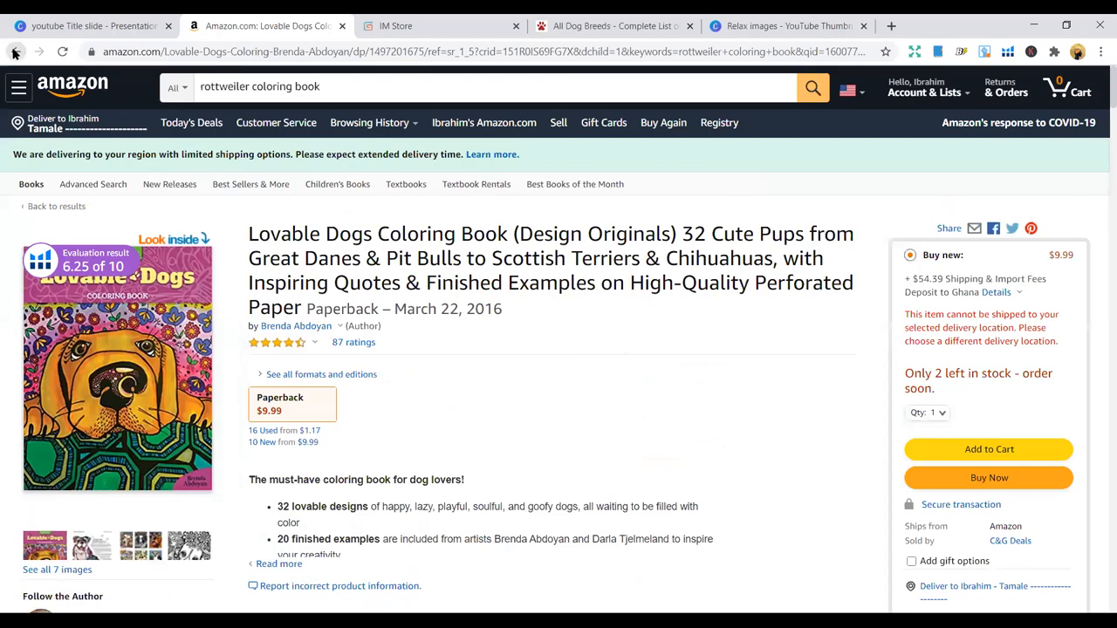
click(14, 52)
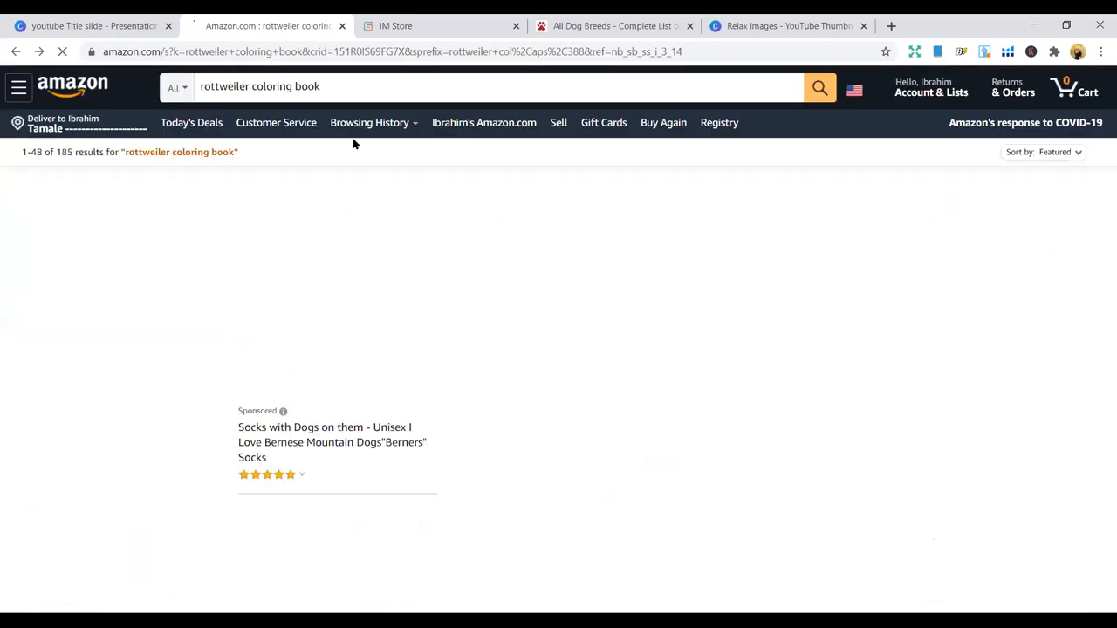
Change the query to 'rottweiler notebook' and run the search
scroll(down, 3)
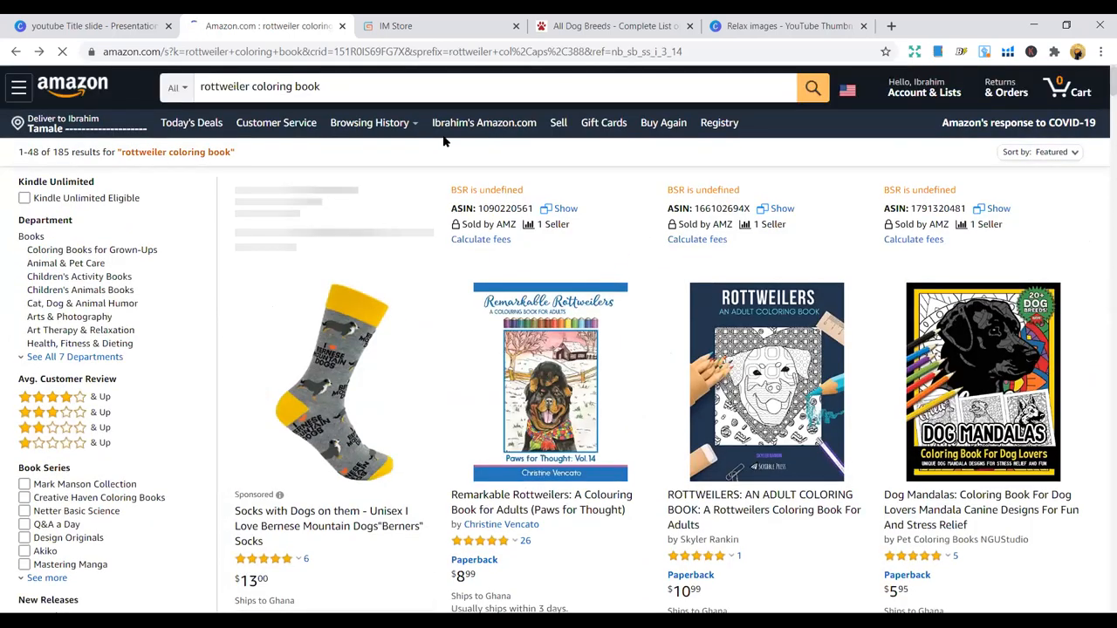
click(422, 88)
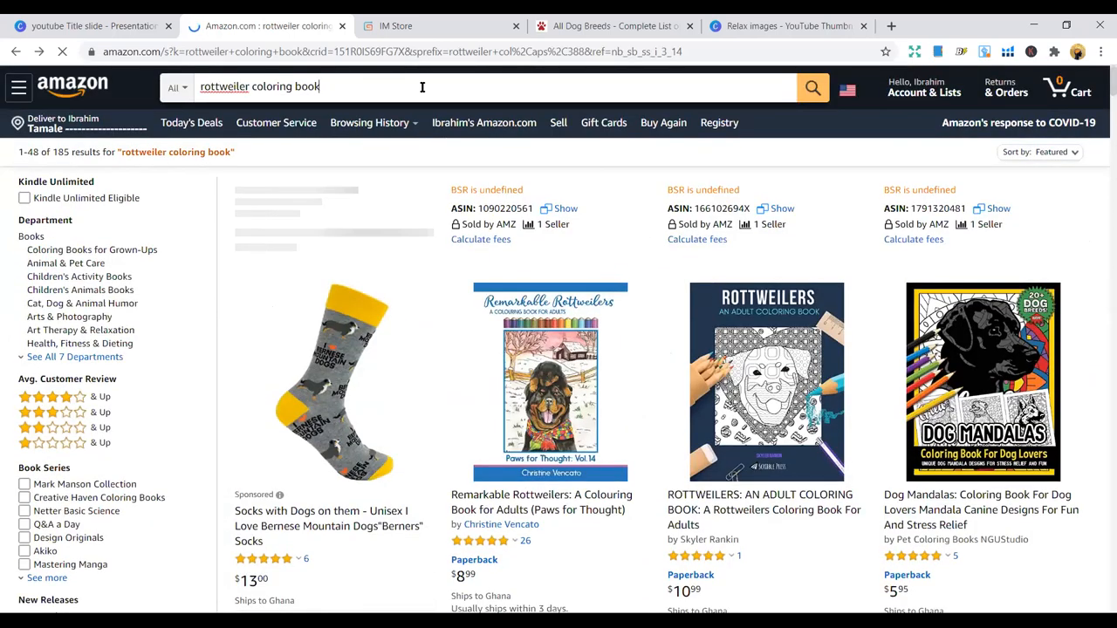
key(Backspace)
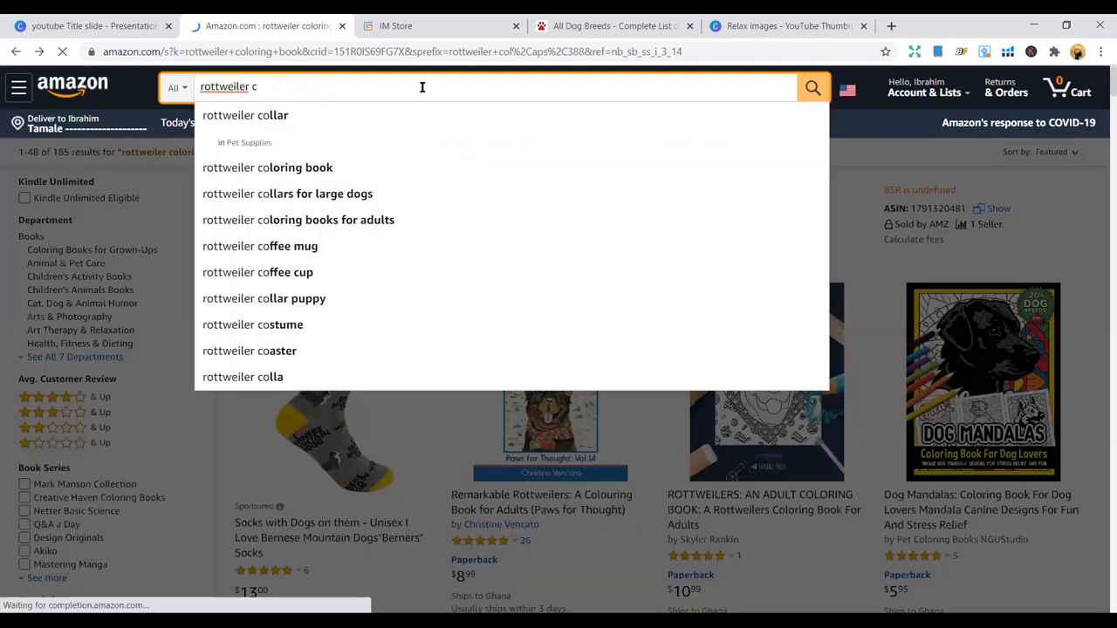
text(noteb)
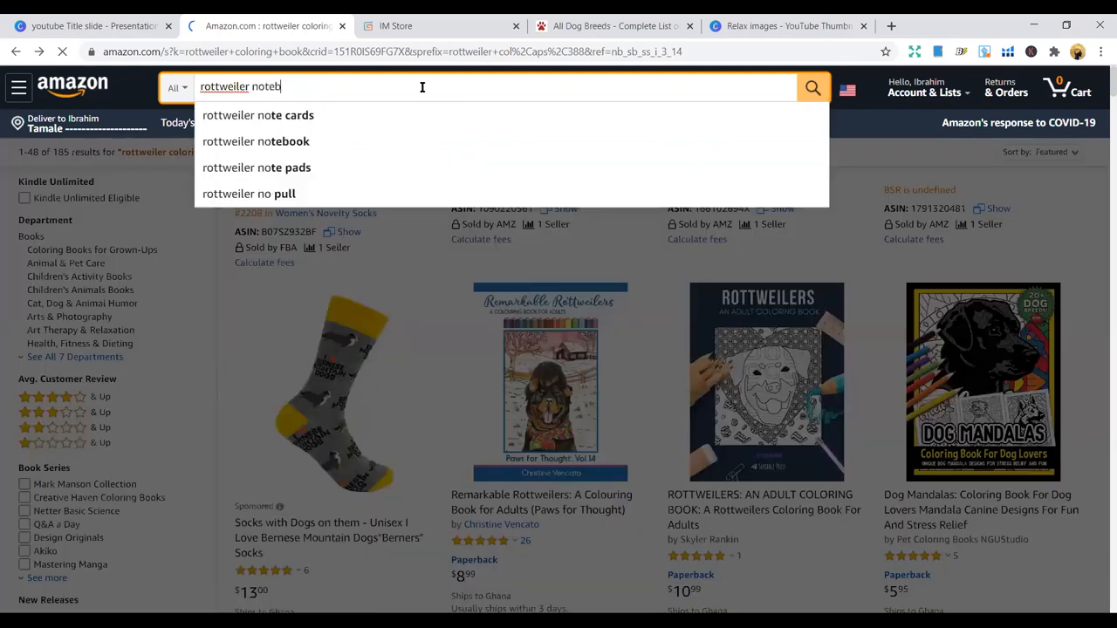
click(255, 140)
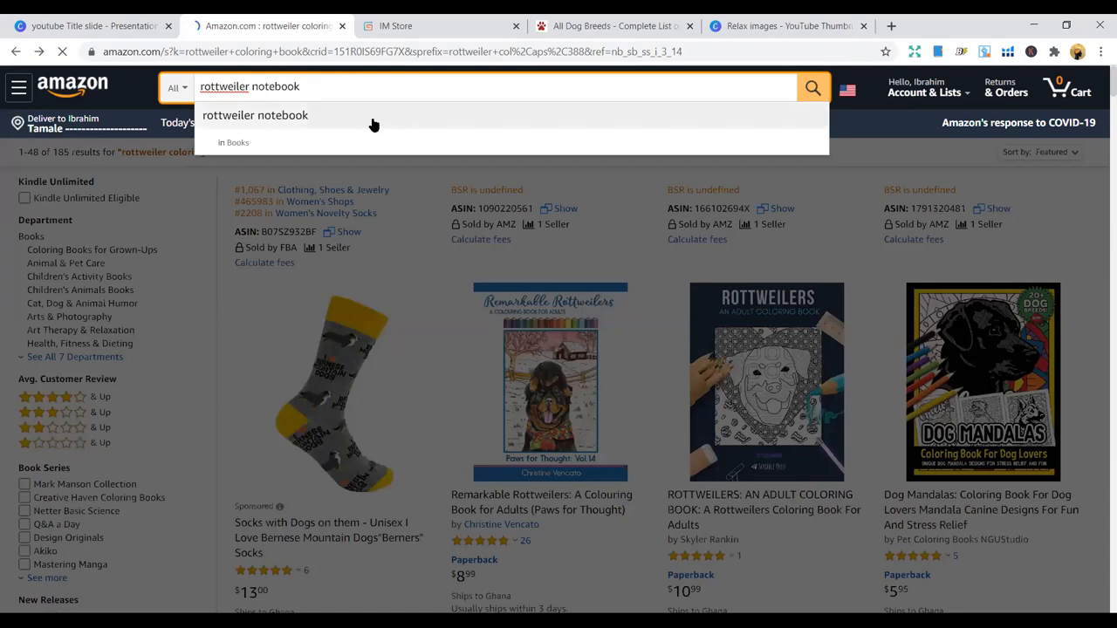
click(811, 87)
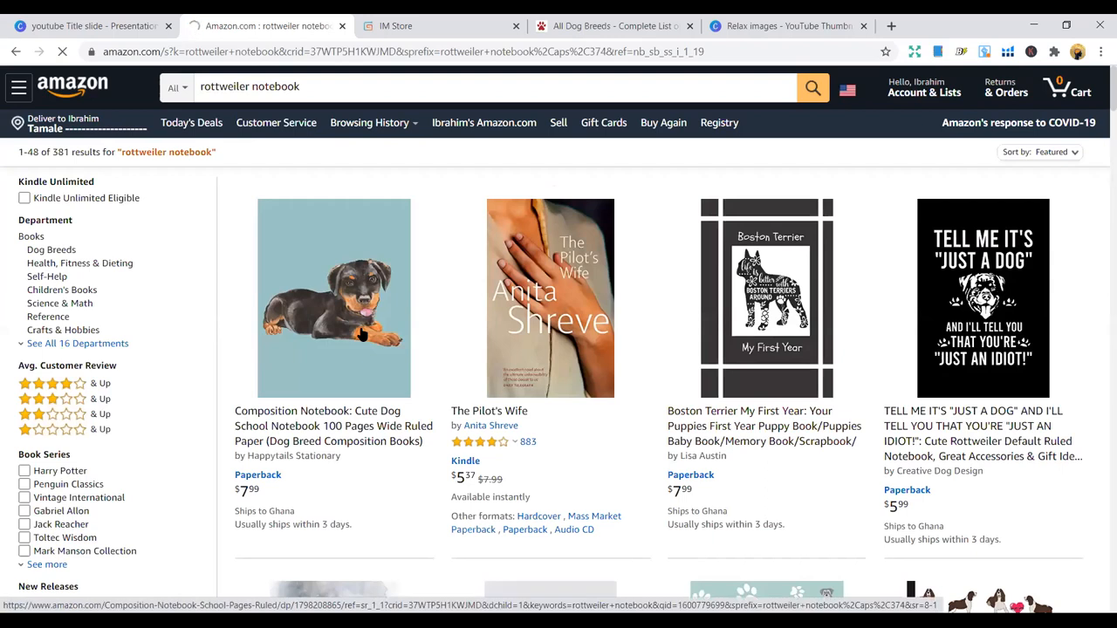
Open the Cute Dog School composition notebook listing from the results
click(333, 296)
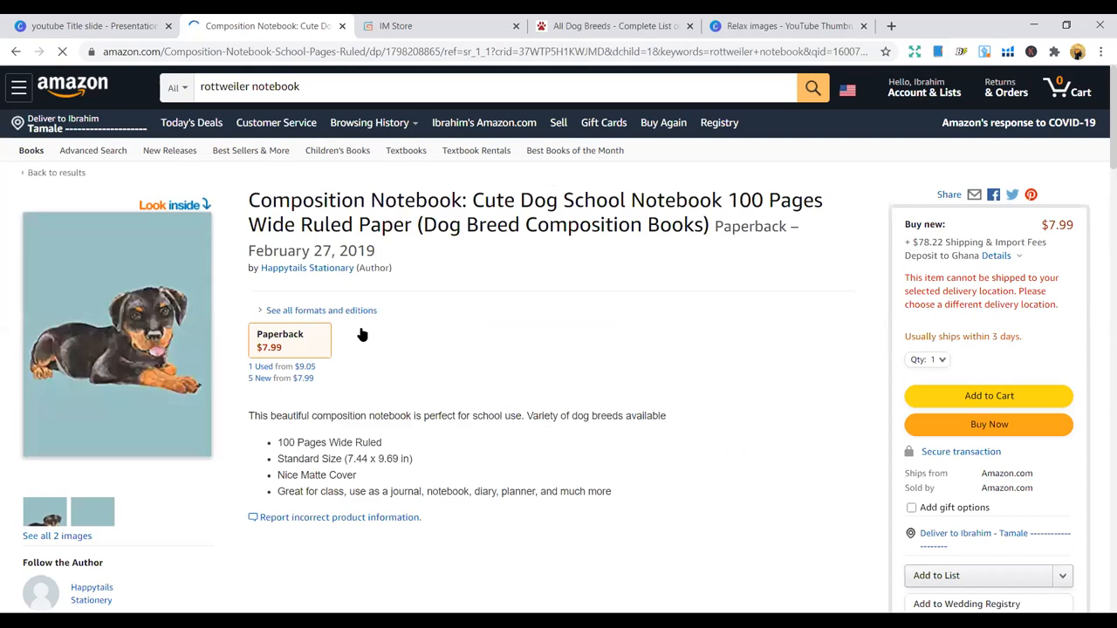
mouse_move(96, 340)
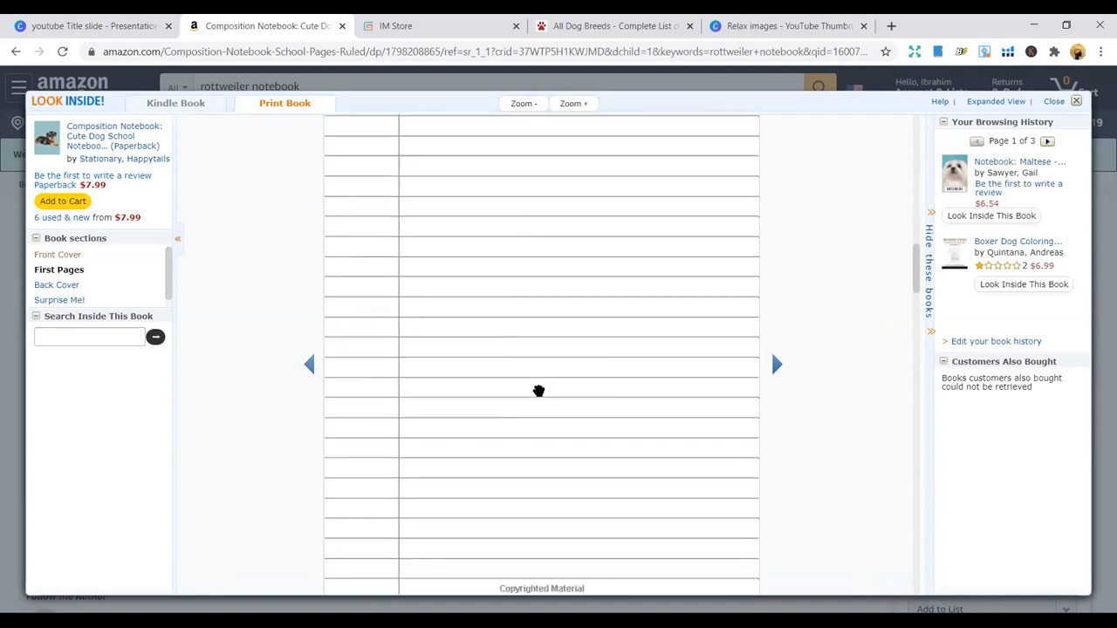
Review the notebook's lined interior, then scroll to its Helium 10 30-day sales chart
scroll(down, 3)
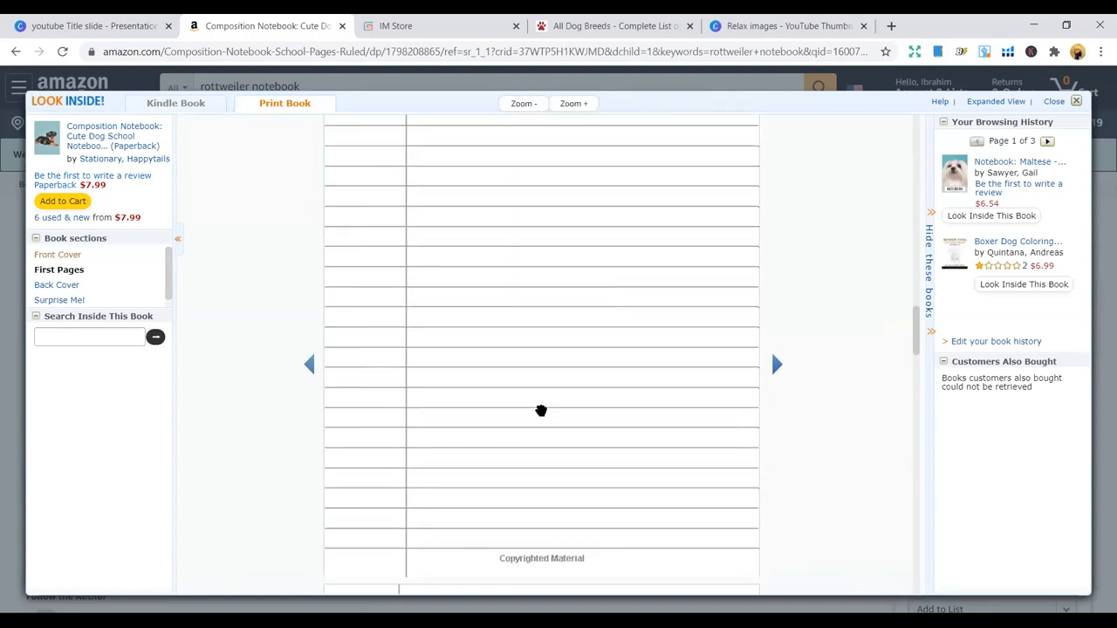
click(1054, 99)
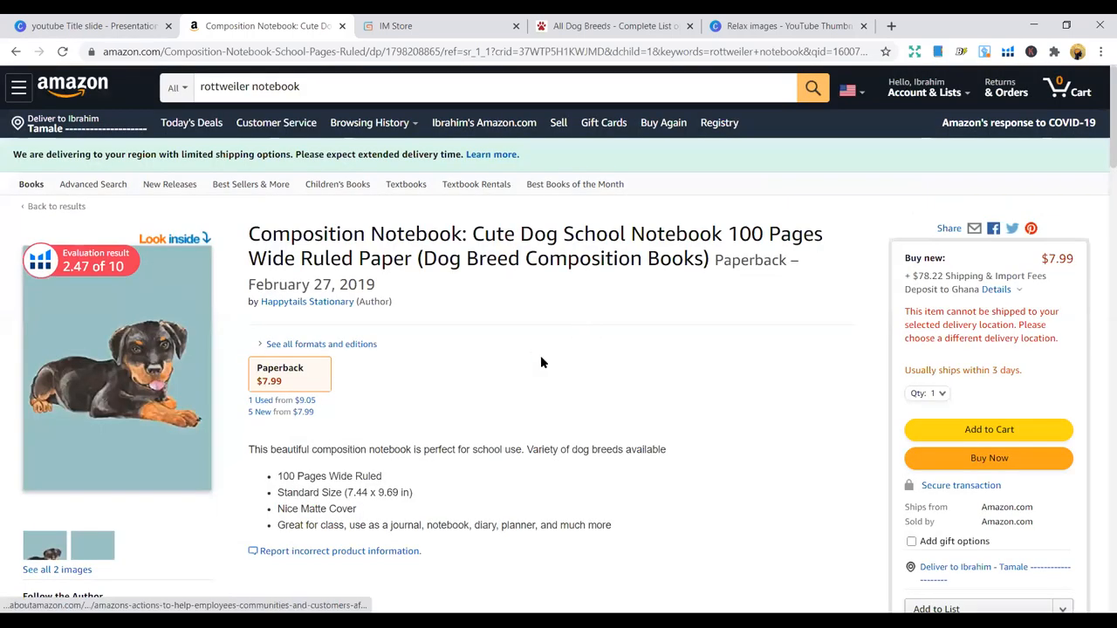
mouse_move(537, 405)
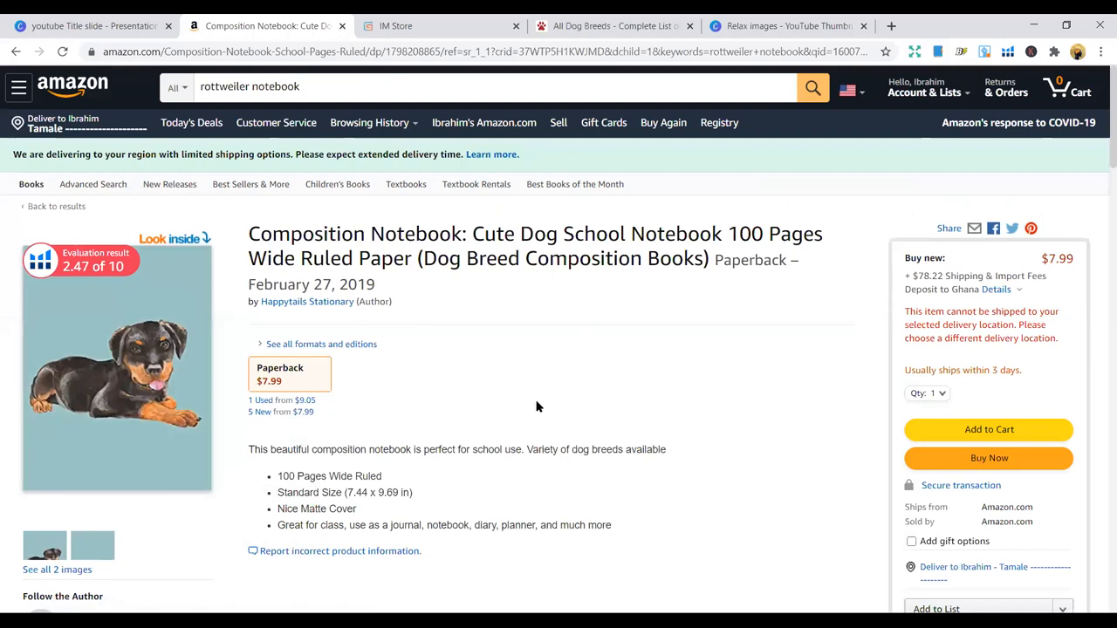
mouse_move(534, 410)
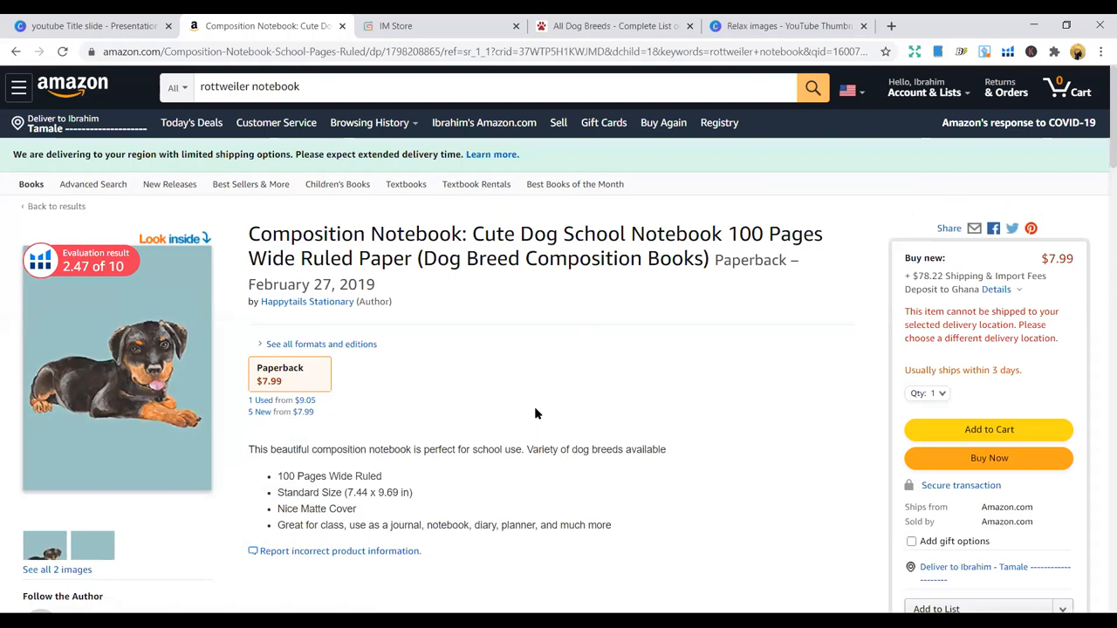
mouse_move(527, 421)
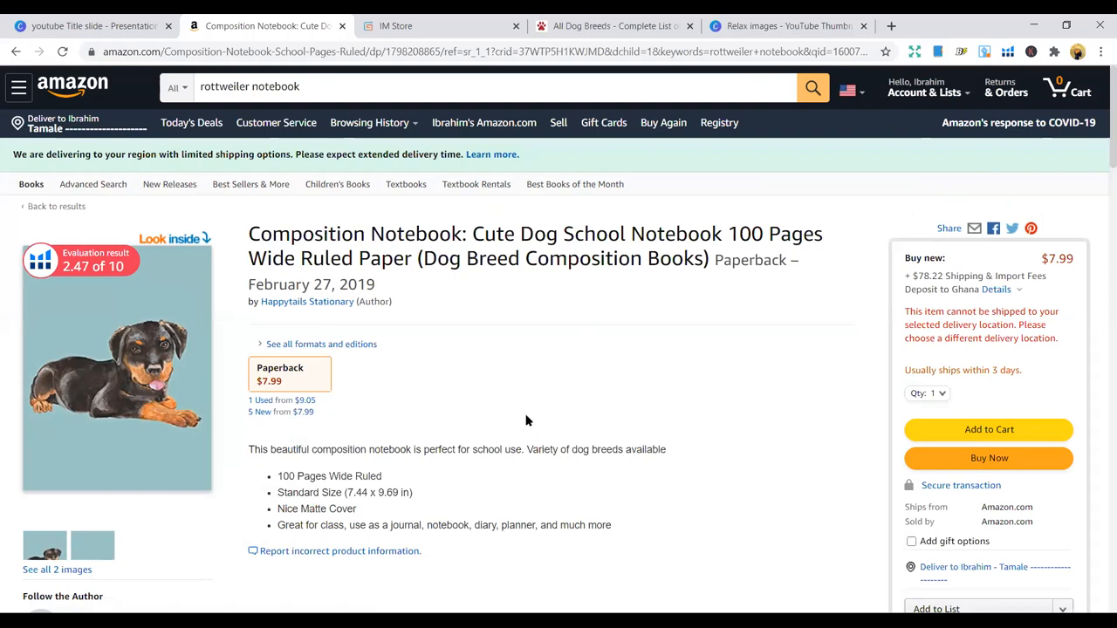
scroll(down, 3)
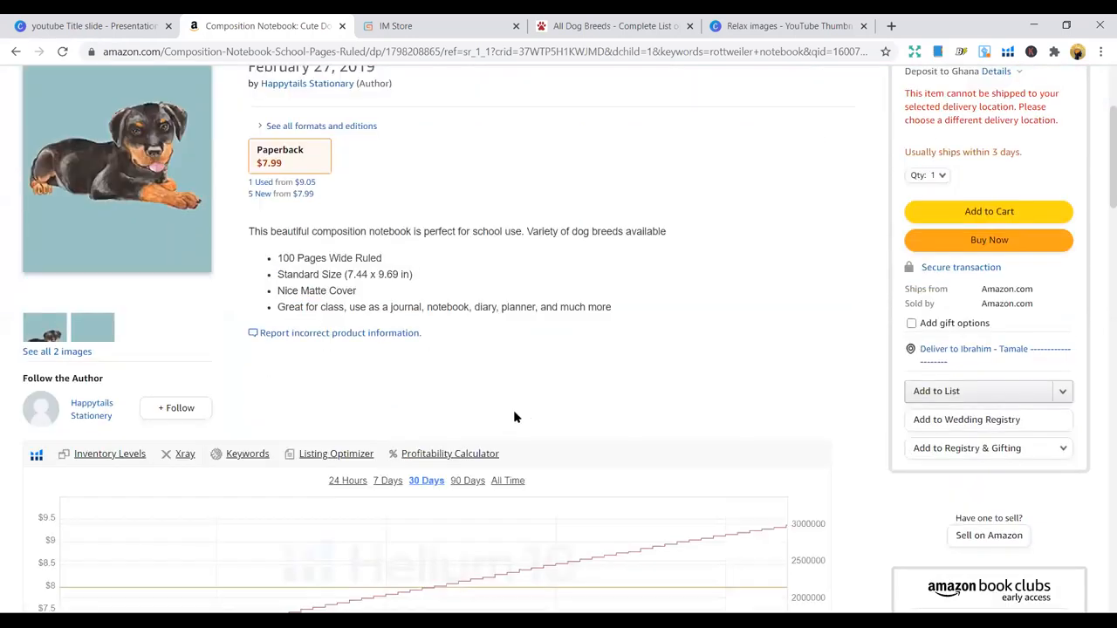
scroll(down, 3)
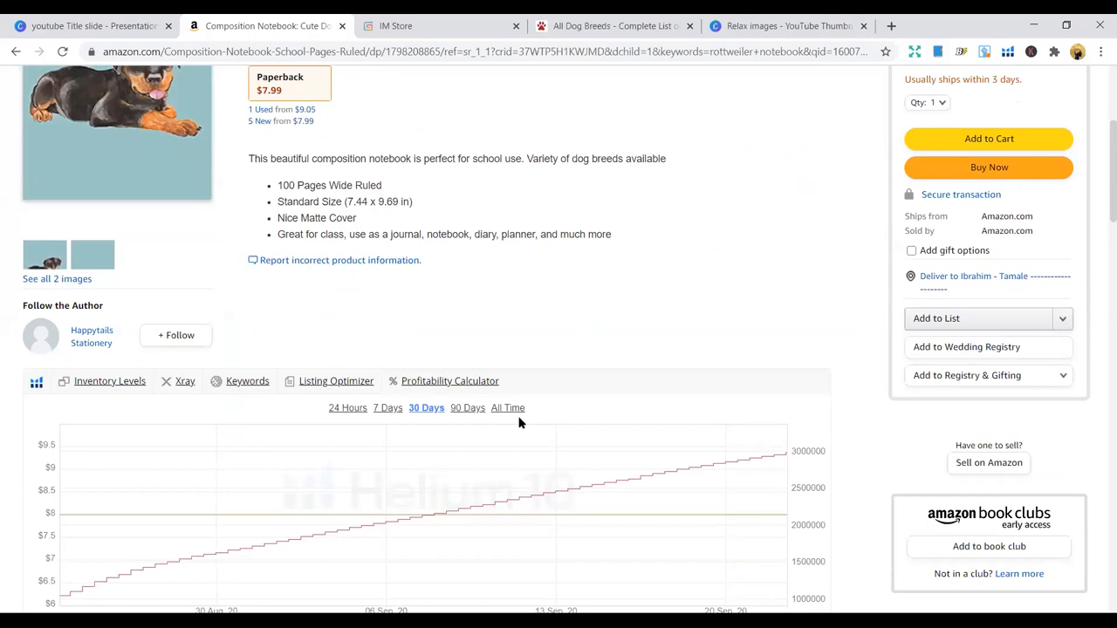
scroll(up, 3)
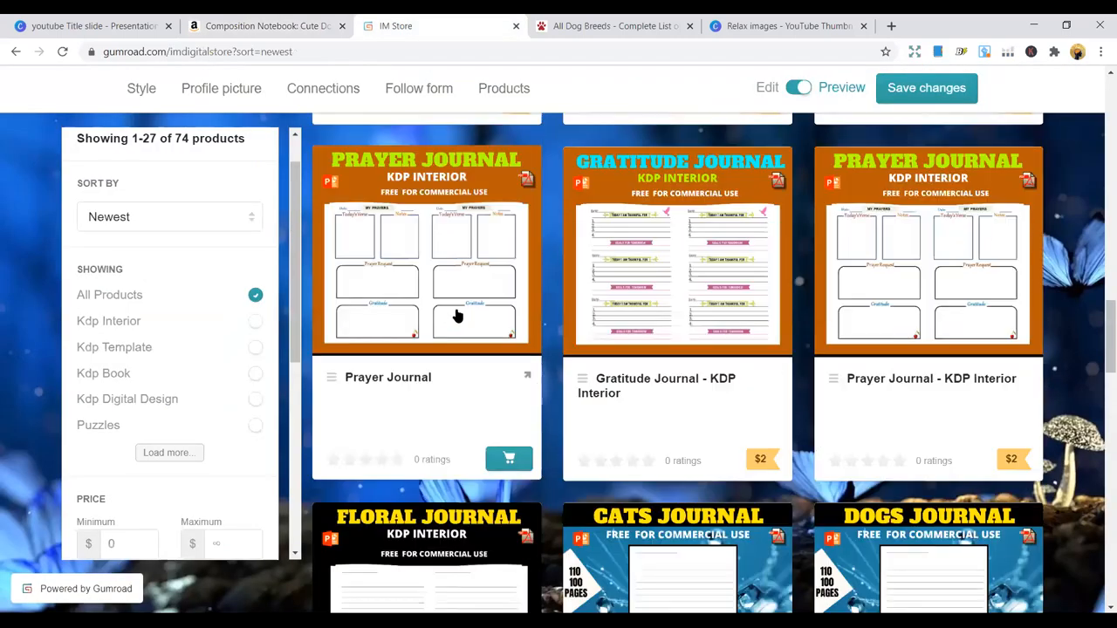
Scroll through the IM Store's grid of 74 KDP interior products, planners and niche ideas
scroll(down, 3)
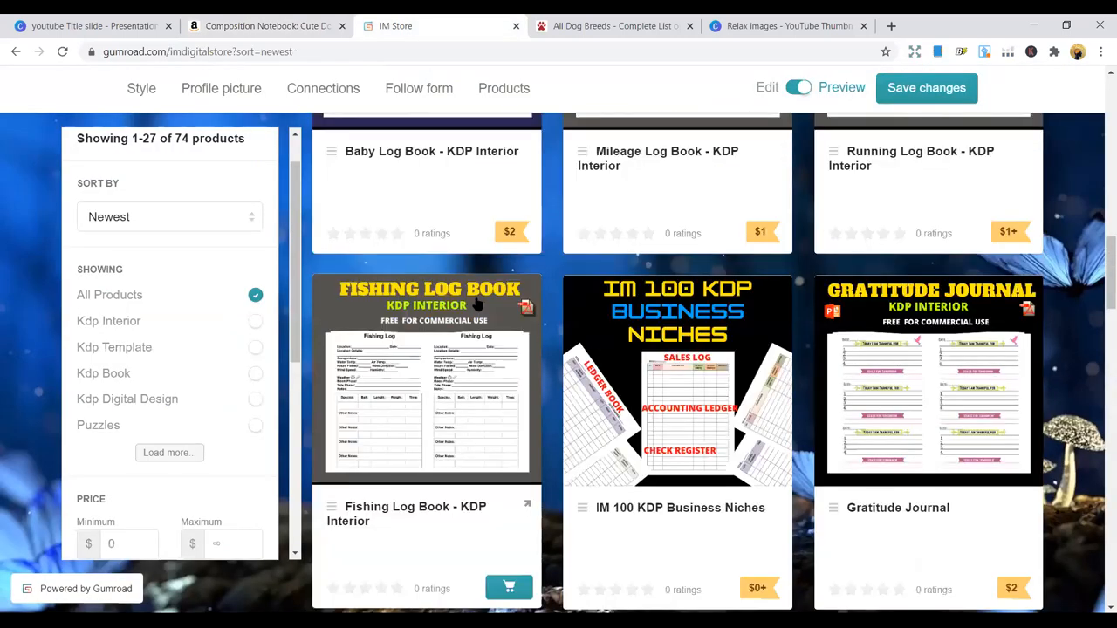
scroll(up, 3)
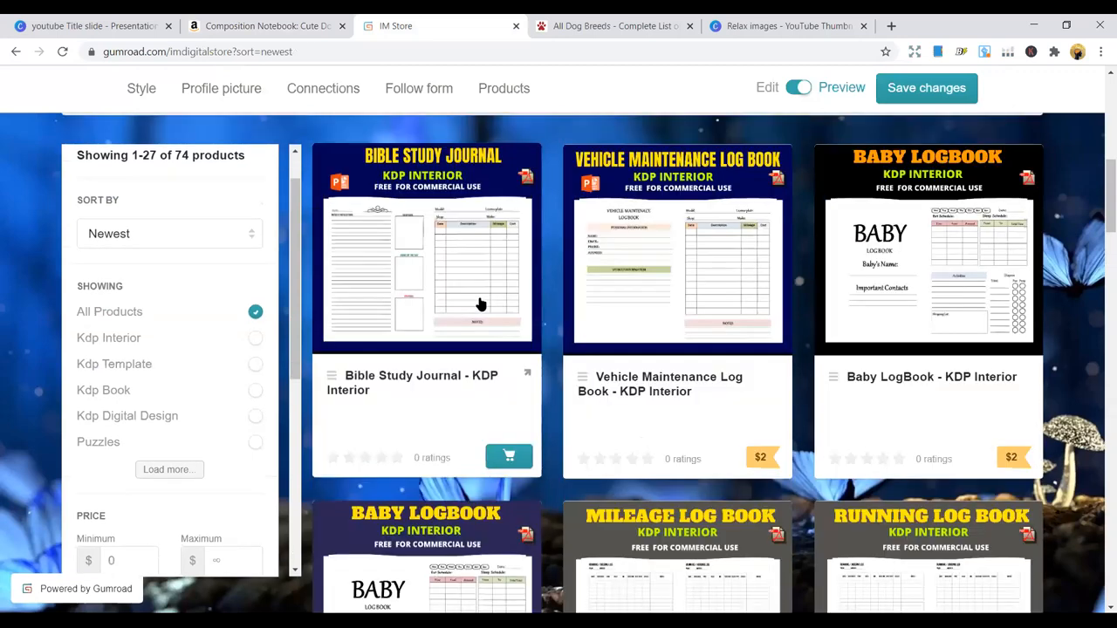
scroll(up, 3)
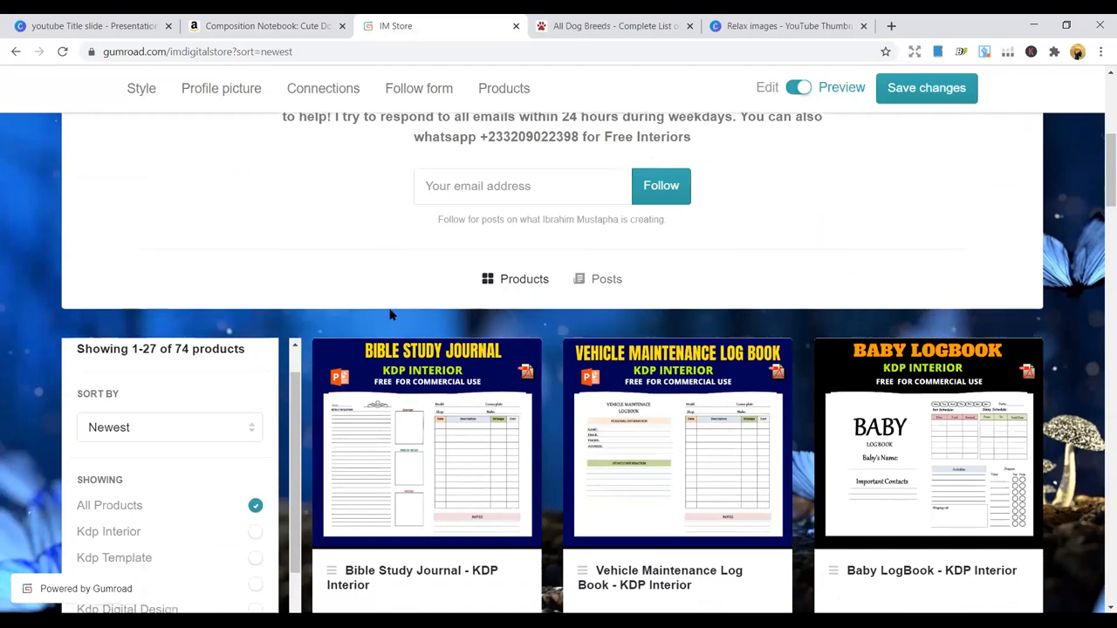
scroll(down, 3)
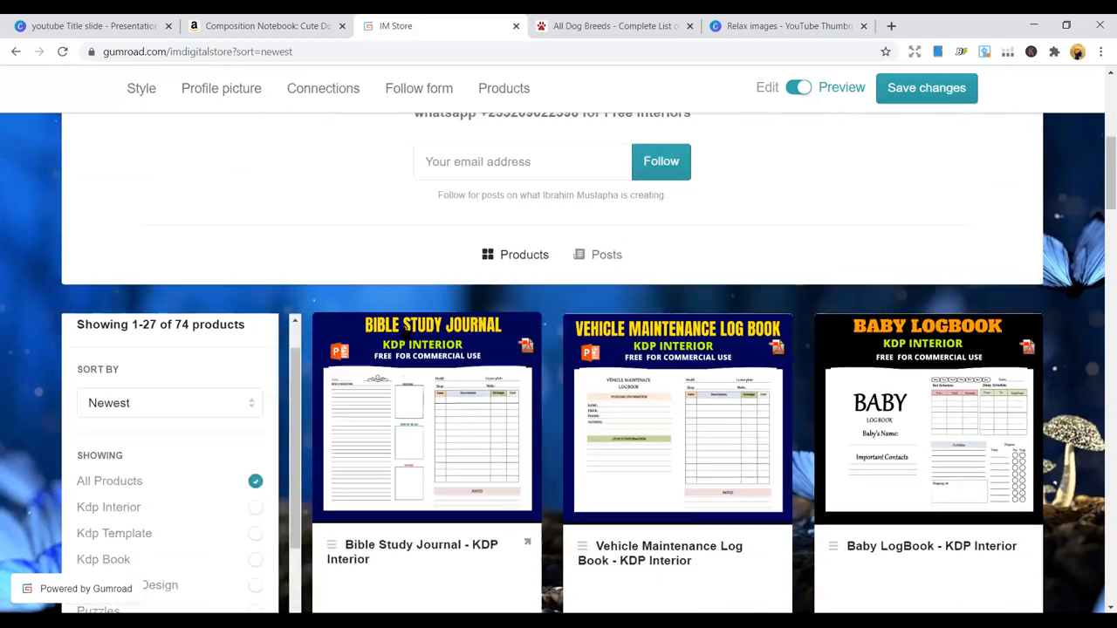
scroll(down, 3)
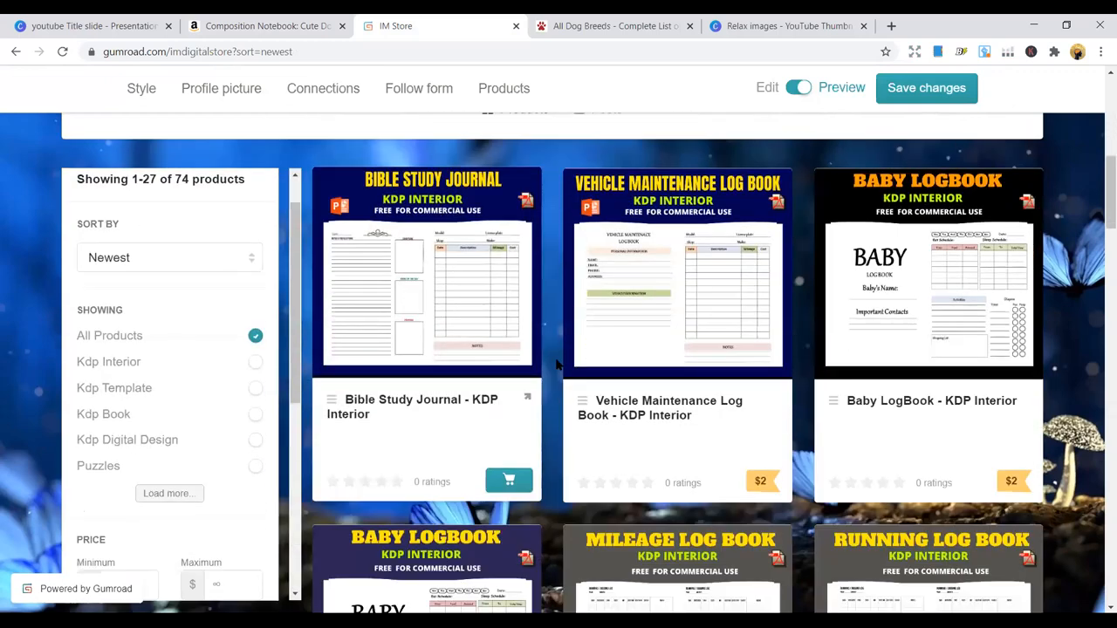
scroll(down, 3)
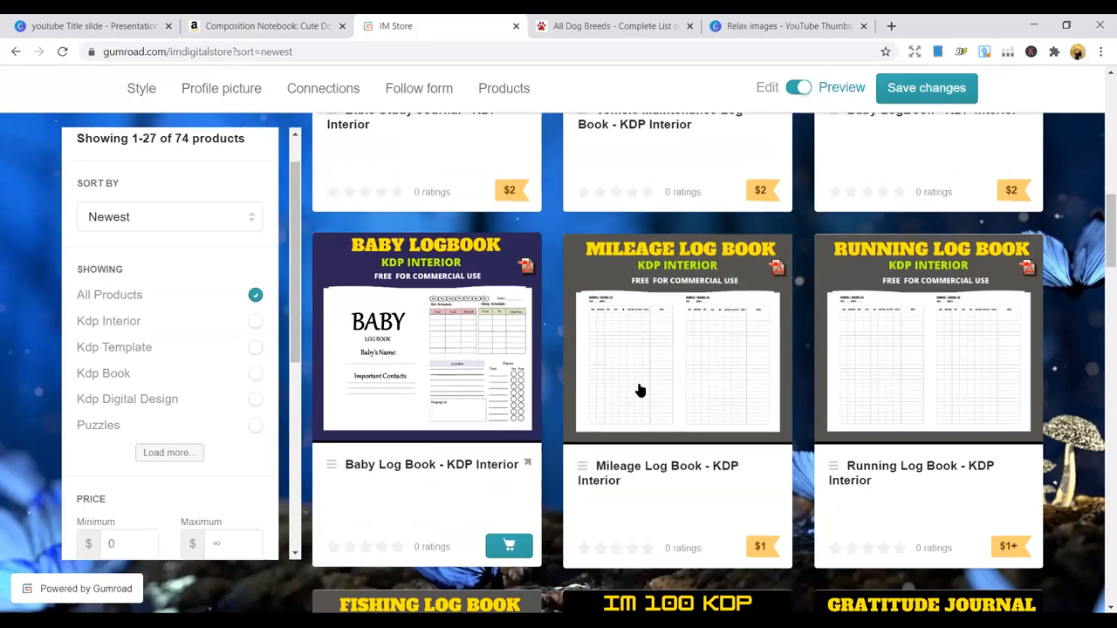
scroll(up, 3)
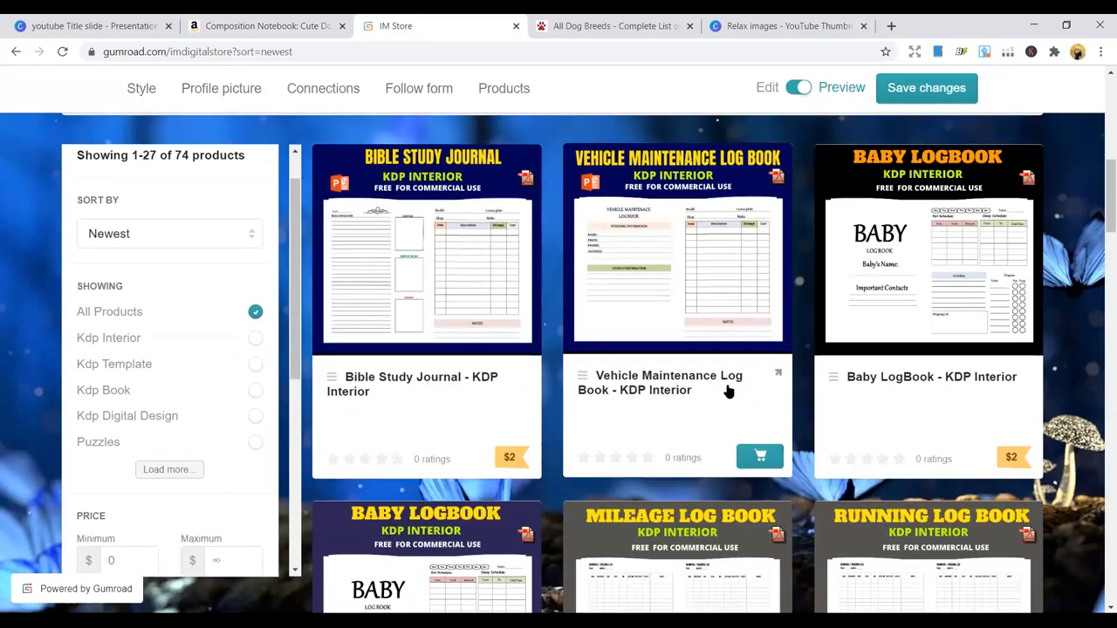
scroll(down, 3)
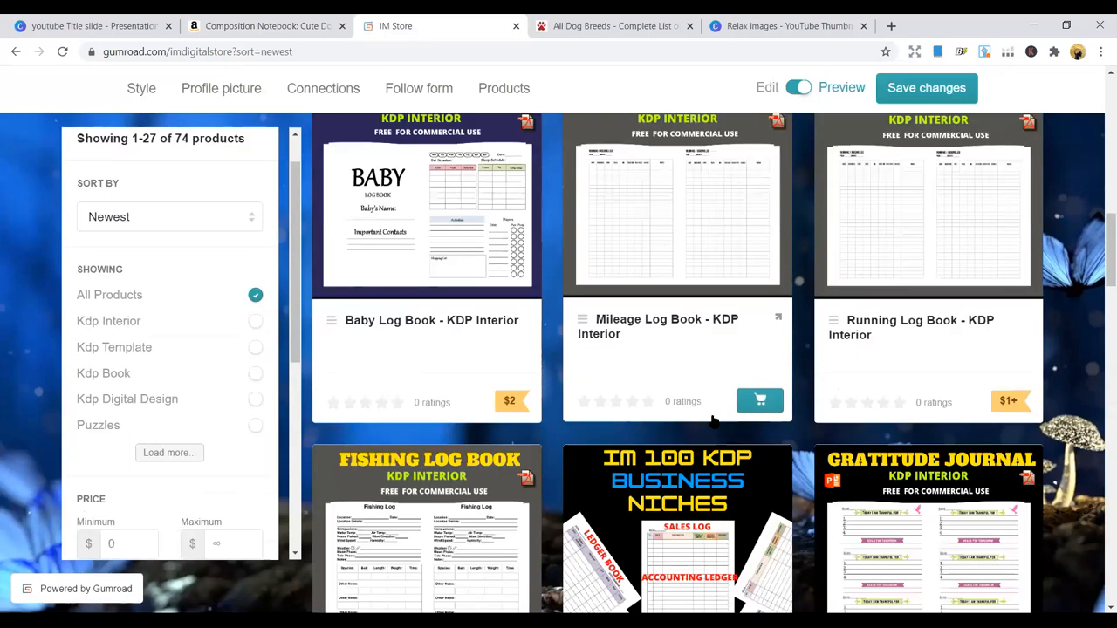
scroll(down, 3)
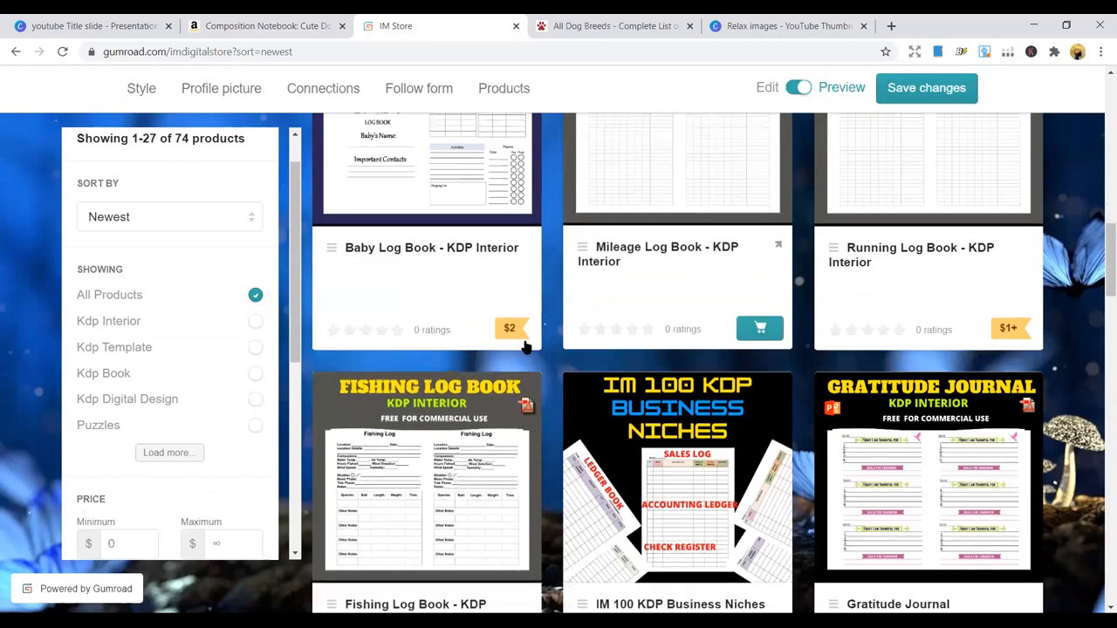
scroll(down, 3)
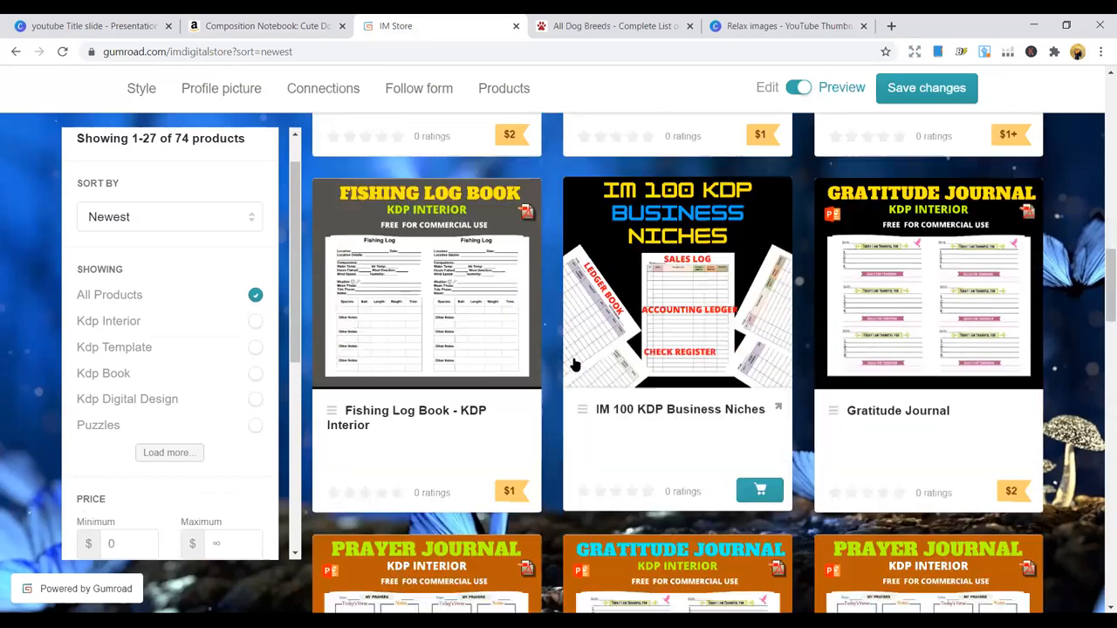
scroll(down, 3)
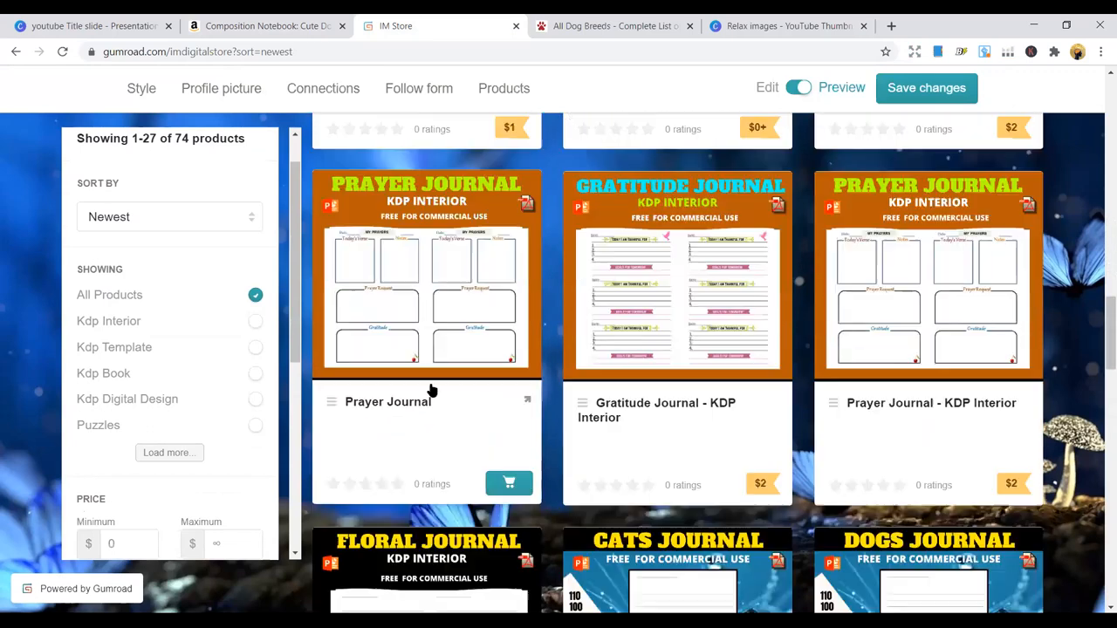
scroll(down, 3)
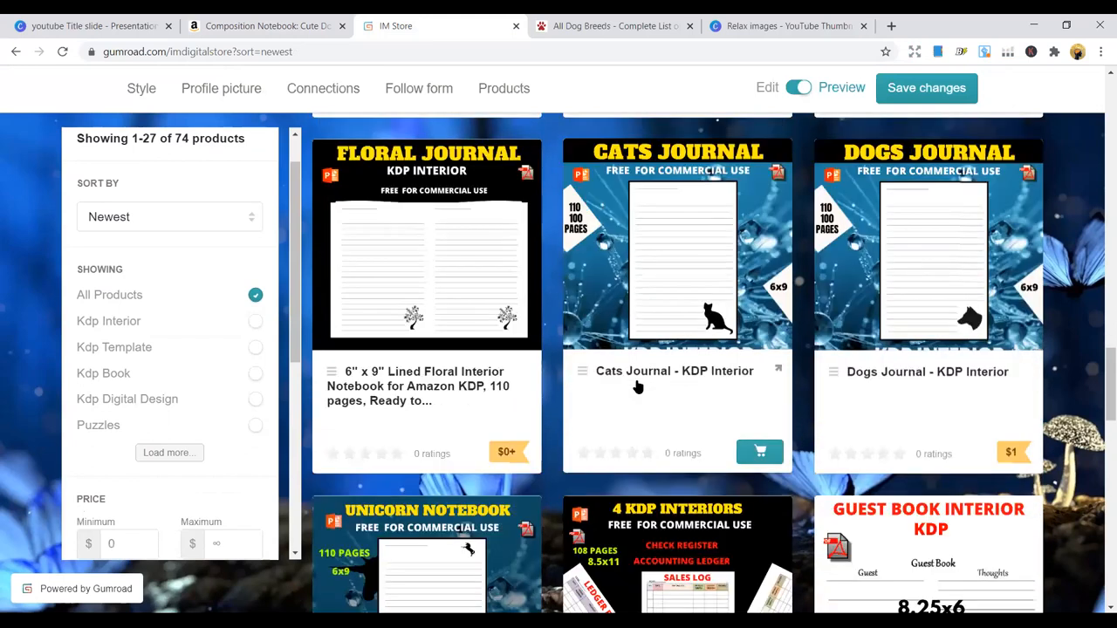
scroll(down, 3)
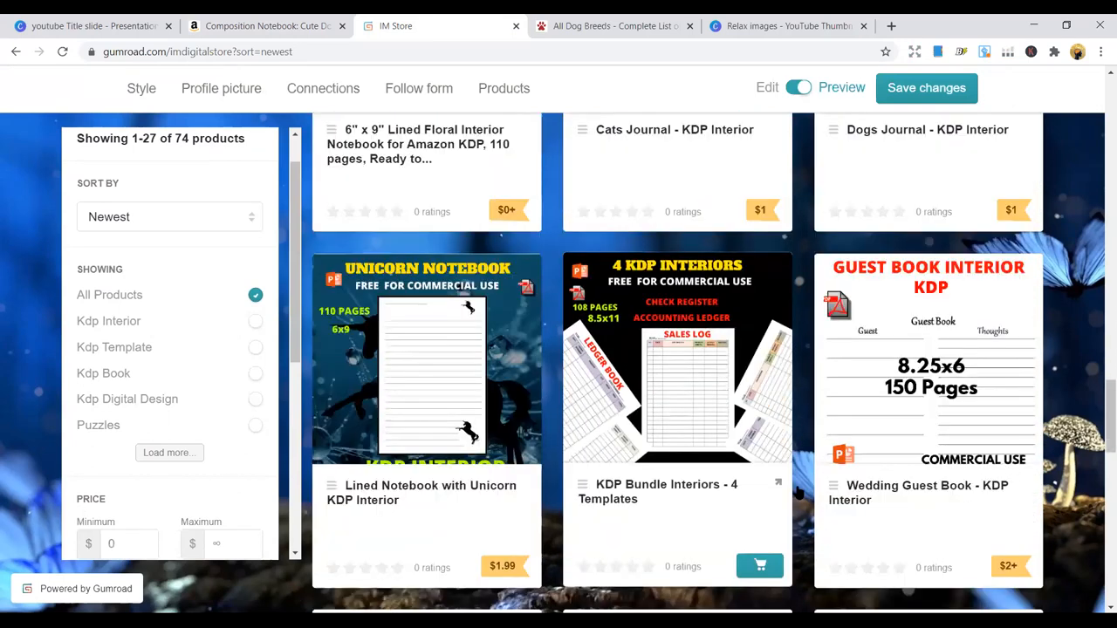
scroll(down, 3)
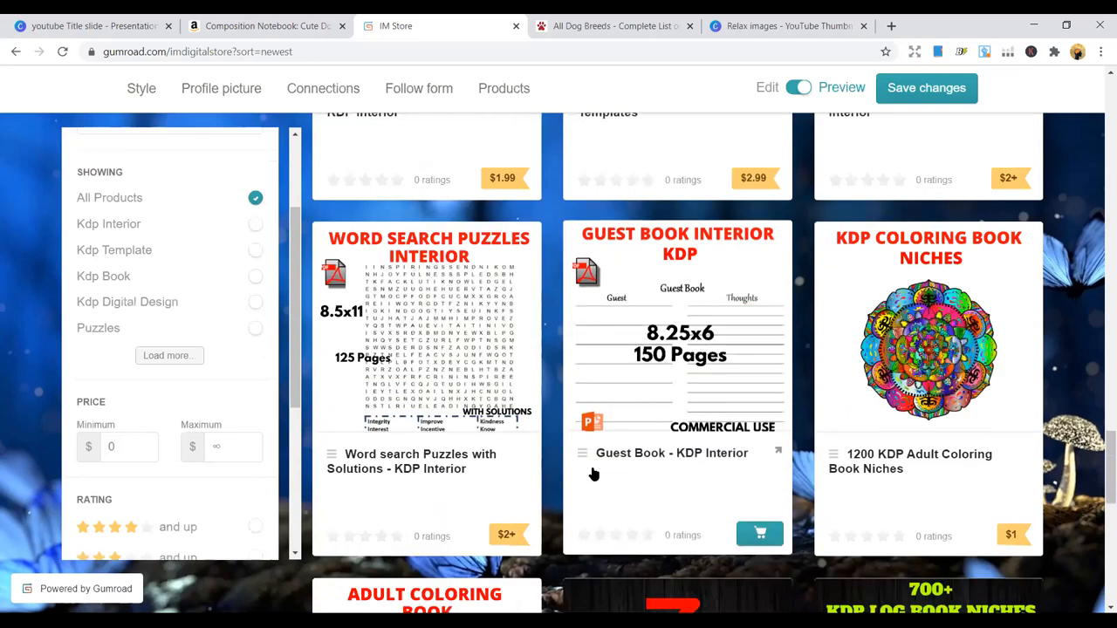
scroll(down, 3)
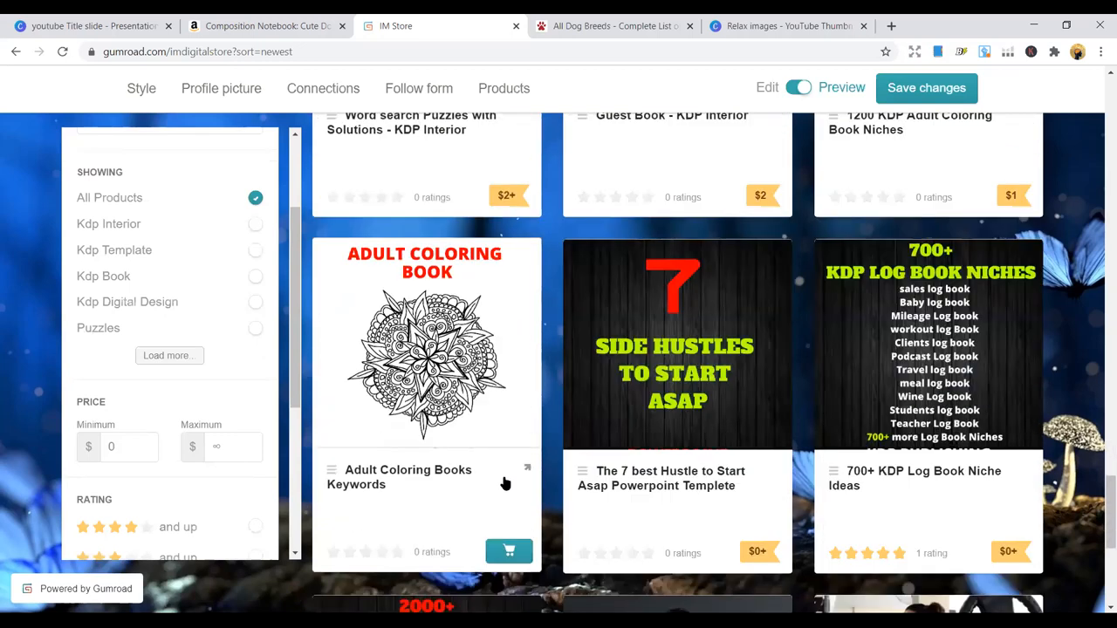
scroll(down, 3)
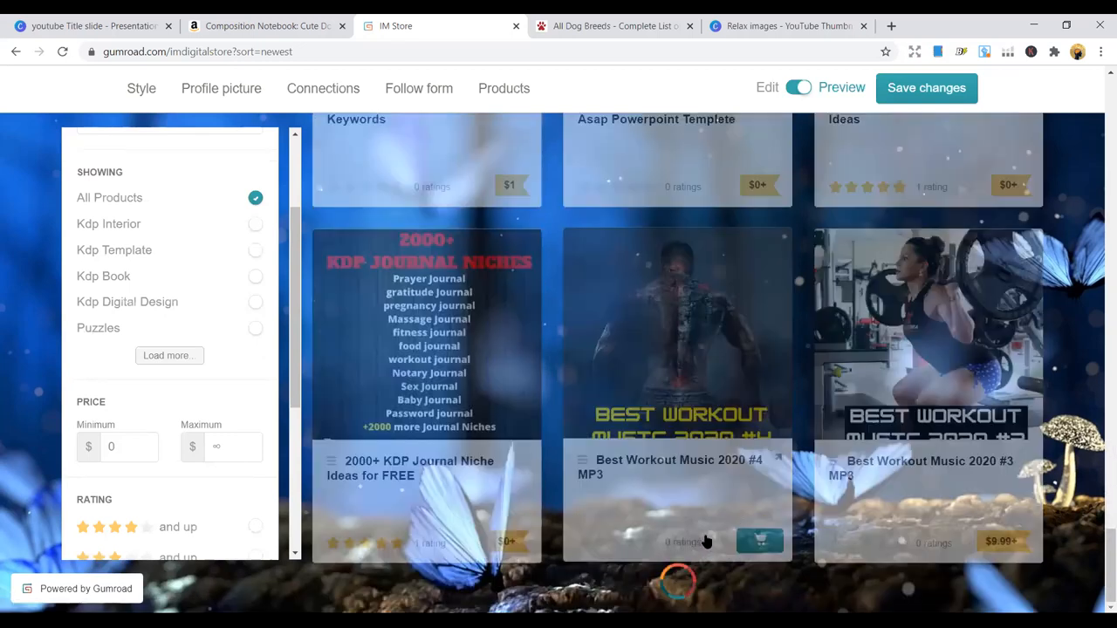
scroll(down, 3)
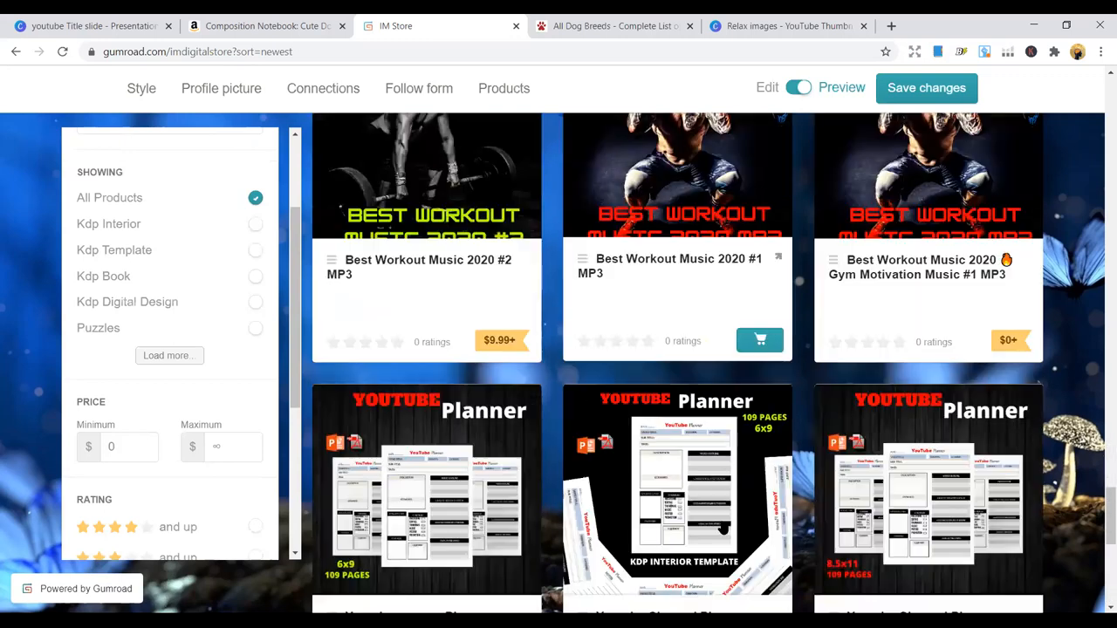
scroll(down, 3)
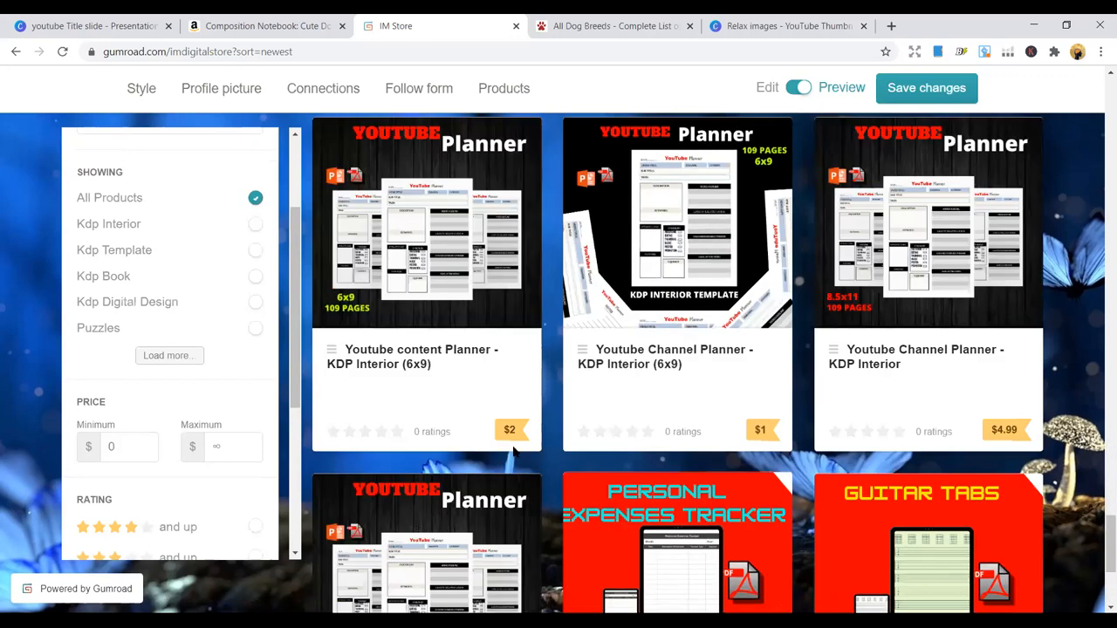
scroll(down, 3)
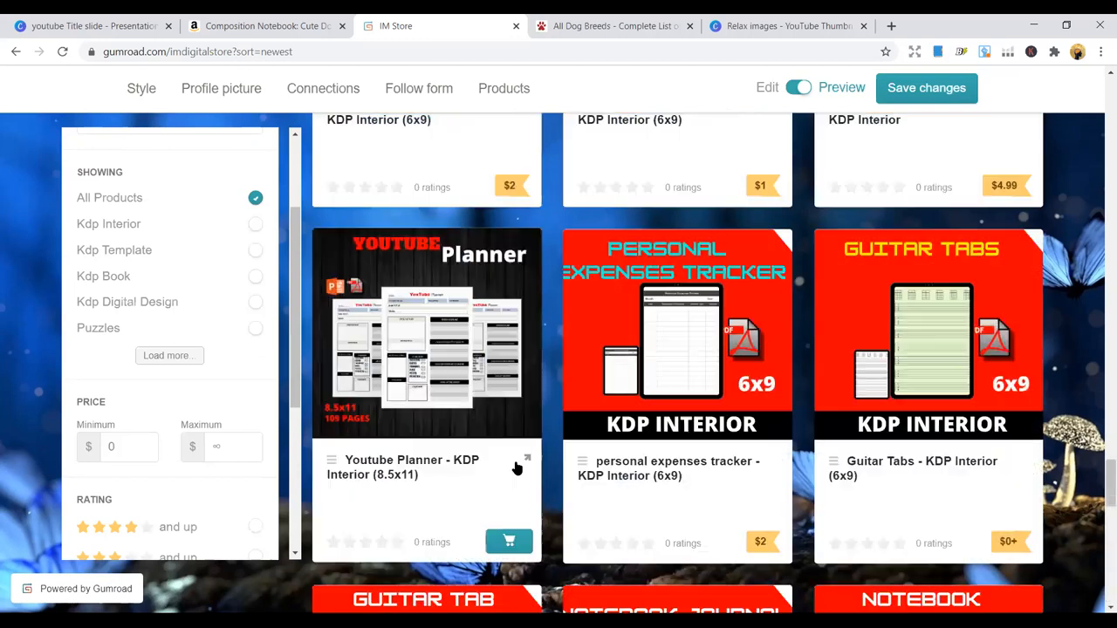
scroll(down, 3)
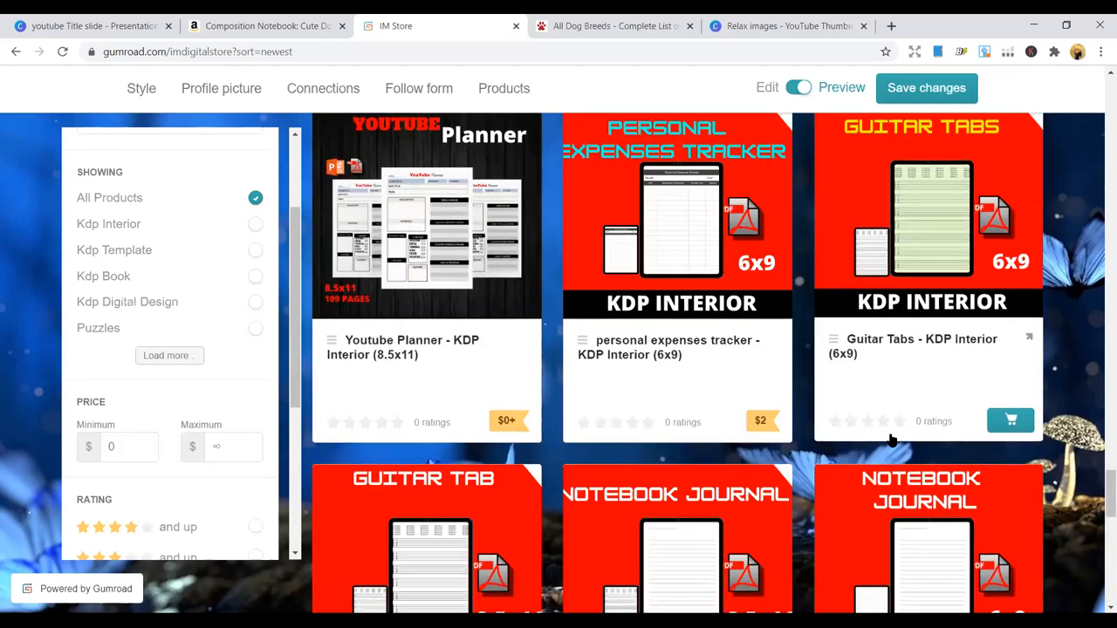
scroll(down, 3)
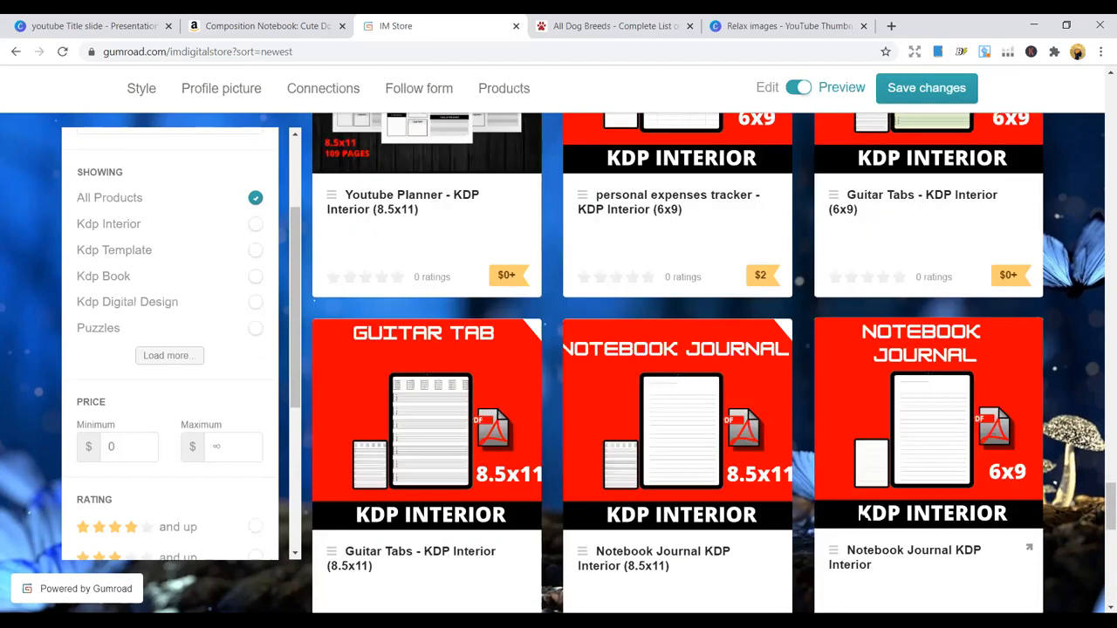
Briefly view the Dog Breeds list tab, then return to the store catalogue
click(611, 26)
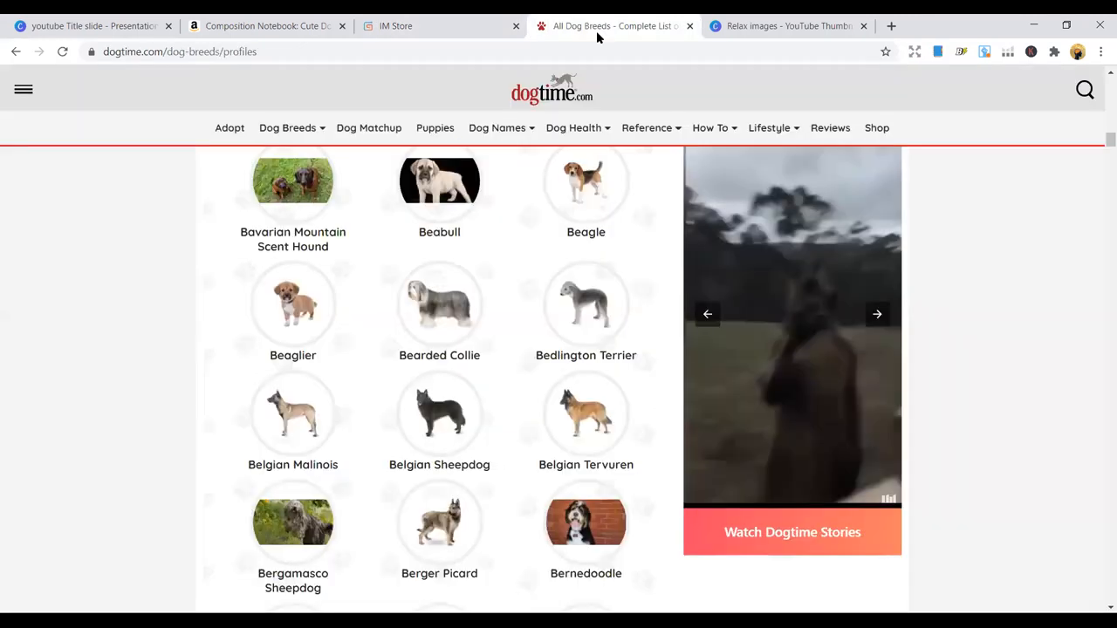
click(394, 26)
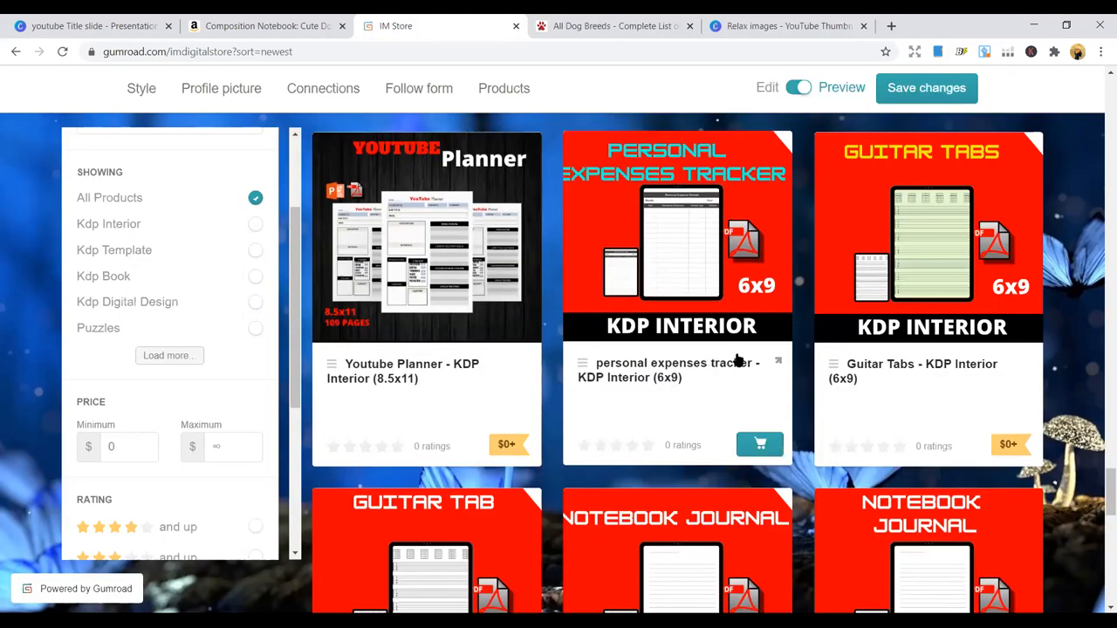
scroll(down, 3)
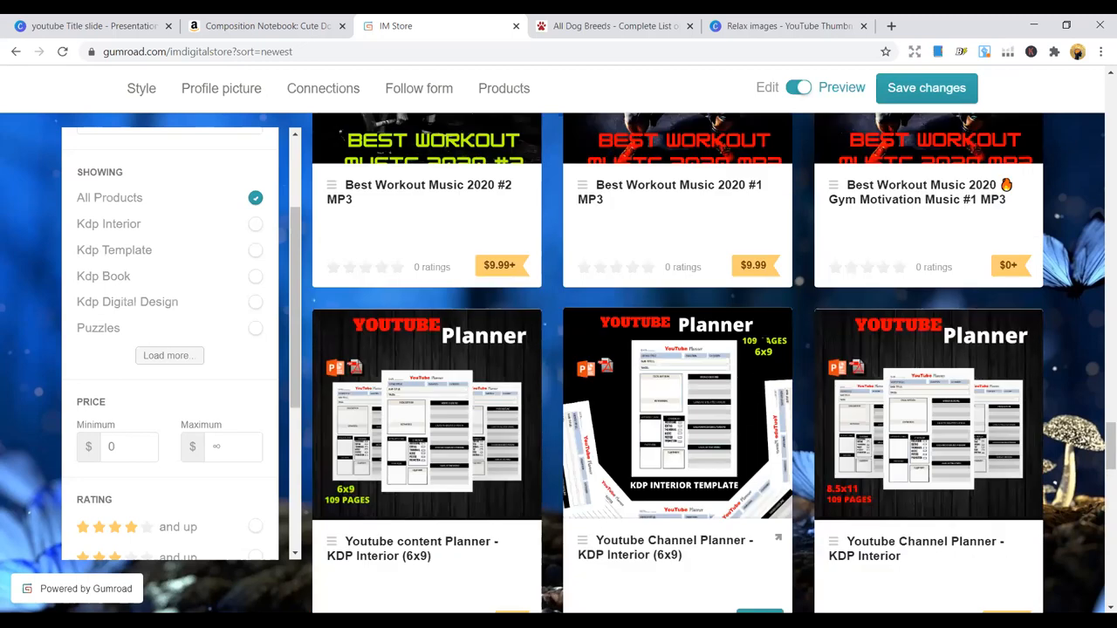
scroll(up, 3)
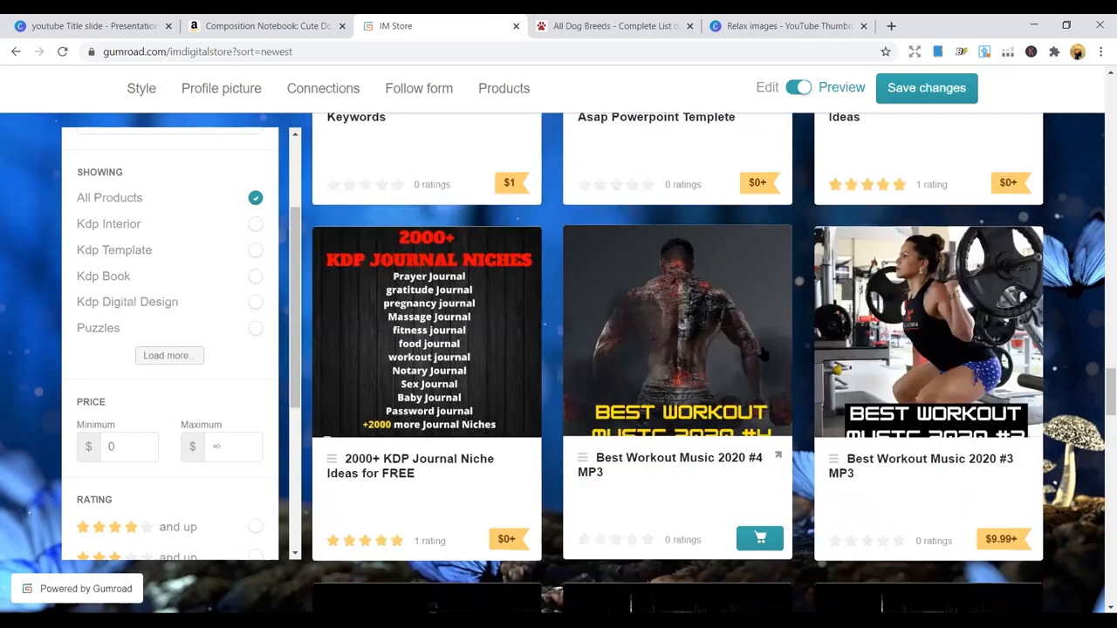